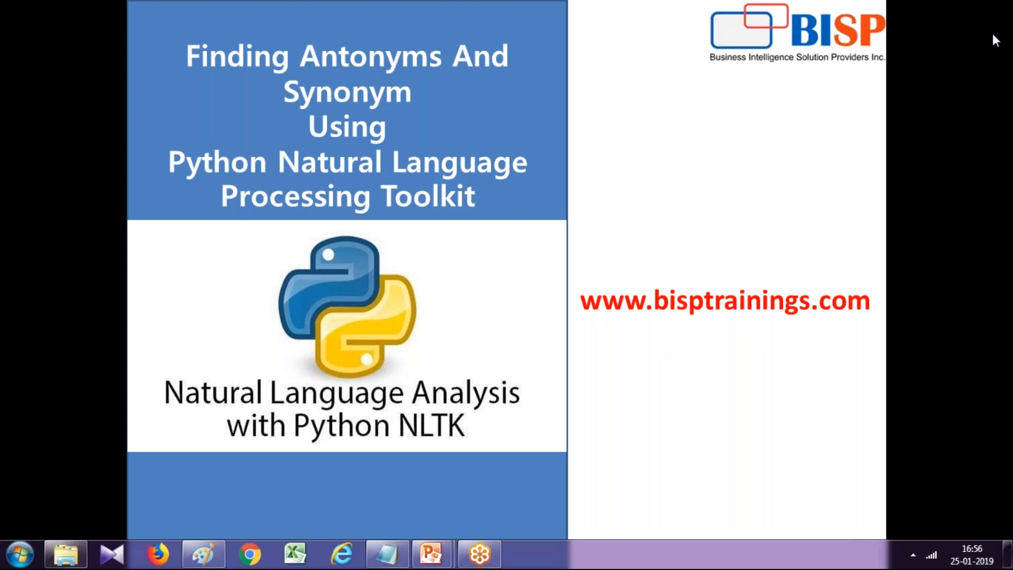
{"action": "mouse_move", "coordinate": [372, 7]}
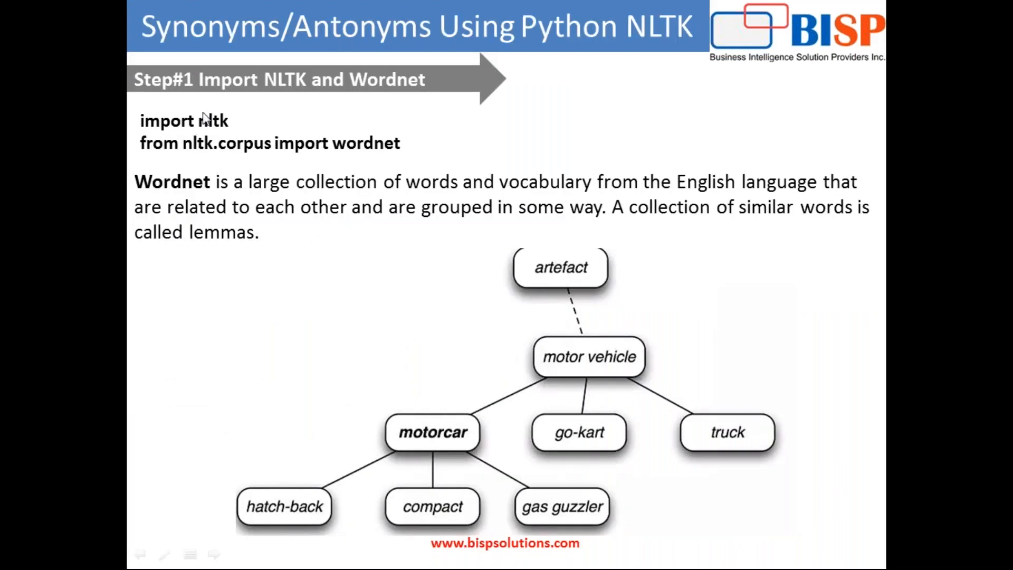
{"action": "mouse_move", "coordinate": [251, 97]}
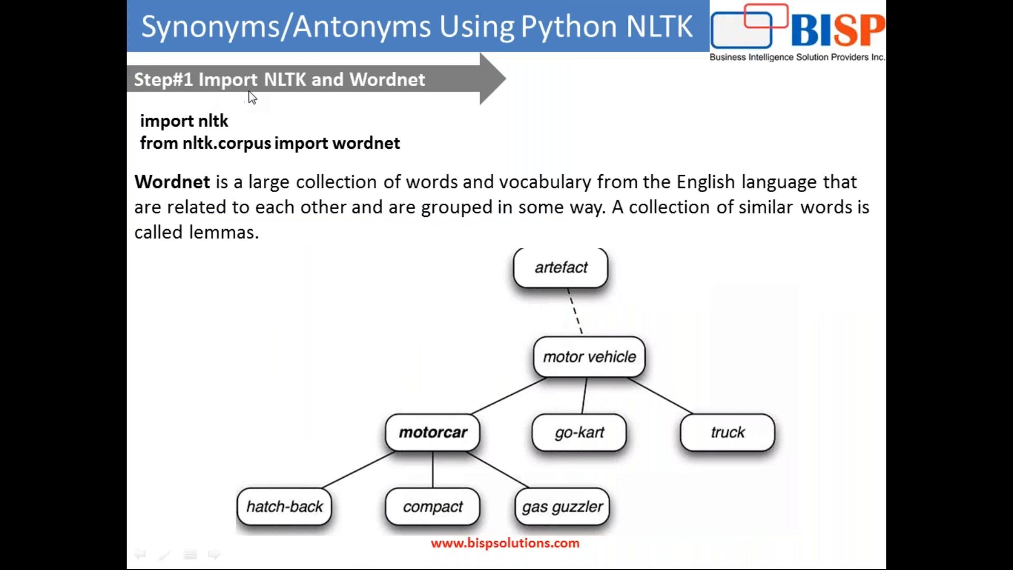
{"action": "mouse_move", "coordinate": [386, 102]}
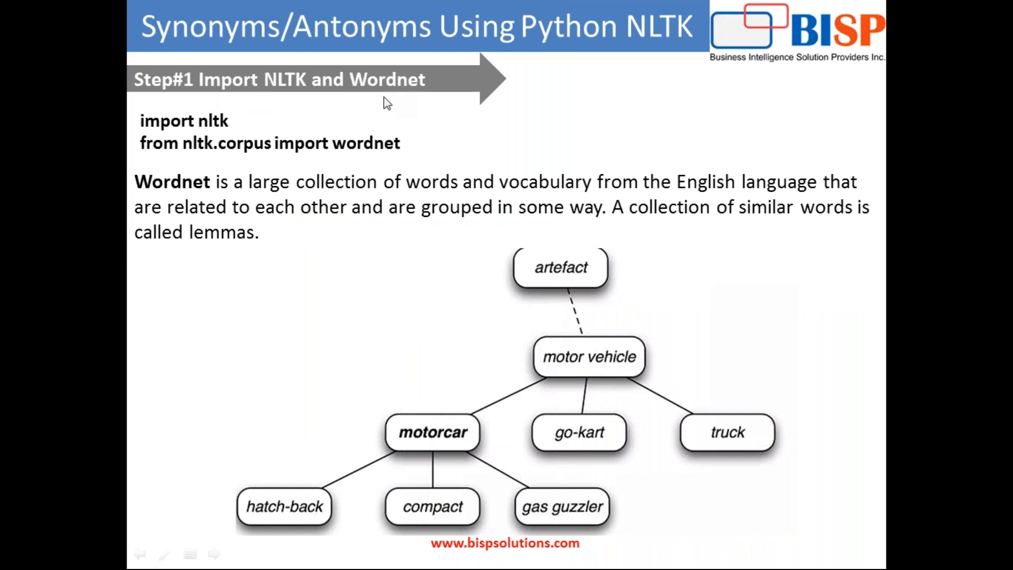
{"action": "mouse_move", "coordinate": [1009, 229]}
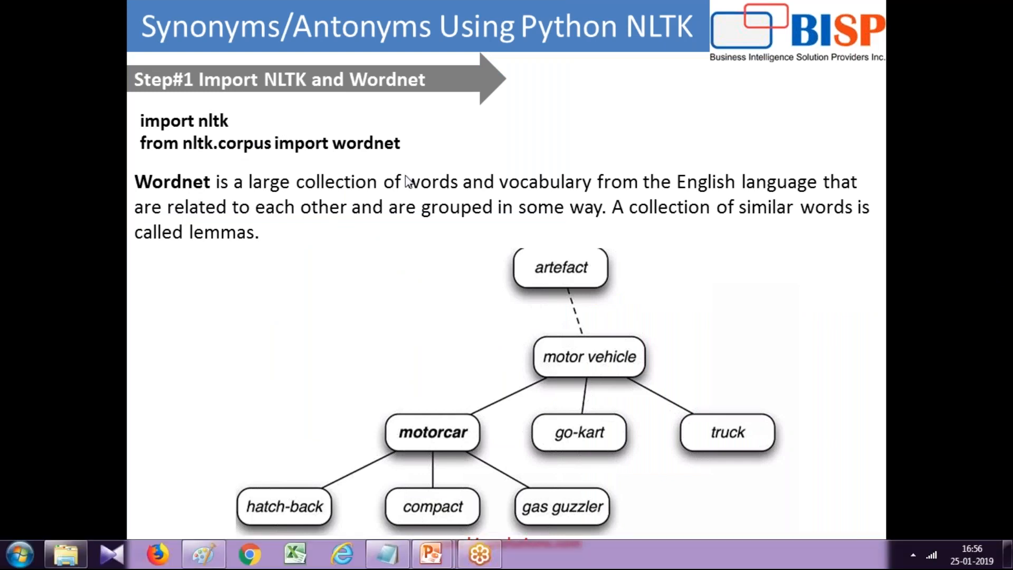
{"action": "mouse_move", "coordinate": [616, 206]}
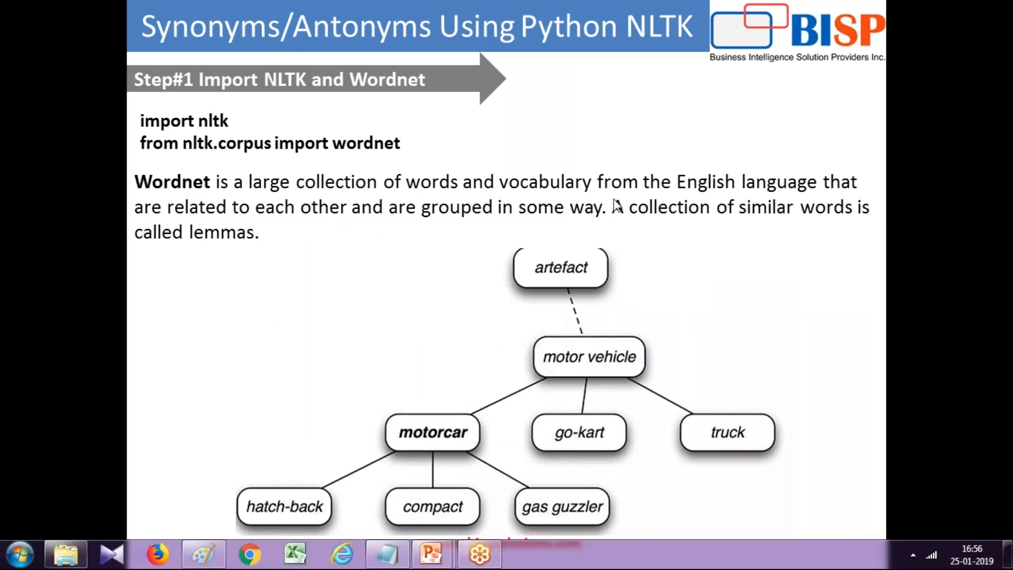
{"action": "mouse_move", "coordinate": [194, 226]}
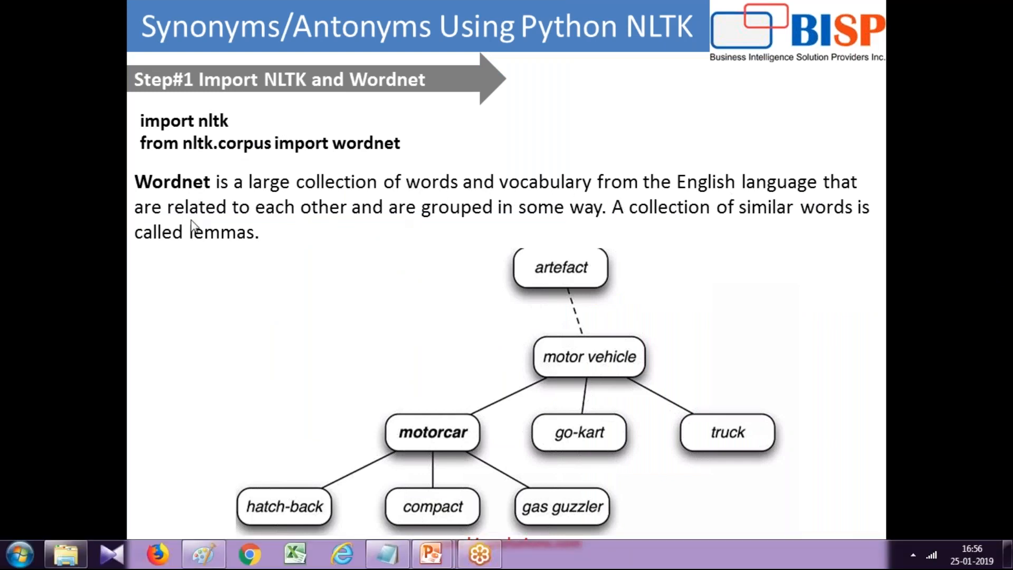
{"action": "mouse_move", "coordinate": [965, 174]}
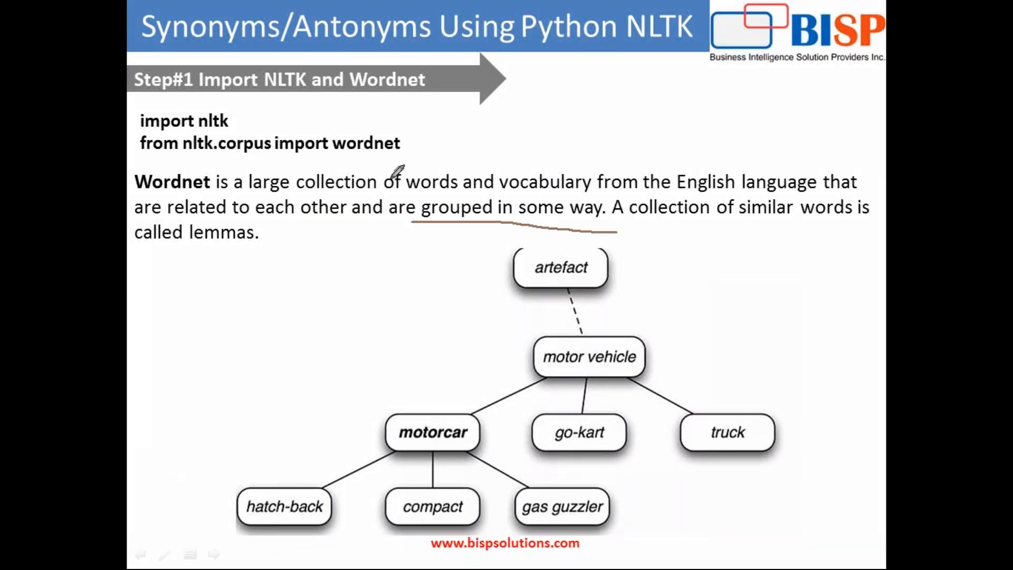
{"action": "mouse_move", "coordinate": [136, 235]}
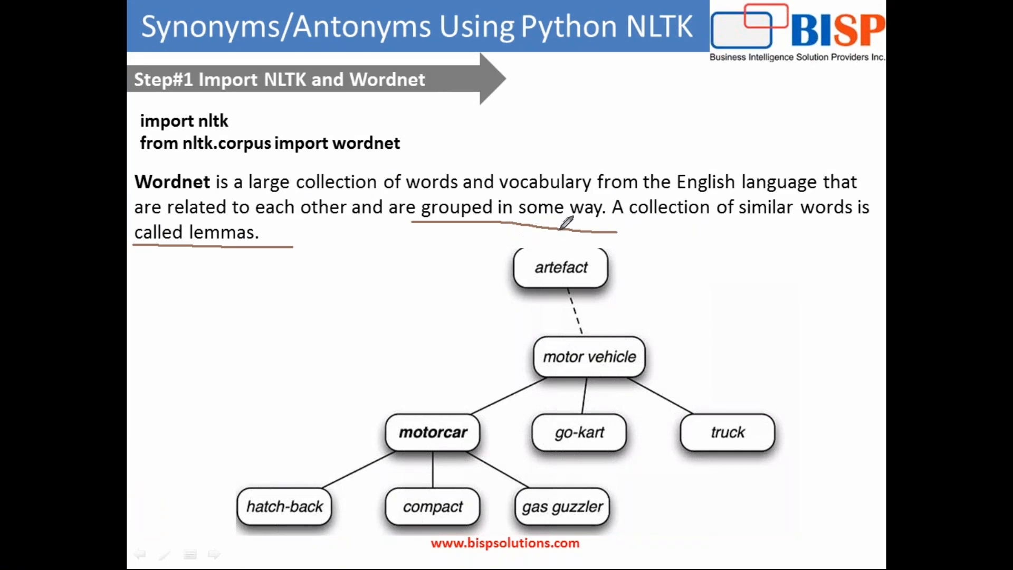
{"action": "mouse_move", "coordinate": [621, 207]}
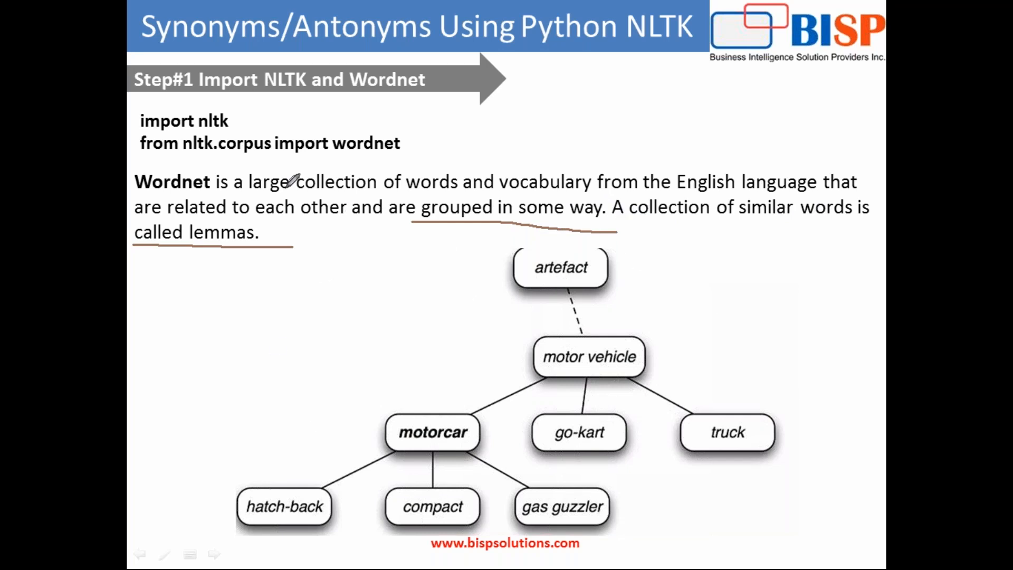
{"action": "mouse_move", "coordinate": [644, 323]}
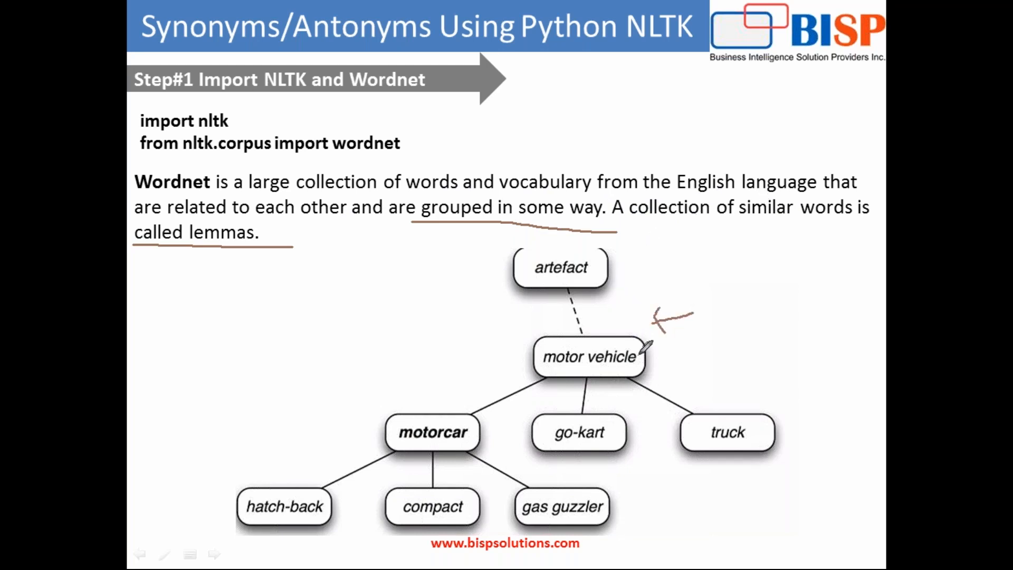
{"action": "mouse_move", "coordinate": [488, 393]}
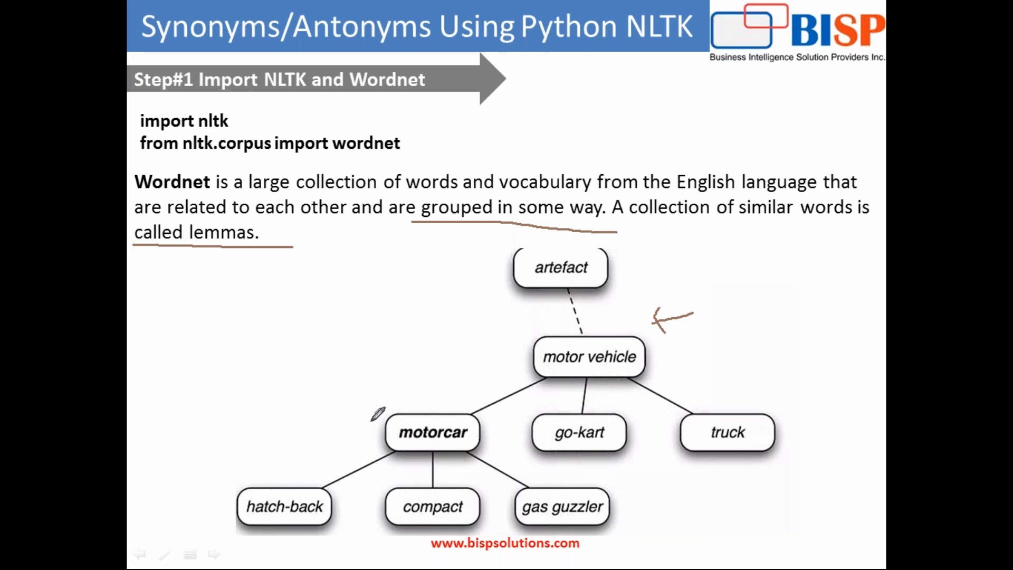
{"action": "mouse_move", "coordinate": [960, 260]}
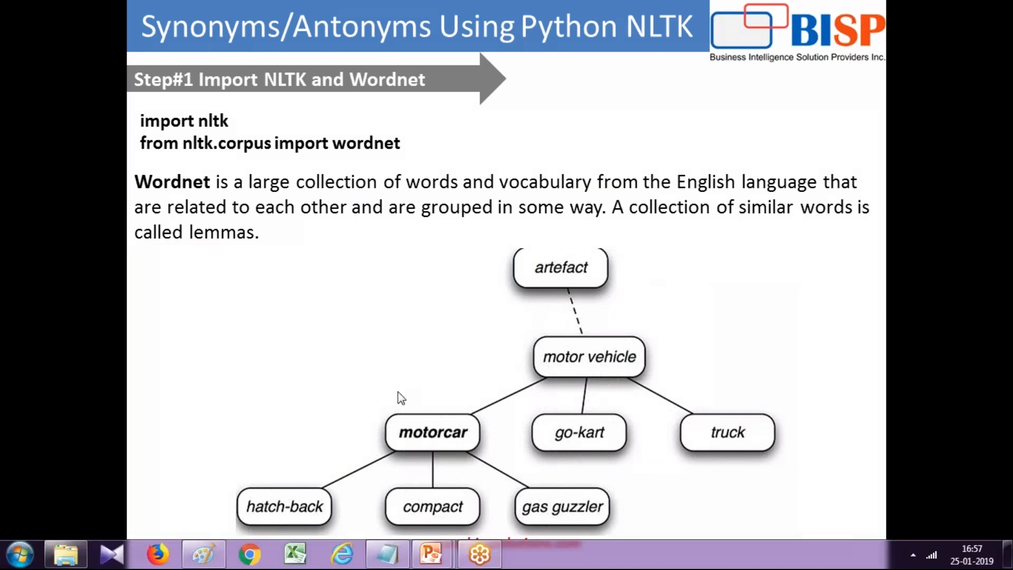
{"action": "left_click", "coordinate": [18, 554]}
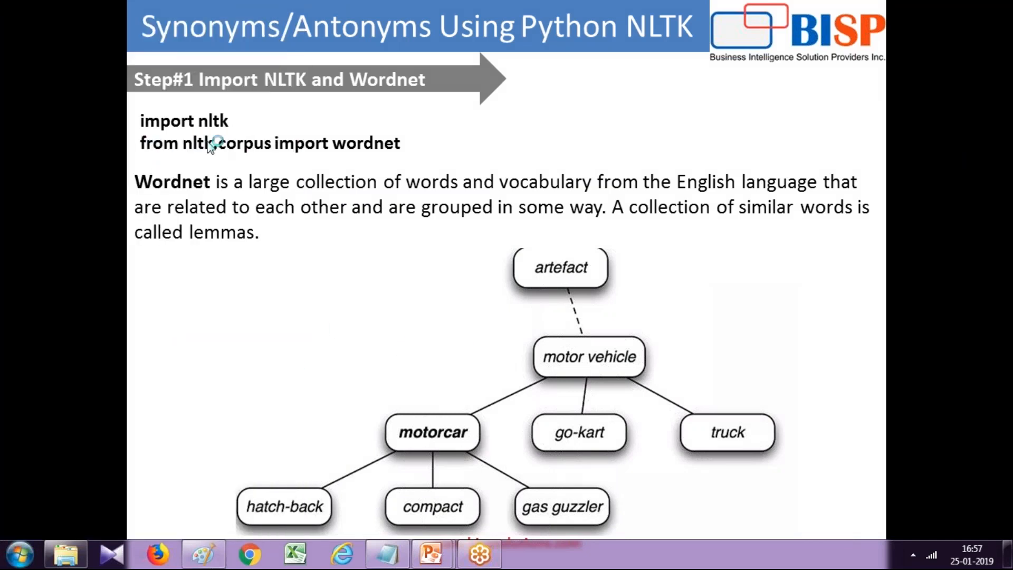
{"action": "left_click", "coordinate": [525, 554]}
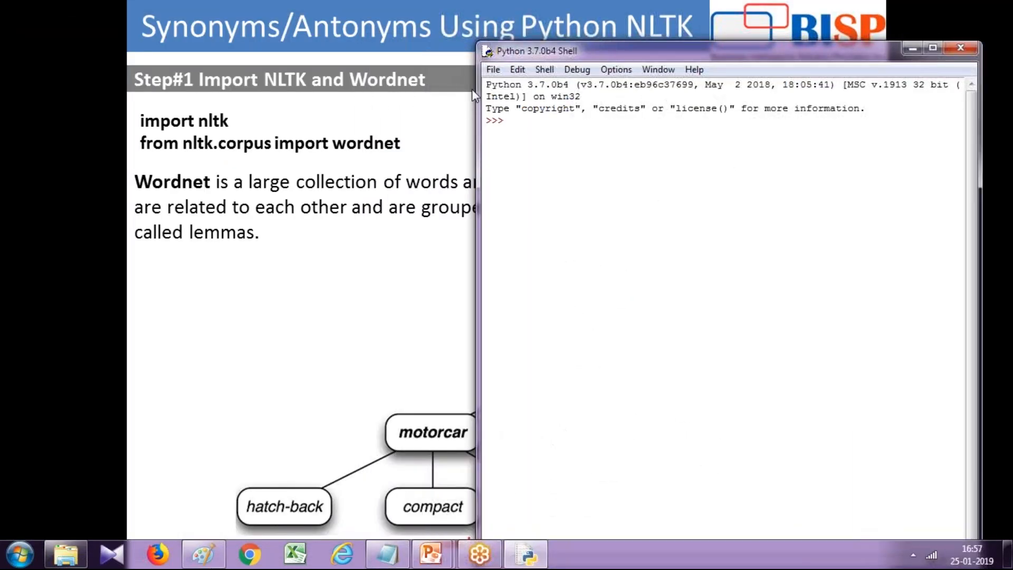
Start a new untitled script with 'import nltk' and 'from nltk.corpus import wordnet'.
{"action": "left_click", "coordinate": [493, 69]}
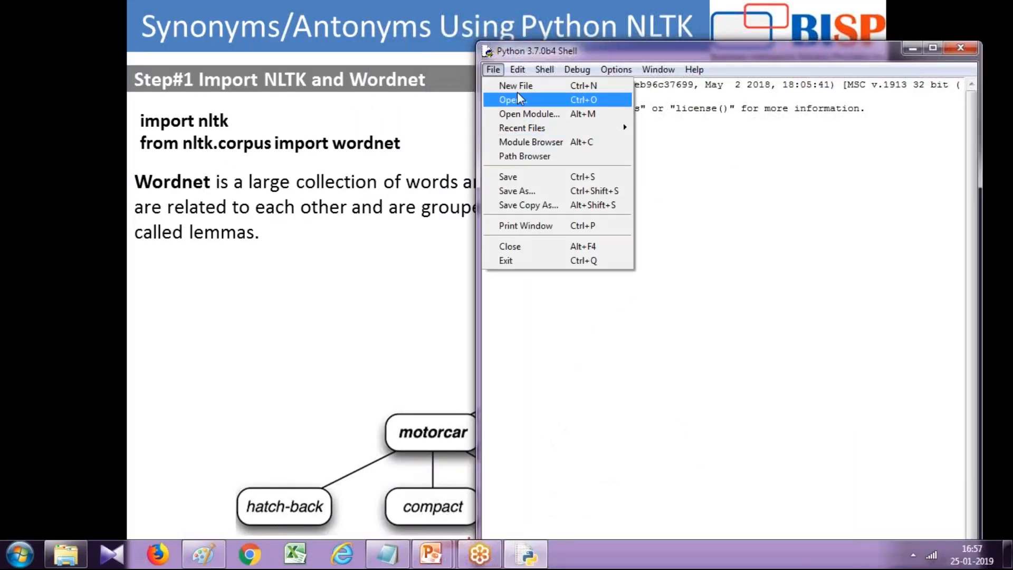
{"action": "left_click", "coordinate": [516, 84]}
{"action": "type", "text": "import nl"}
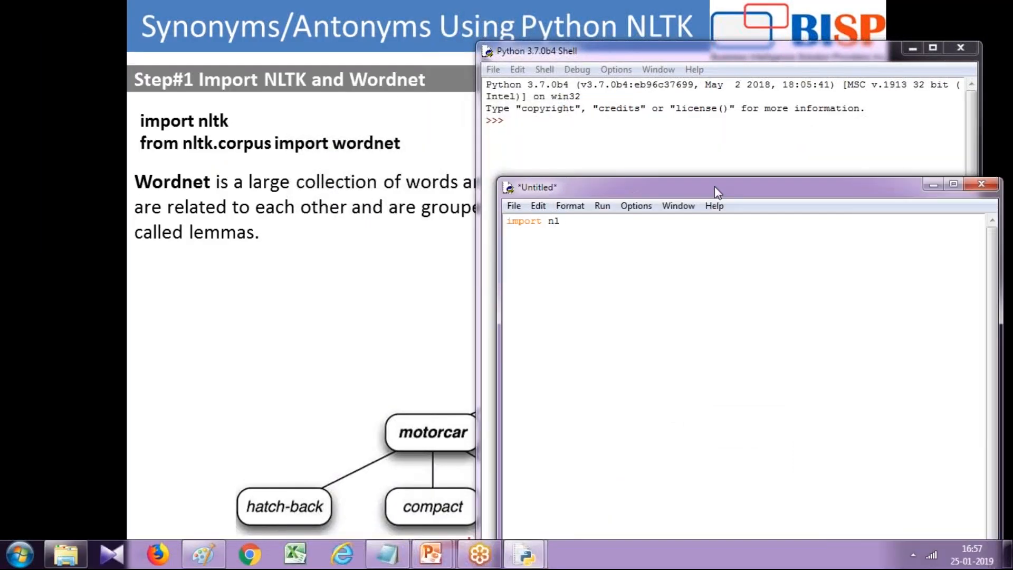
{"action": "type", "text": "tk"}
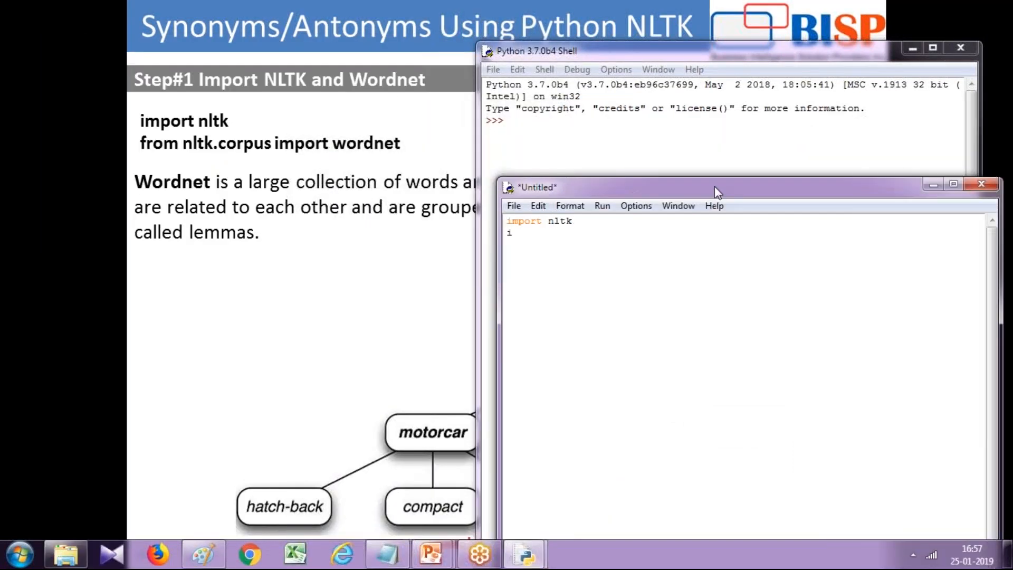
{"action": "type", "text": "mport wordme"}
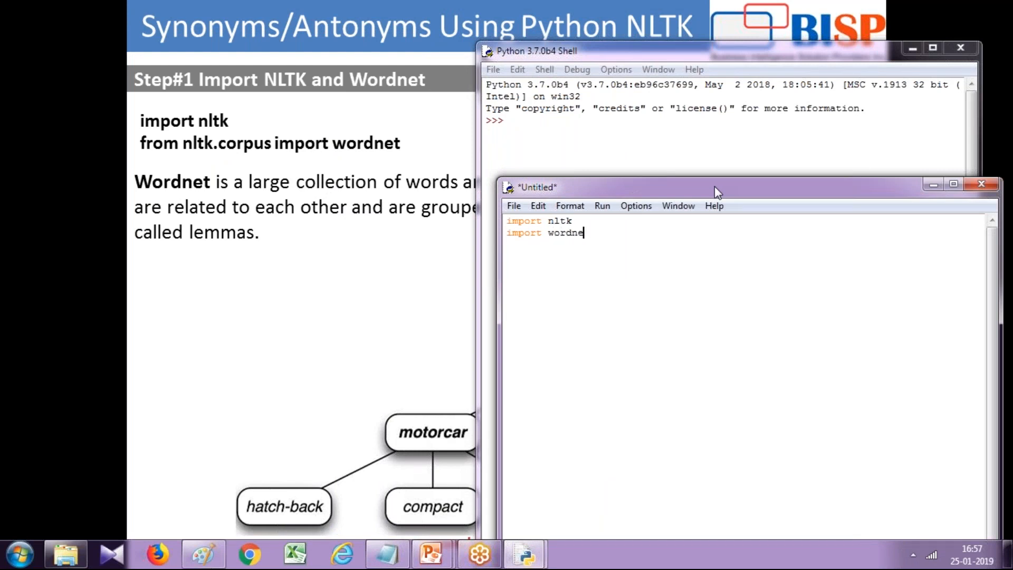
{"action": "type", "text": "t"}
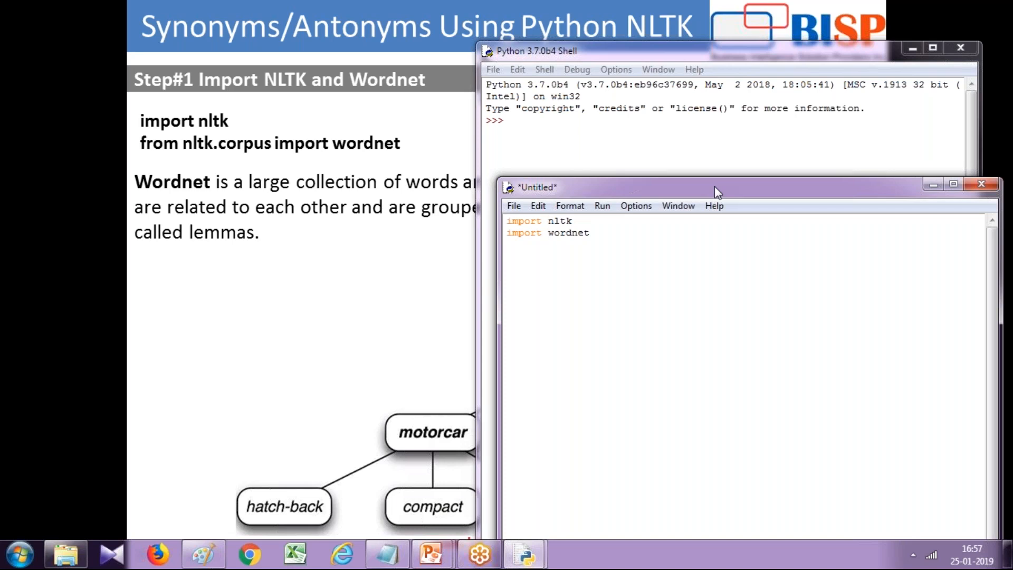
{"action": "type", "text": "from nltk."}
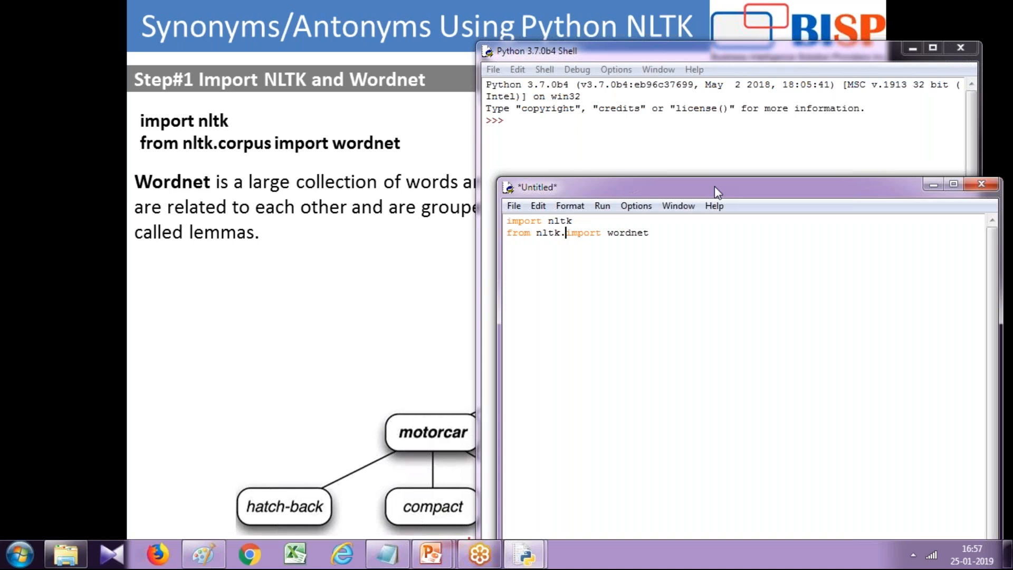
{"action": "type", "text": "corpus"}
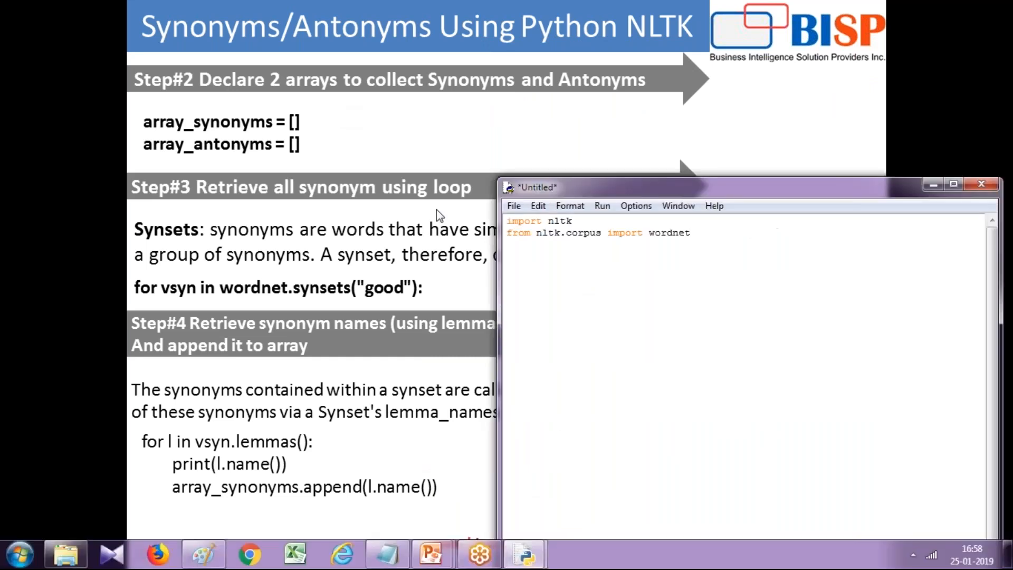
Declare empty lists array_synonyms=[] and array_antonyms=[] below the imports.
{"action": "type", "text": "array"}
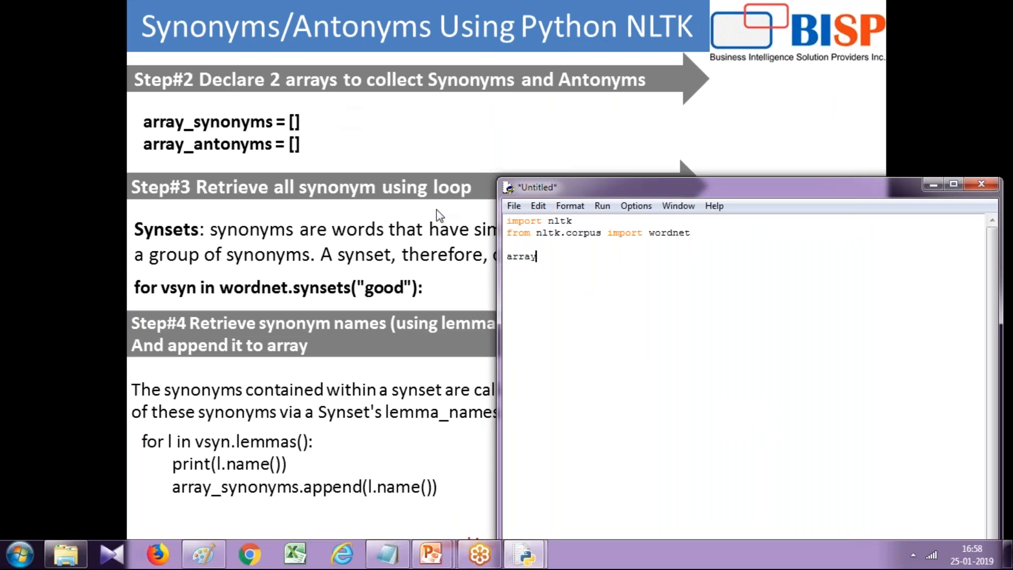
{"action": "type", "text": "_sy"}
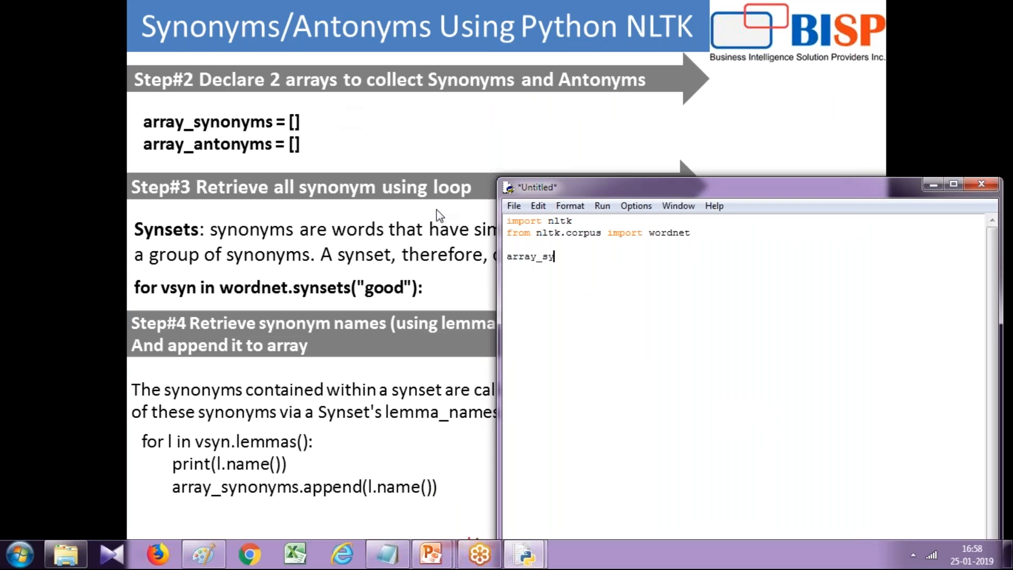
{"action": "type", "text": "nonym"}
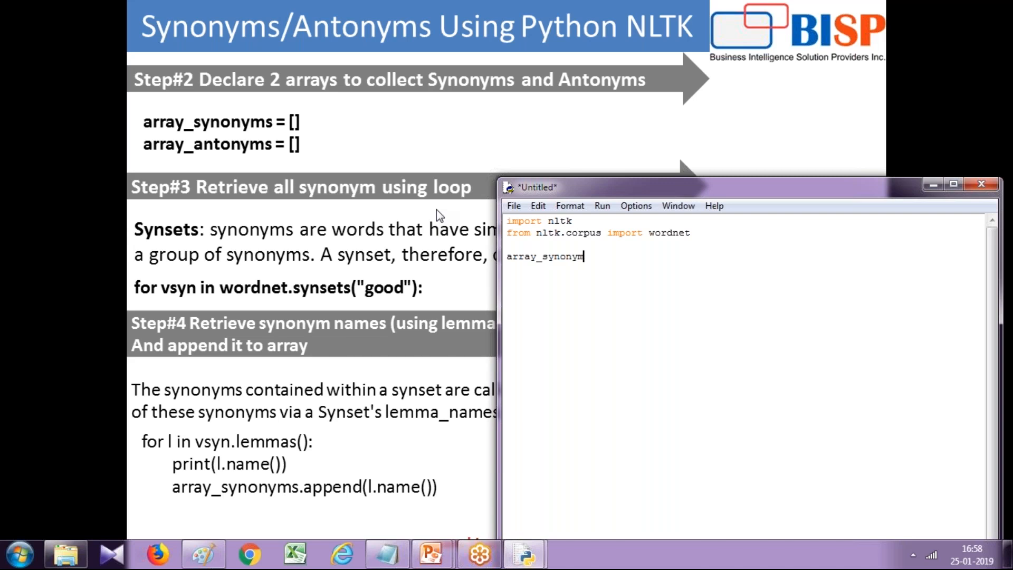
{"action": "type", "text": "s="}
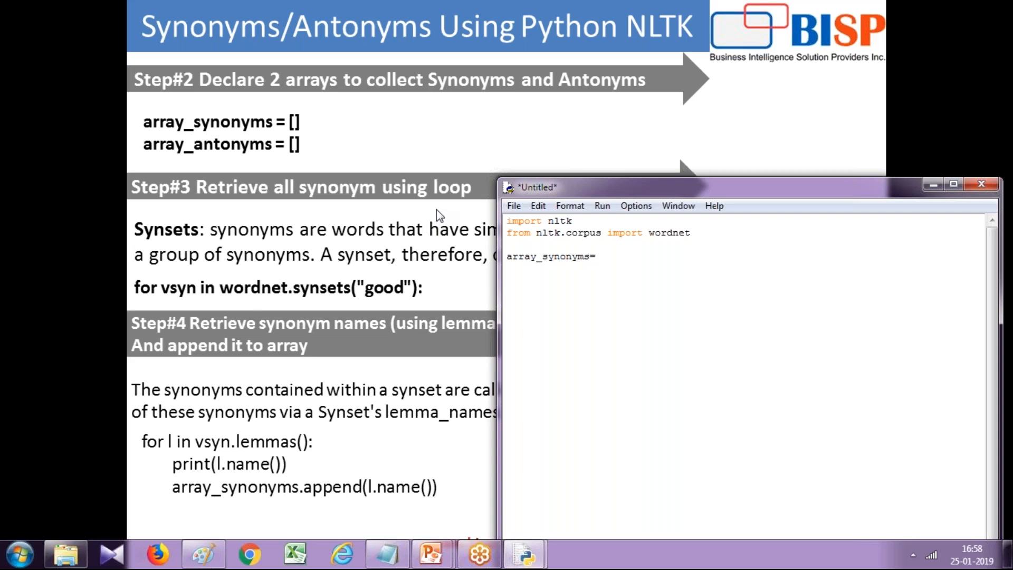
{"action": "type", "text": "[]"}
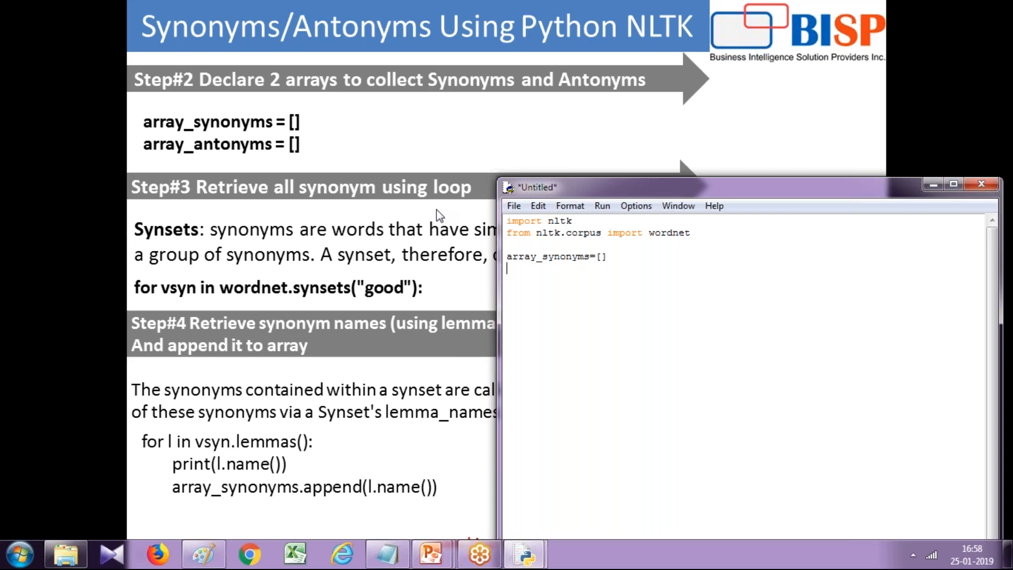
{"action": "type", "text": "array_anton"}
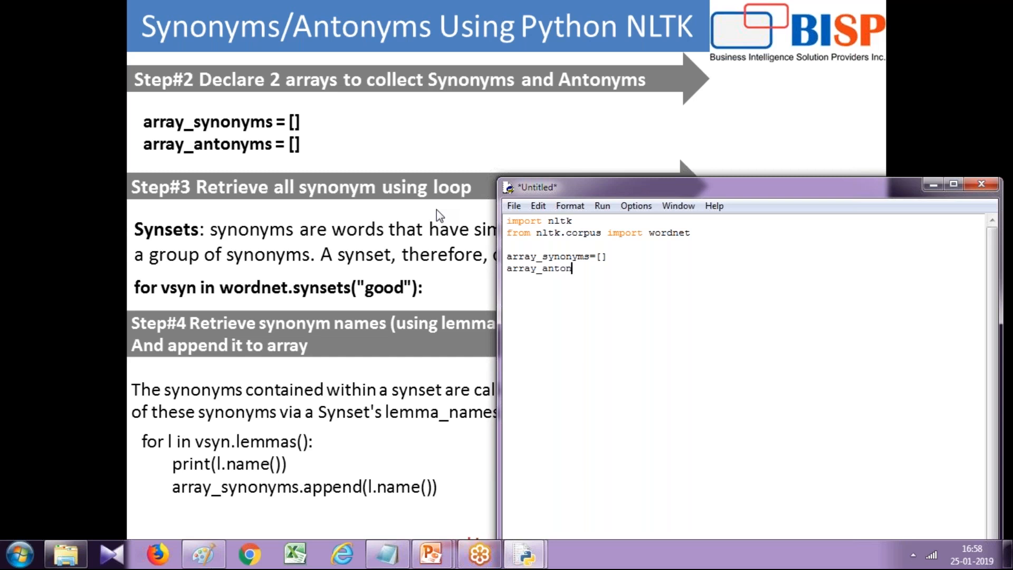
{"action": "type", "text": "yms=["}
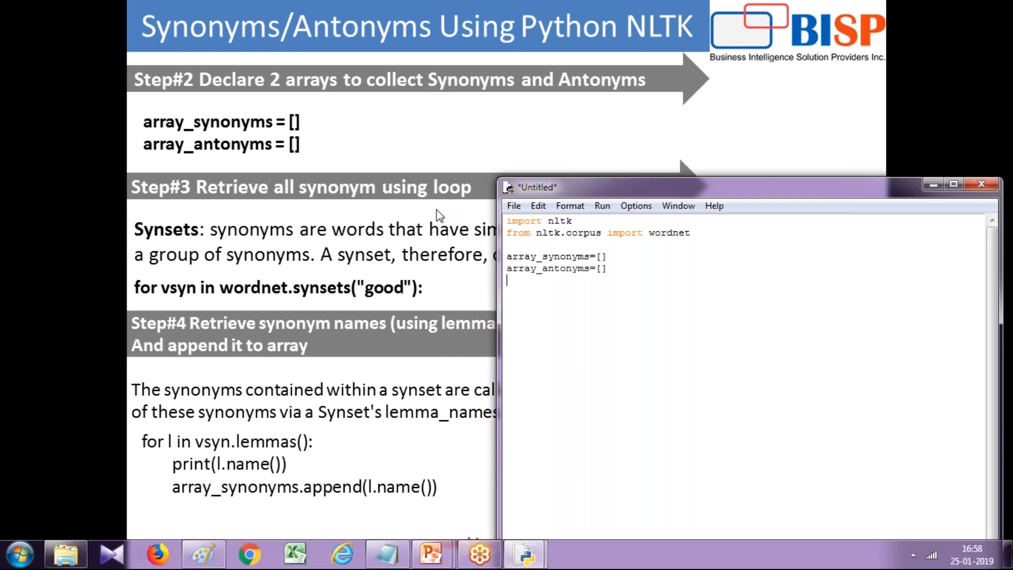
{"action": "mouse_move", "coordinate": [666, 208]}
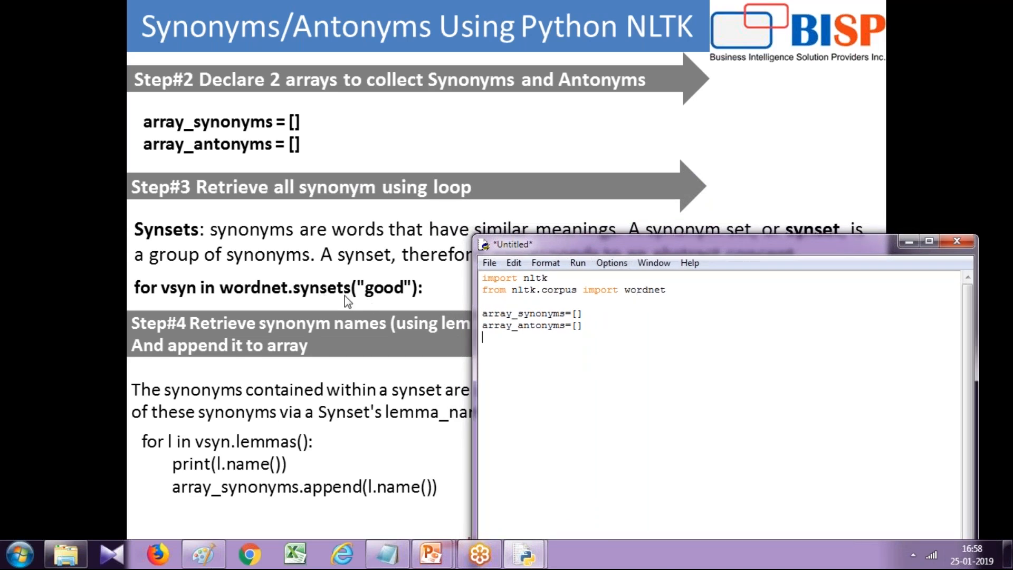
{"action": "mouse_move", "coordinate": [314, 302]}
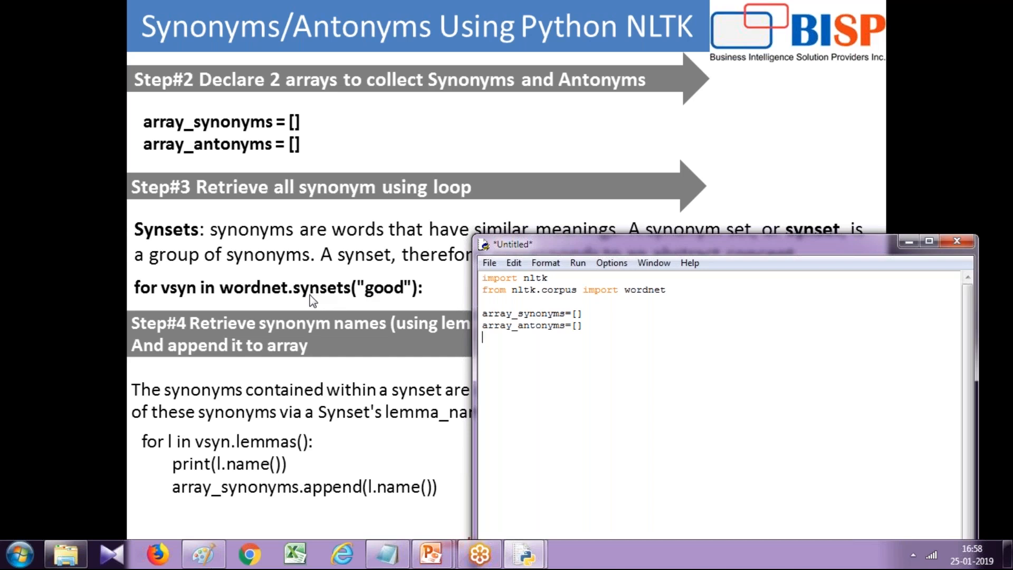
{"action": "mouse_move", "coordinate": [375, 298]}
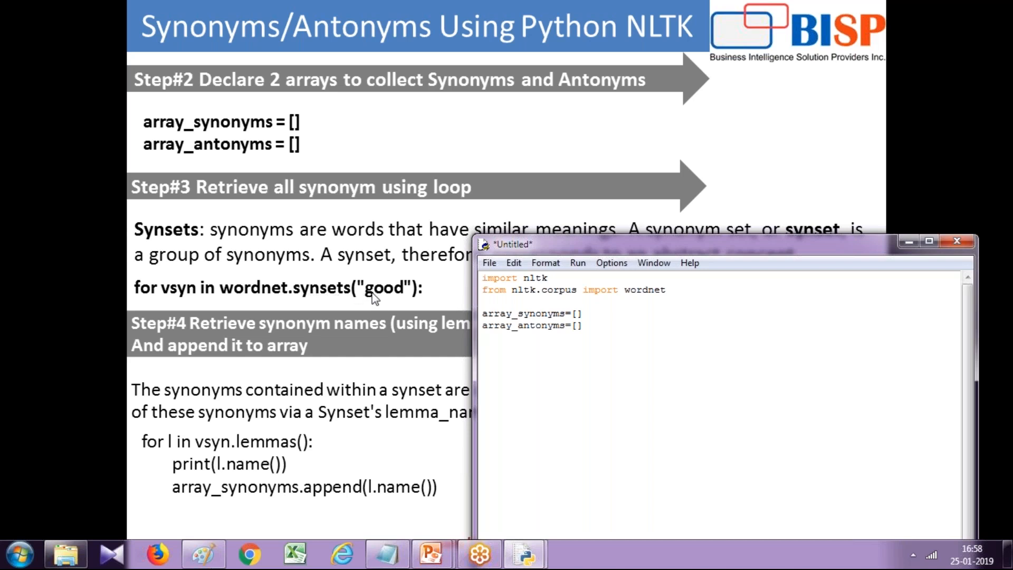
{"action": "mouse_move", "coordinate": [432, 304]}
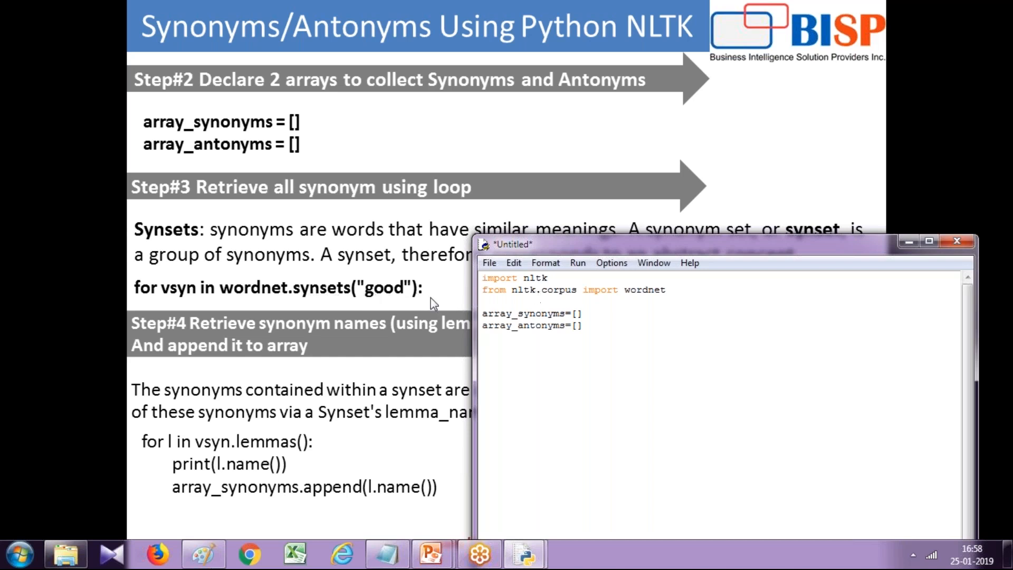
Add print(wordnet.synsets("good")) and start running the unsaved script, prompting Save As.
{"action": "type", "text": "print("}
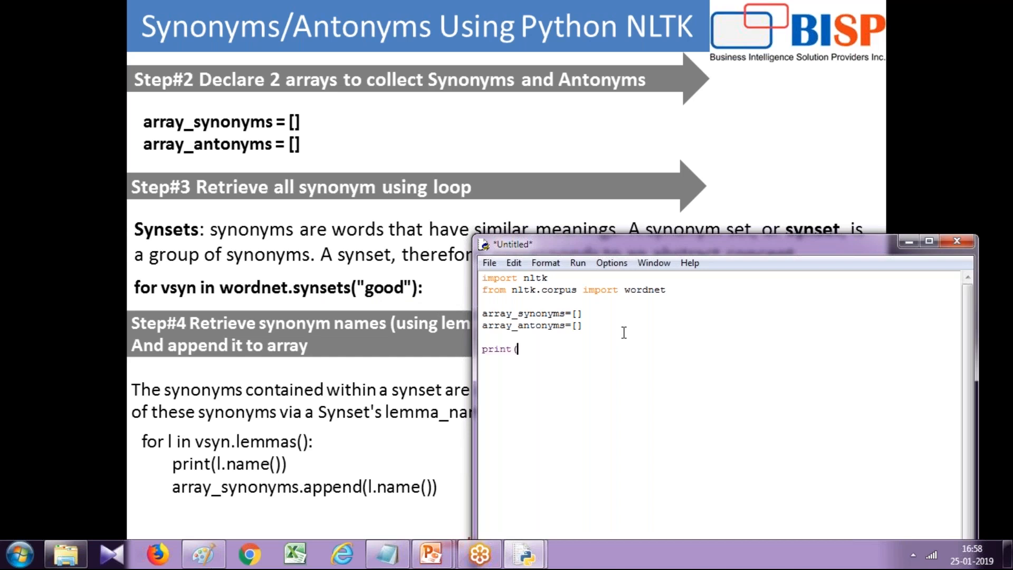
{"action": "type", "text": "wordp"}
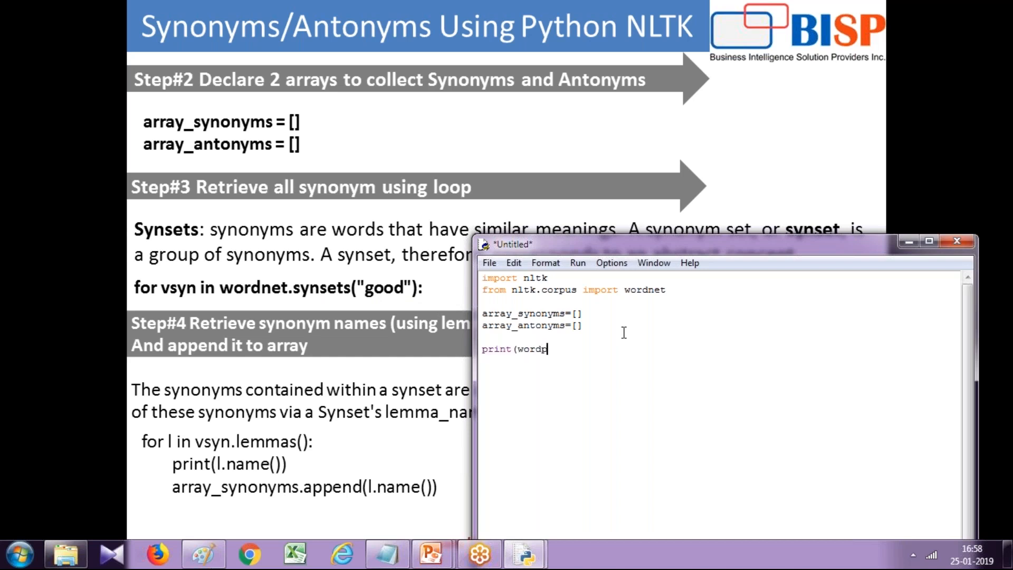
{"action": "type", "text": "wordnet."}
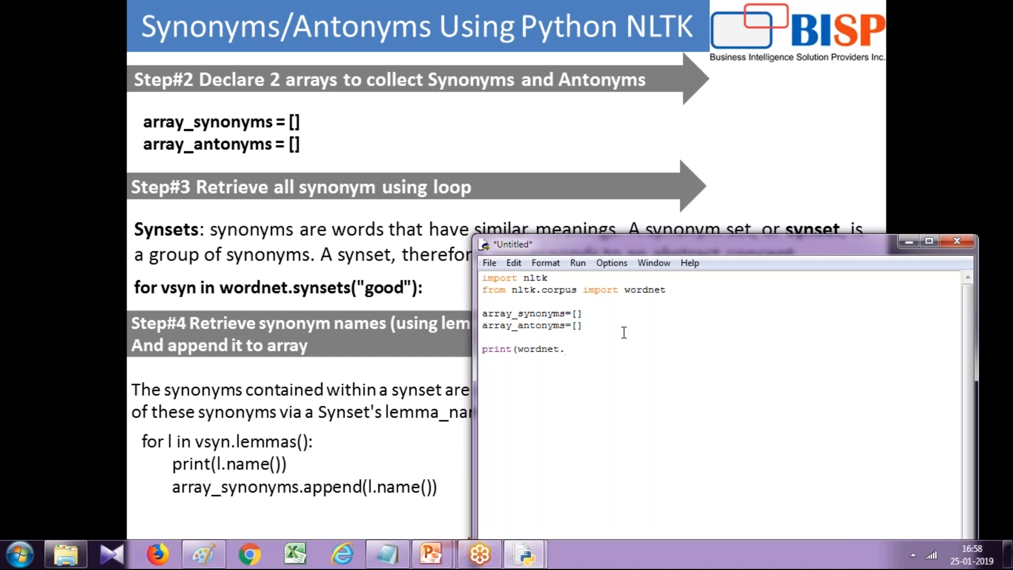
{"action": "type", "text": "synsets"}
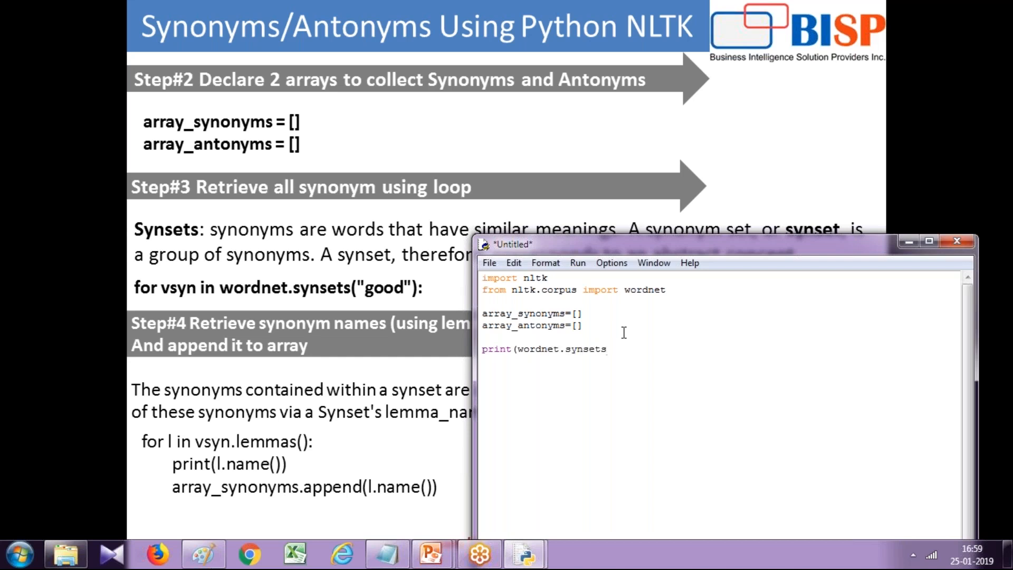
{"action": "type", "text": "(\""}
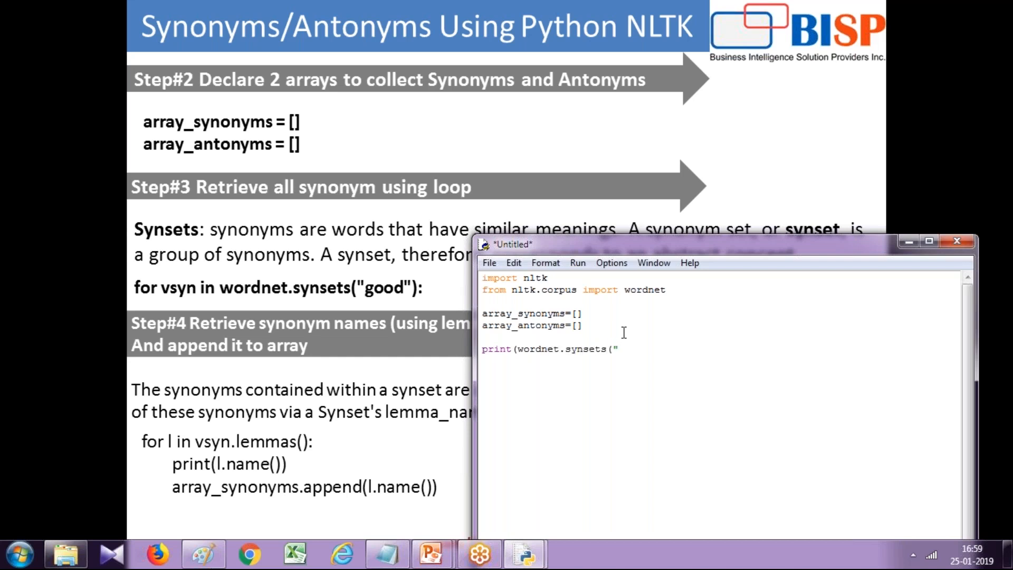
{"action": "type", "text": "good\"))"}
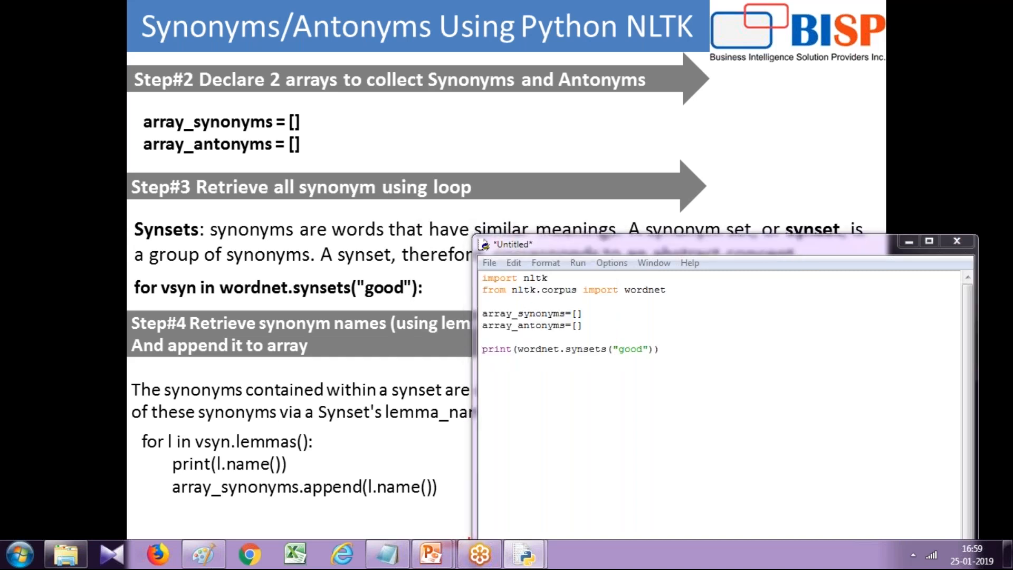
{"action": "key", "text": "ctrl+s"}
{"action": "type", "text": "Synonym_Example.py"}
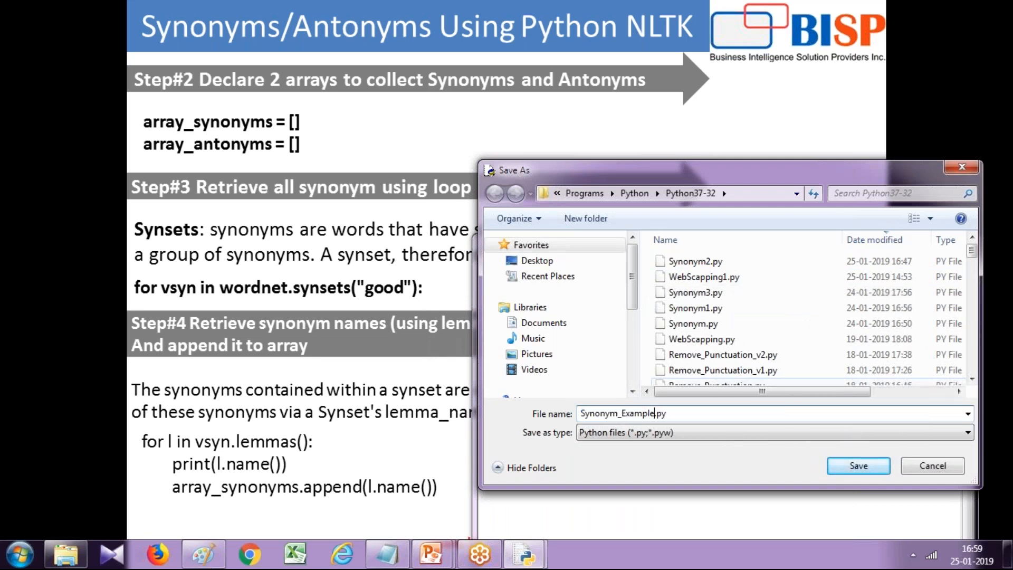
Save as Synonym_Example1.py and run it, placing the editor beside the shell's synset output.
{"action": "left_click", "coordinate": [858, 465]}
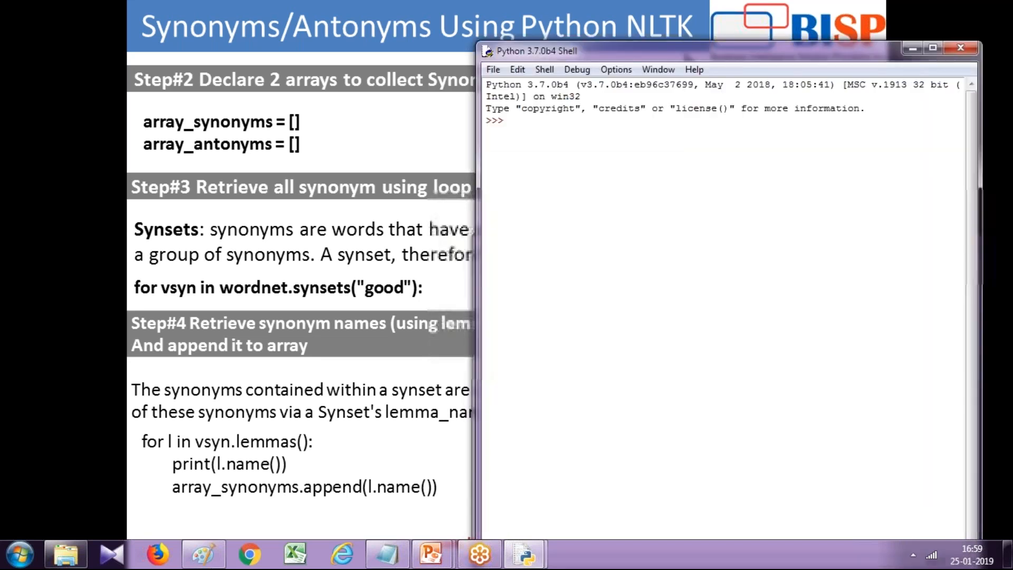
{"action": "key", "text": "F5"}
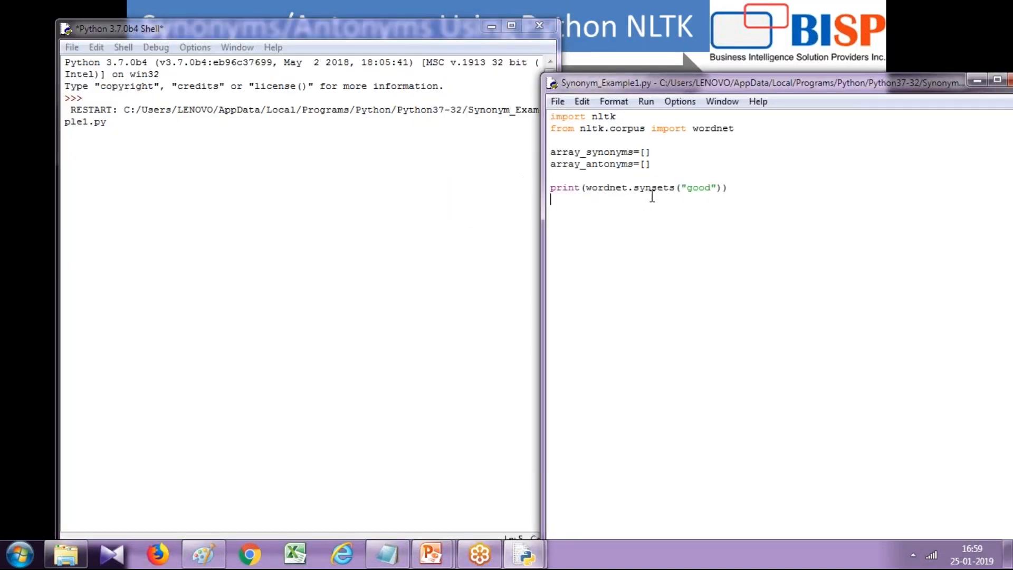
{"action": "mouse_move", "coordinate": [597, 228]}
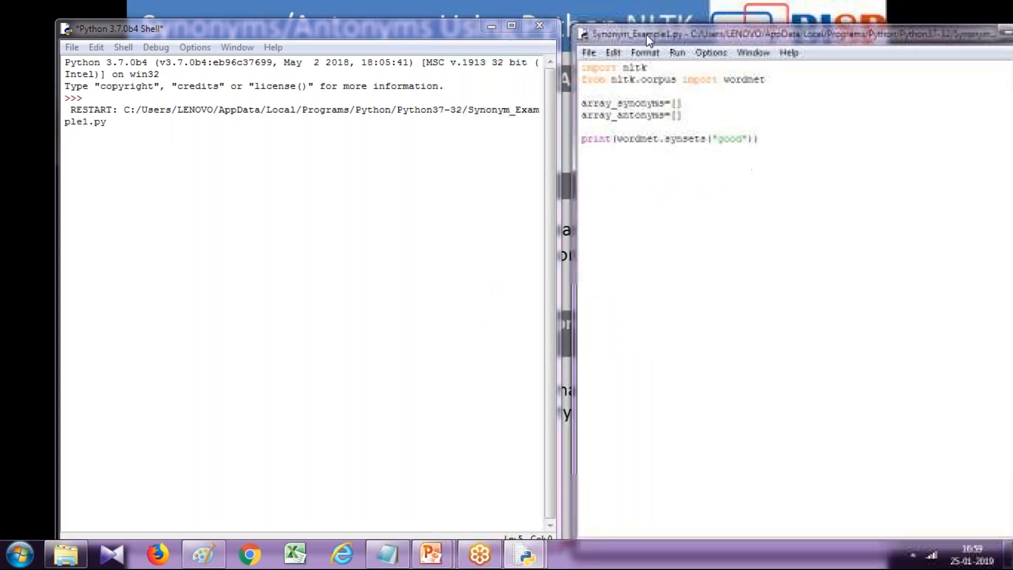
{"action": "left_click", "coordinate": [704, 253]}
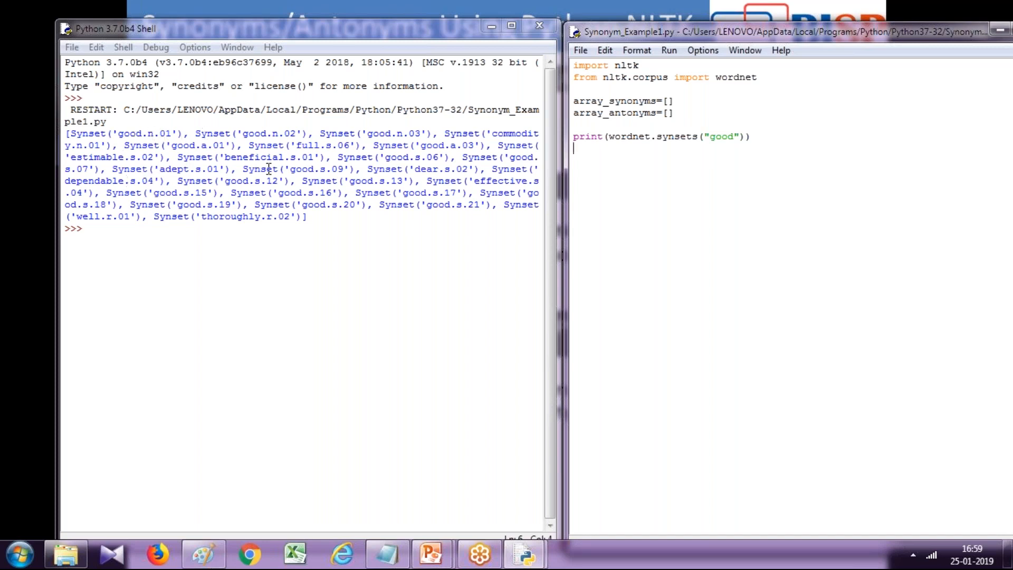
{"action": "mouse_move", "coordinate": [184, 144]}
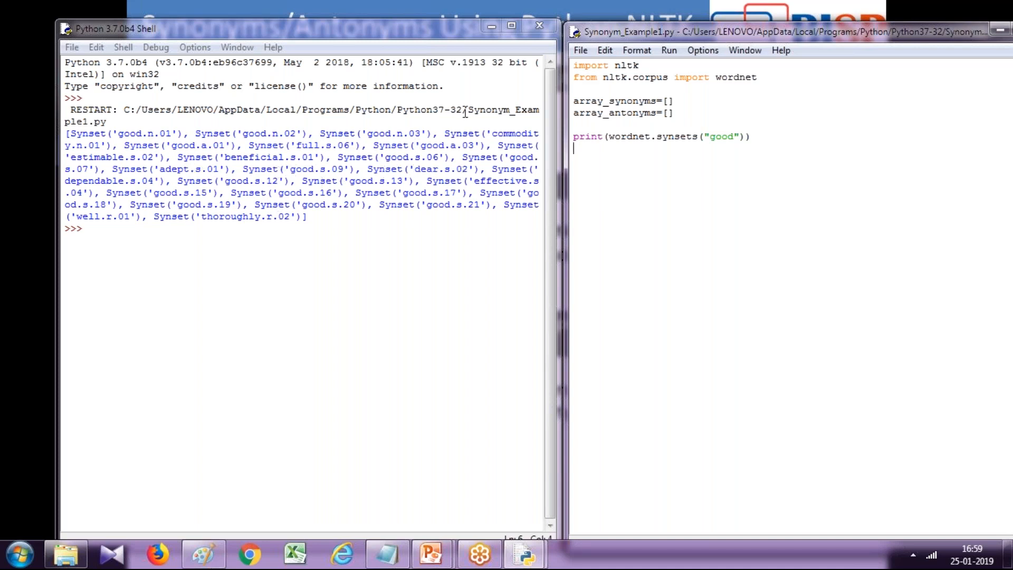
{"action": "mouse_move", "coordinate": [490, 25]}
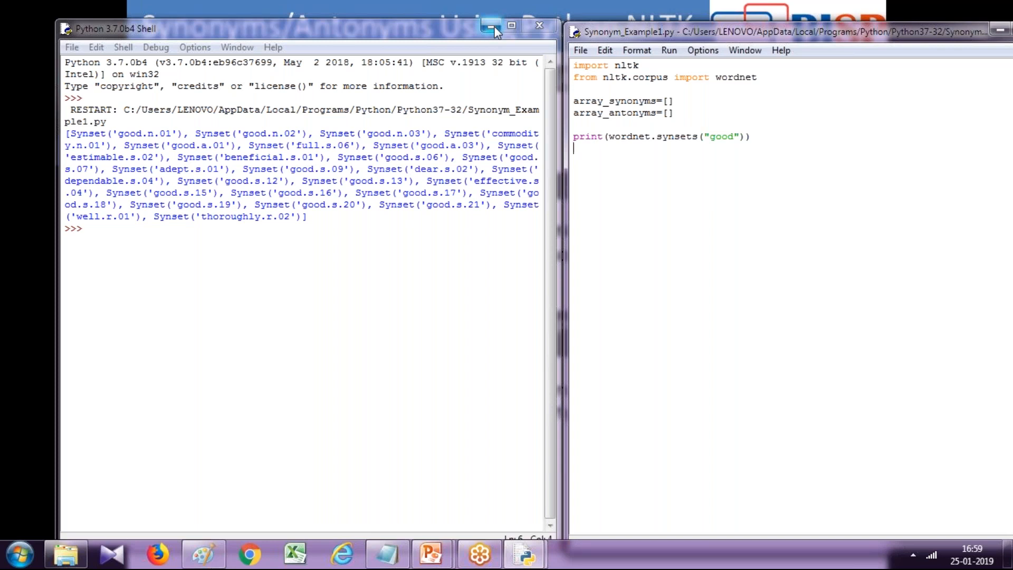
{"action": "mouse_move", "coordinate": [491, 25]}
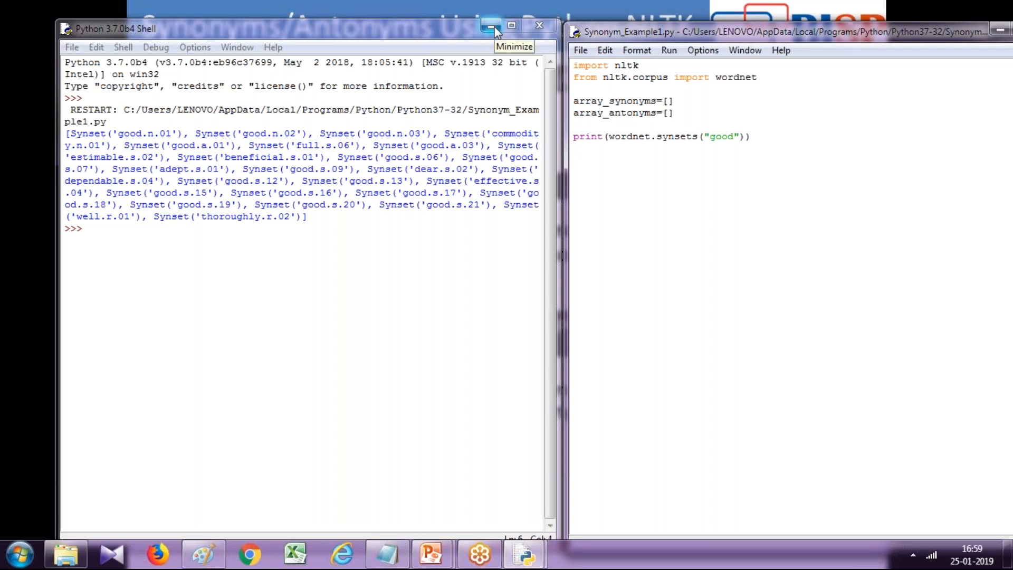
Write 'for vsyn in wordnet.synsets("good"):' with an indented print(vsyn) inside it.
{"action": "left_click", "coordinate": [491, 25]}
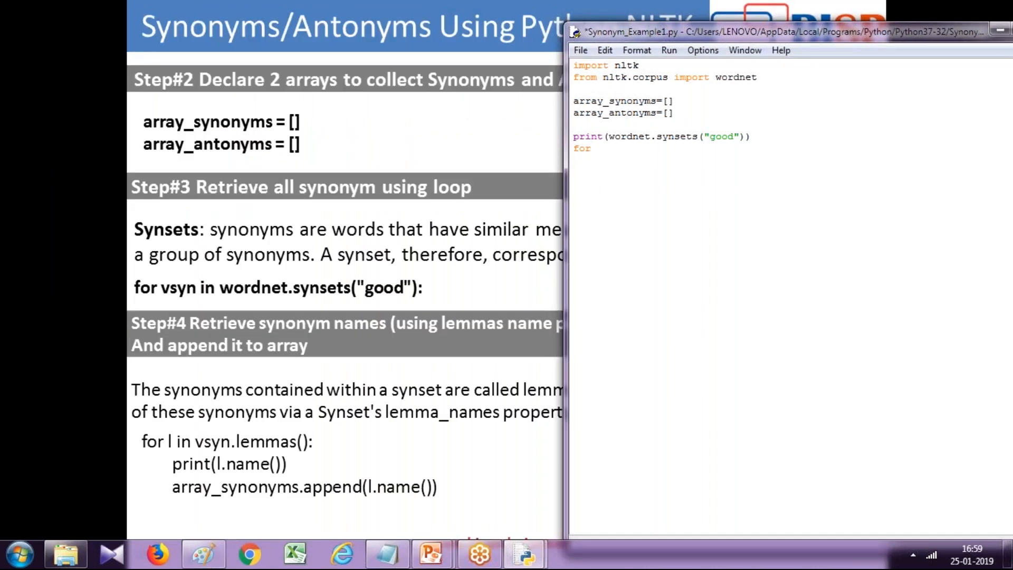
{"action": "type", "text": "vsyn"}
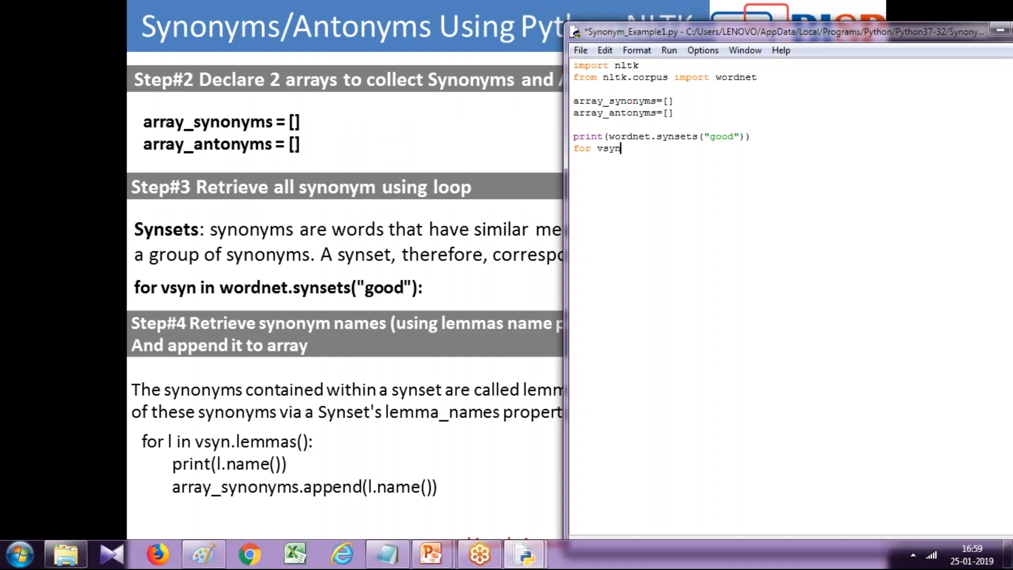
{"action": "type", "text": "in wo"}
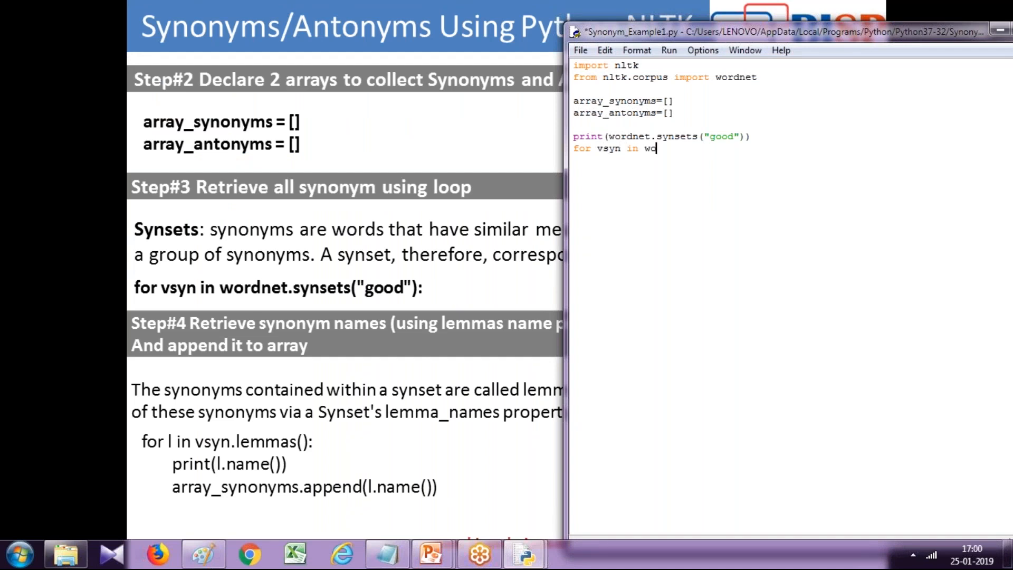
{"action": "type", "text": "rdnet."}
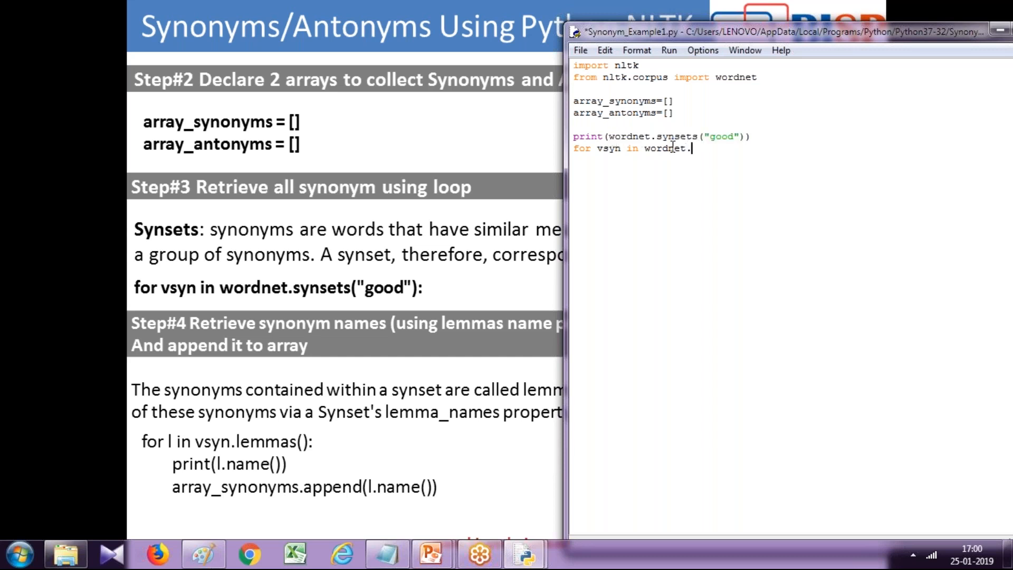
{"action": "type", "text": "synsets(\"good\")"}
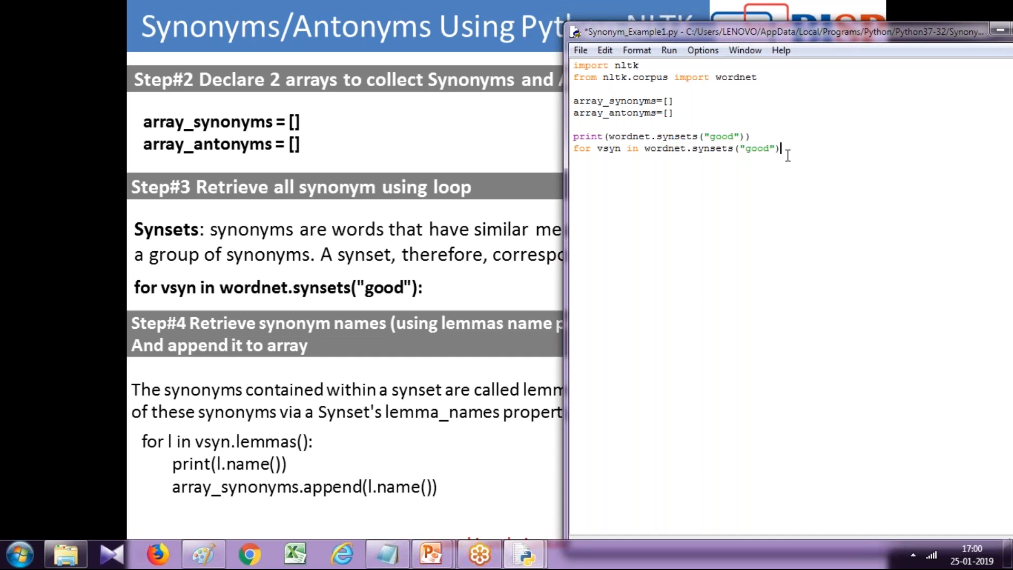
{"action": "type", "text": ":"}
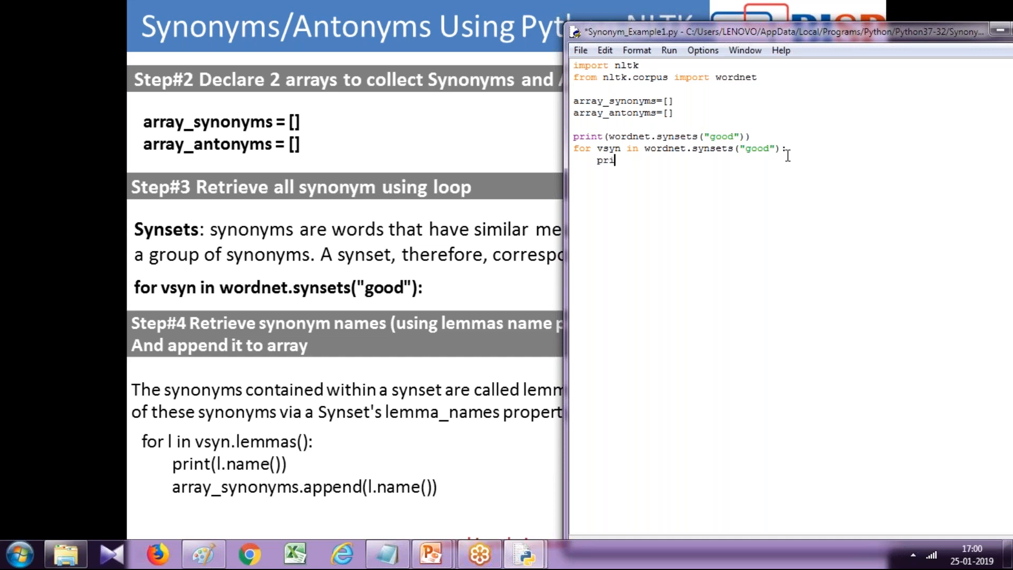
{"action": "type", "text": "nt"}
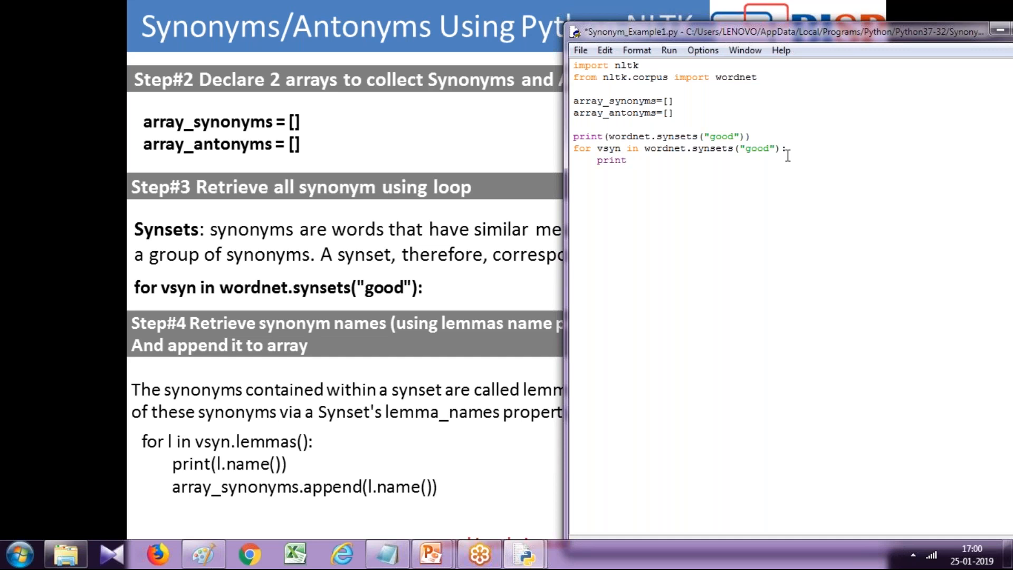
{"action": "type", "text": "("}
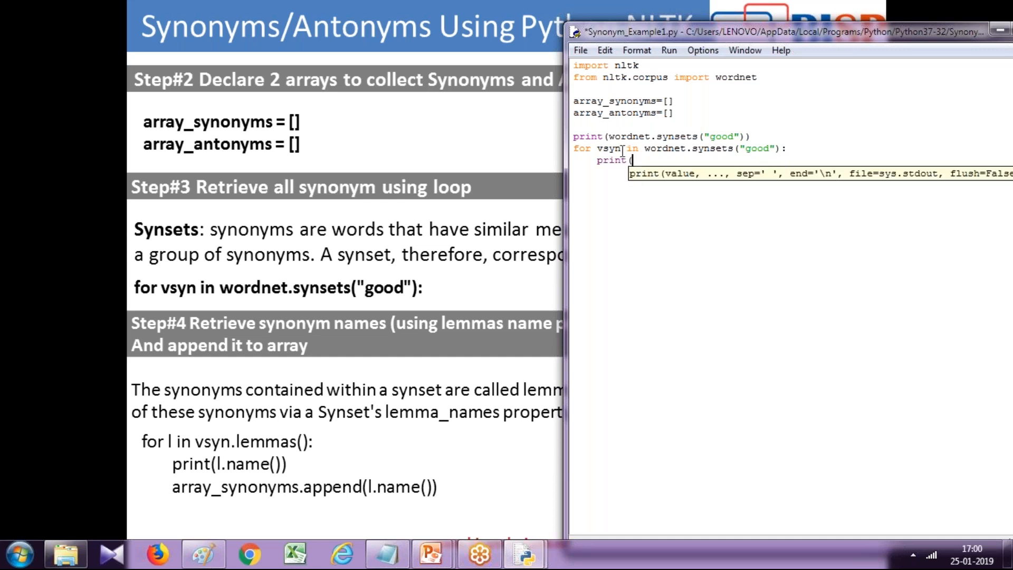
{"action": "left_click", "coordinate": [646, 161]}
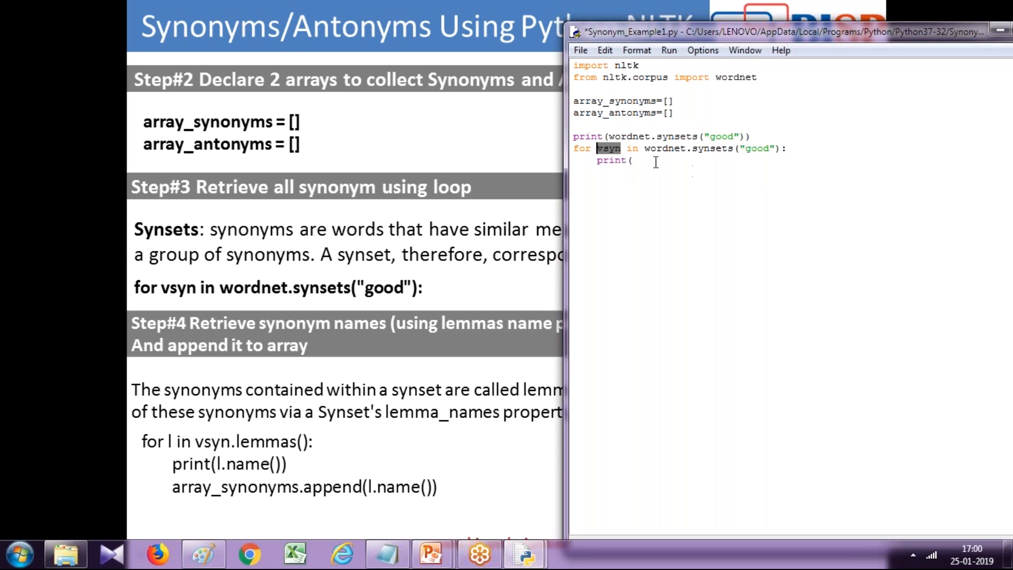
{"action": "type", "text": "vsyn"}
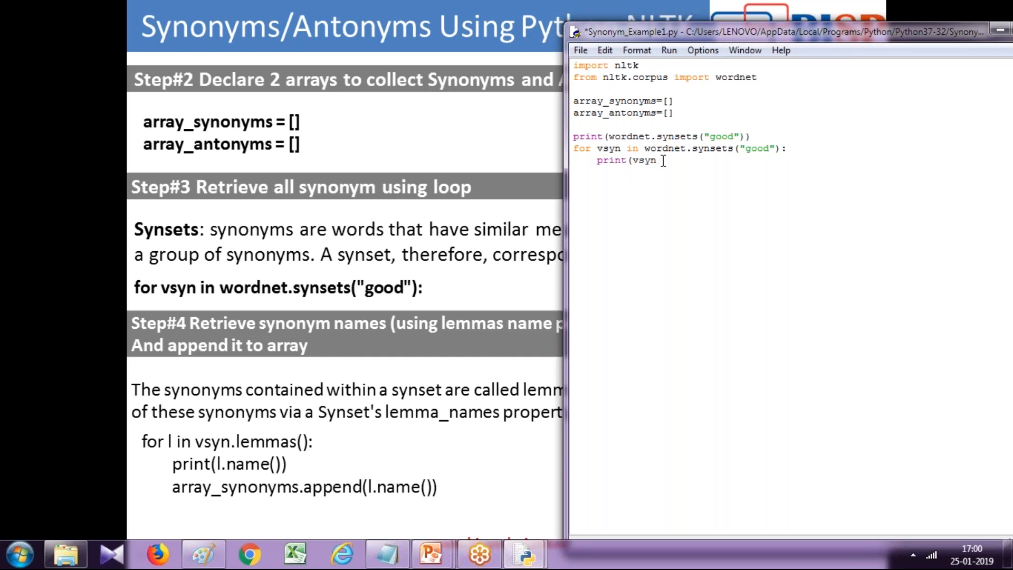
{"action": "type", "text": ")"}
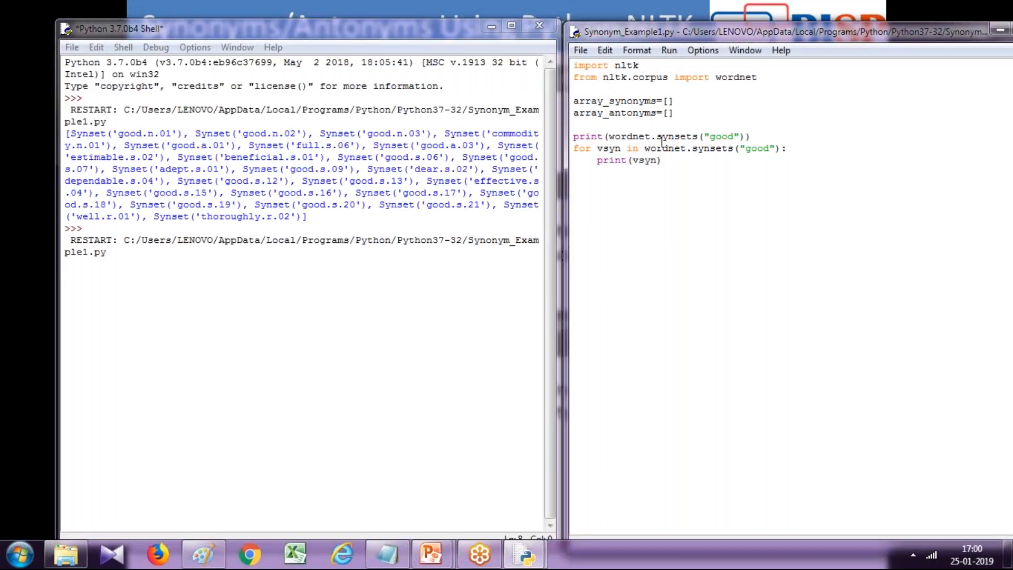
Comment out the first synsets print with #, rerun, and begin a nested for-loop.
{"action": "type", "text": "#"}
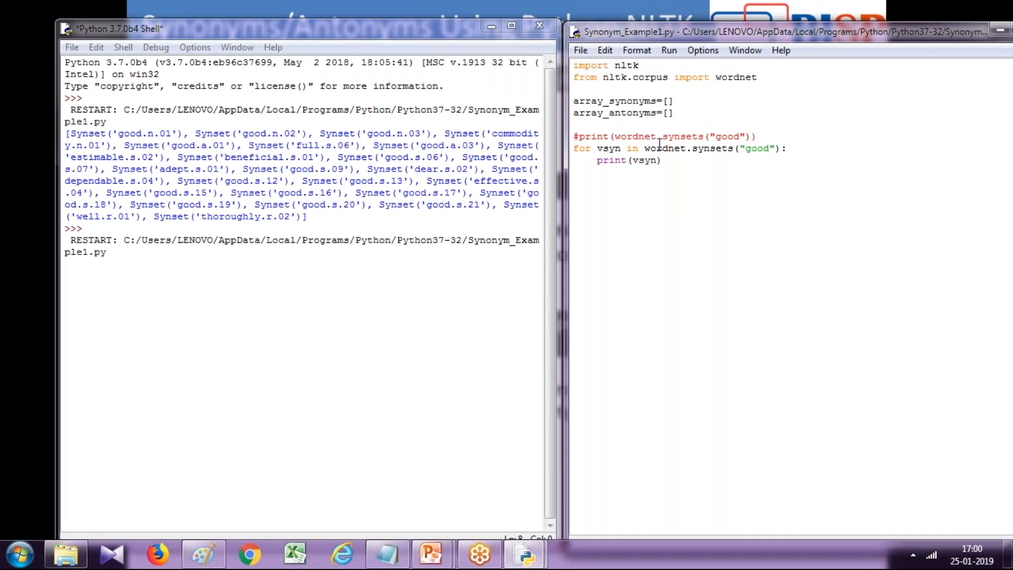
{"action": "key", "text": "F5"}
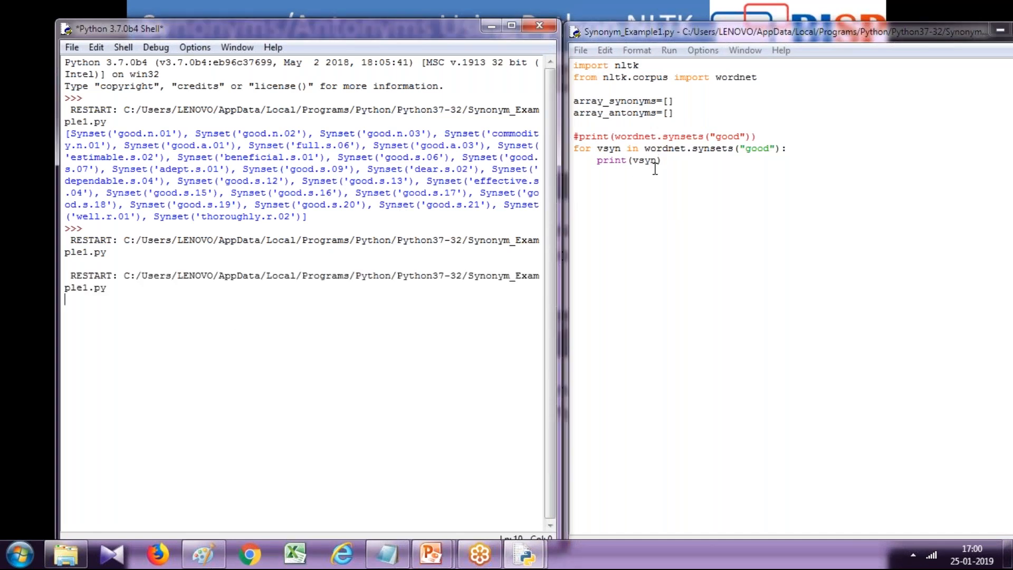
{"action": "mouse_move", "coordinate": [660, 191]}
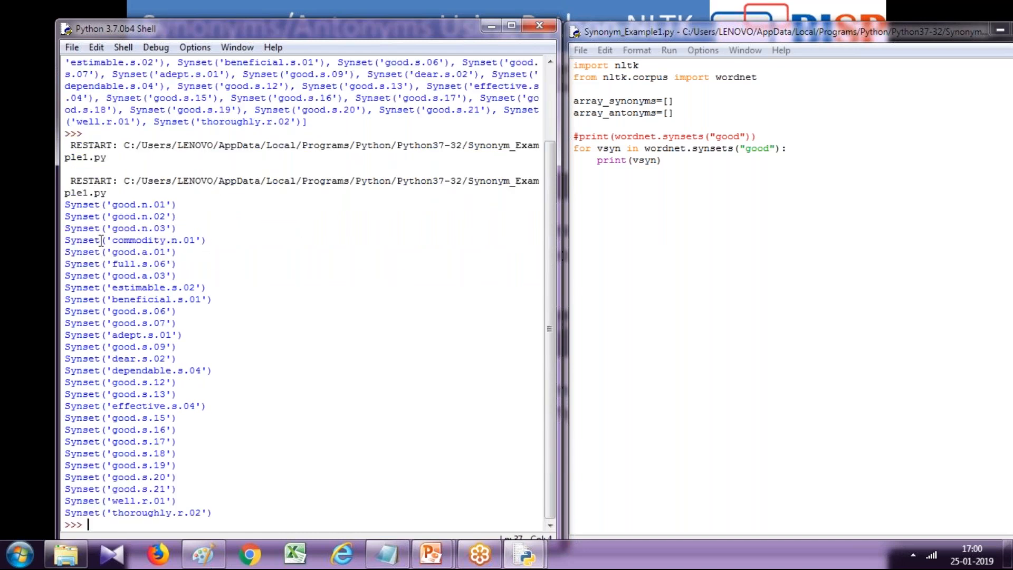
{"action": "double_click", "coordinate": [140, 239]}
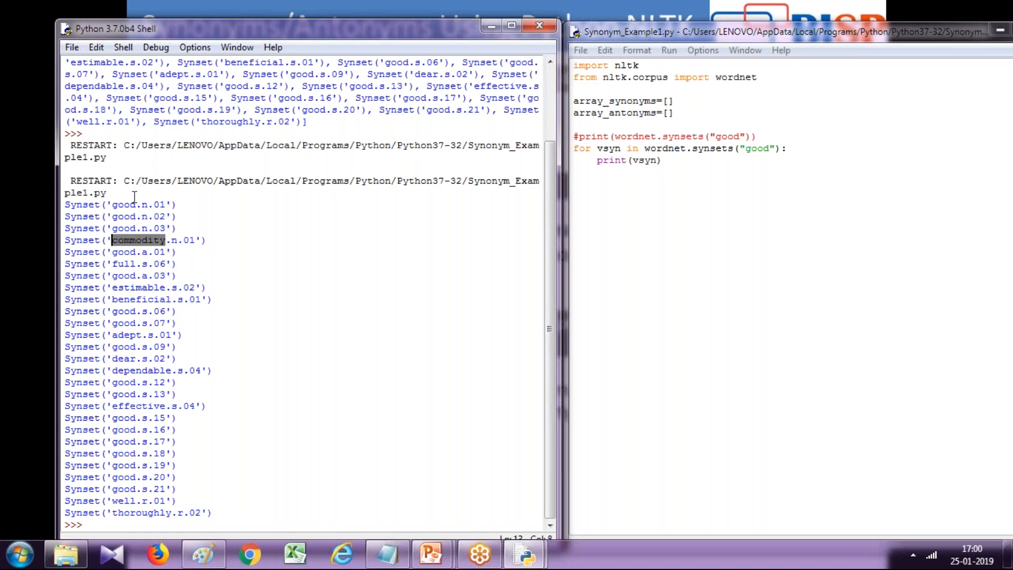
{"action": "mouse_move", "coordinate": [693, 189]}
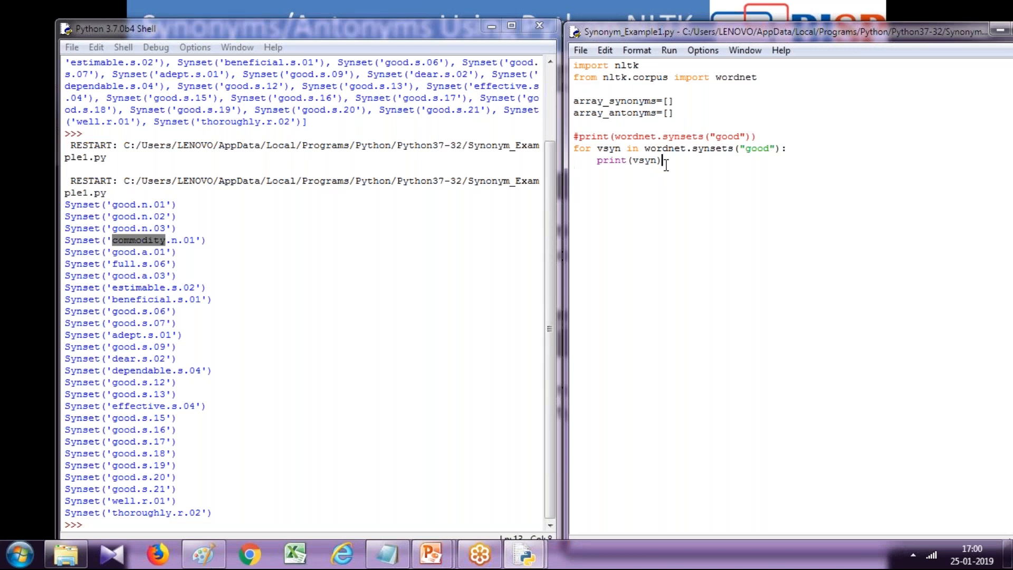
{"action": "type", "text": "for"}
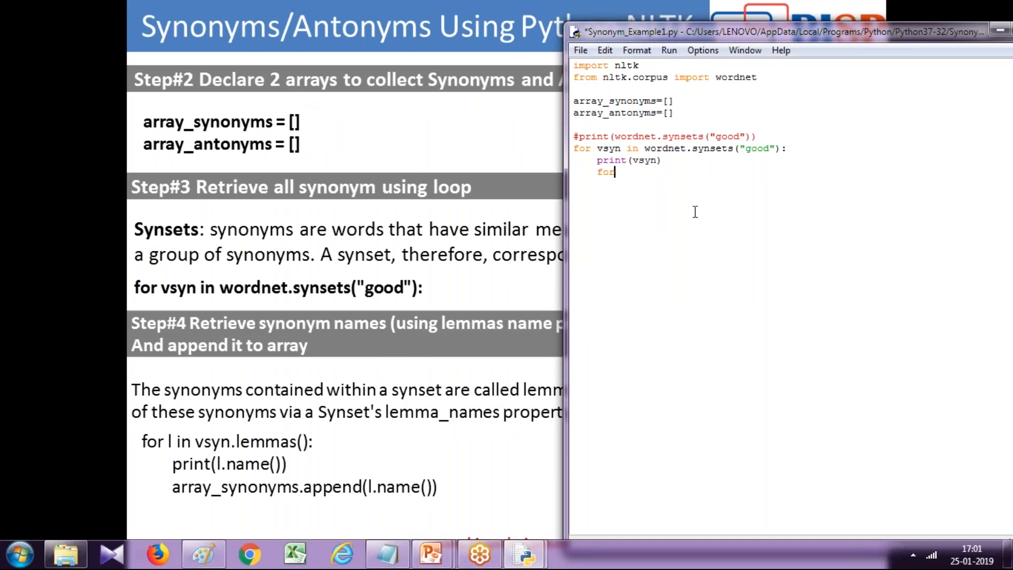
Add inner loop 'for l in vsyn.lemmas():' printing l.name(), then run the module again.
{"action": "type", "text": "in"}
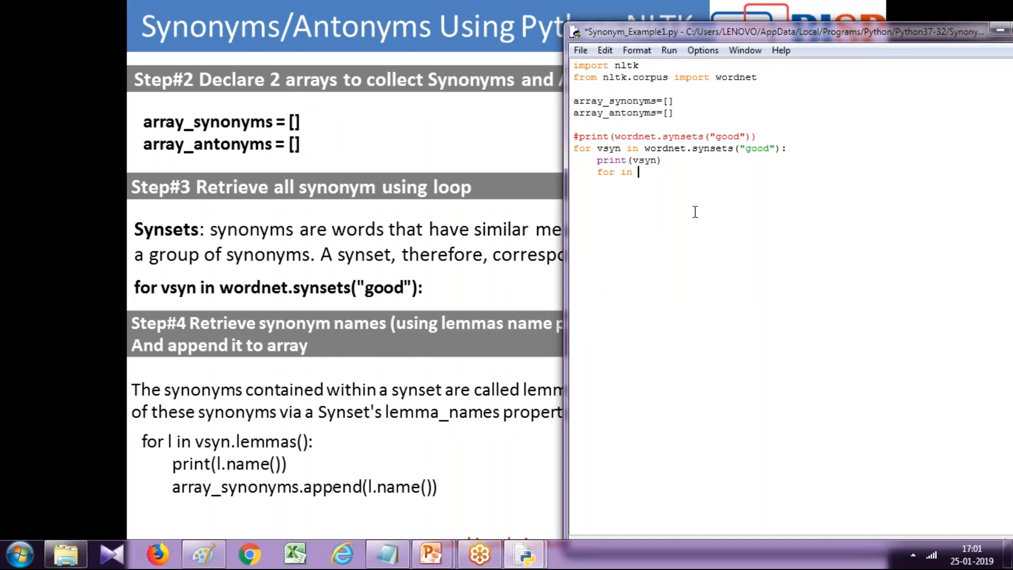
{"action": "type", "text": "vsyn."}
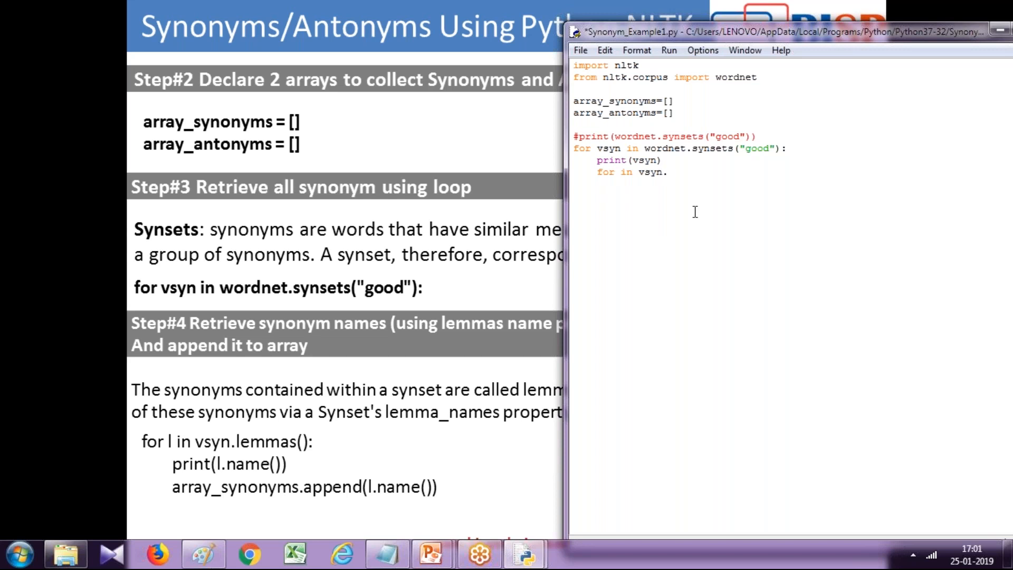
{"action": "type", "text": "le"}
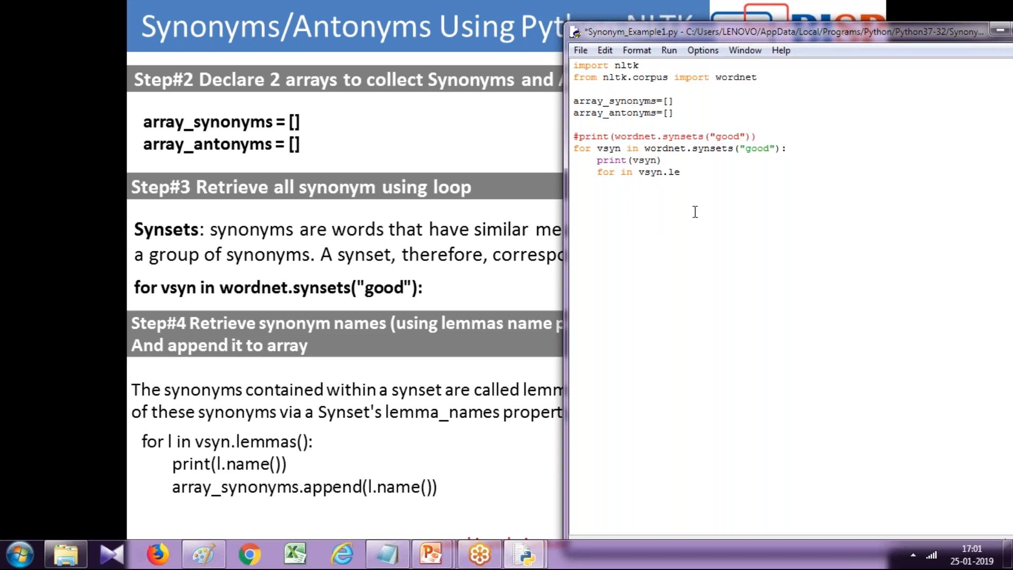
{"action": "type", "text": "mmas()"}
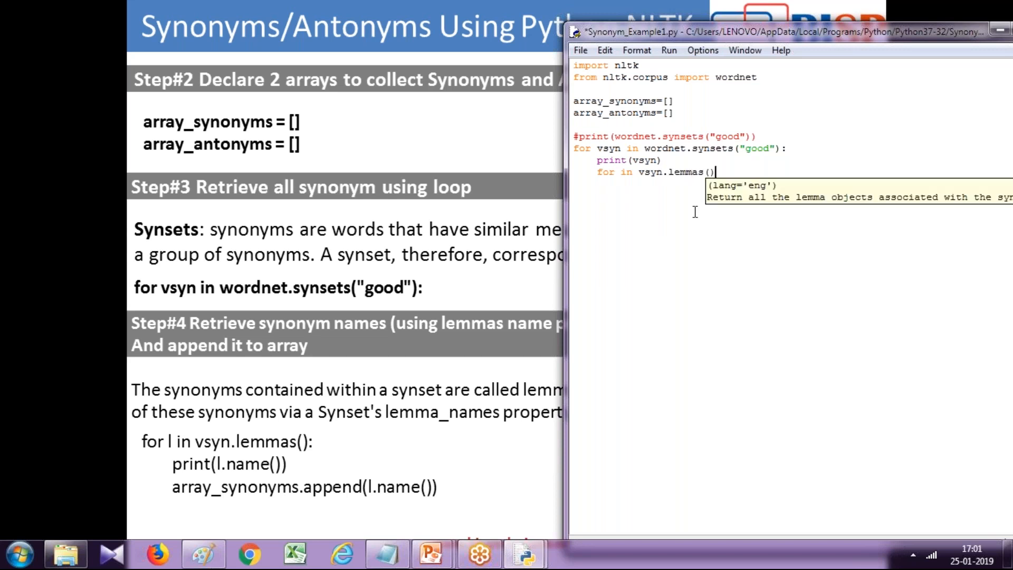
{"action": "type", "text": ";"}
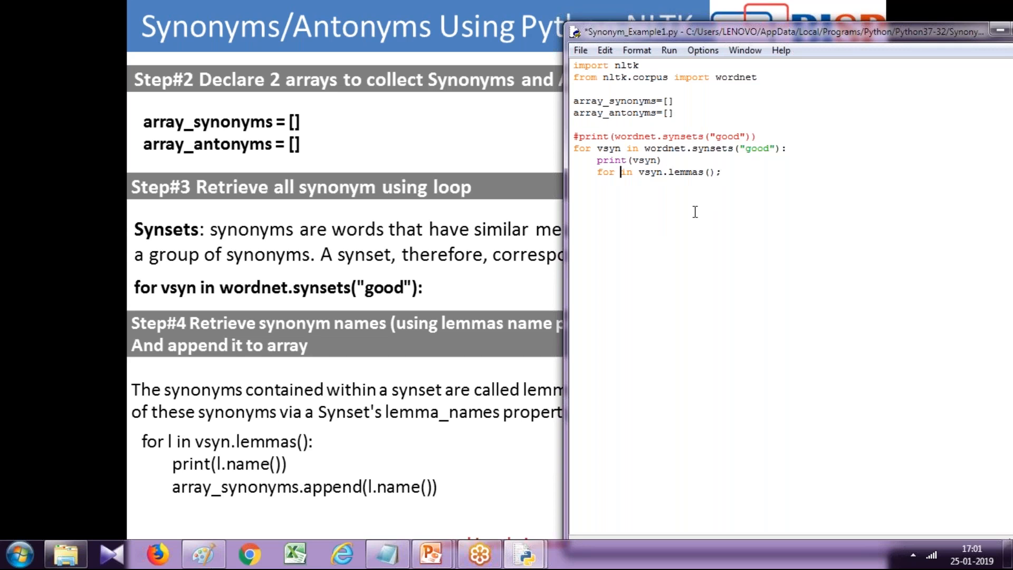
{"action": "type", "text": "l"}
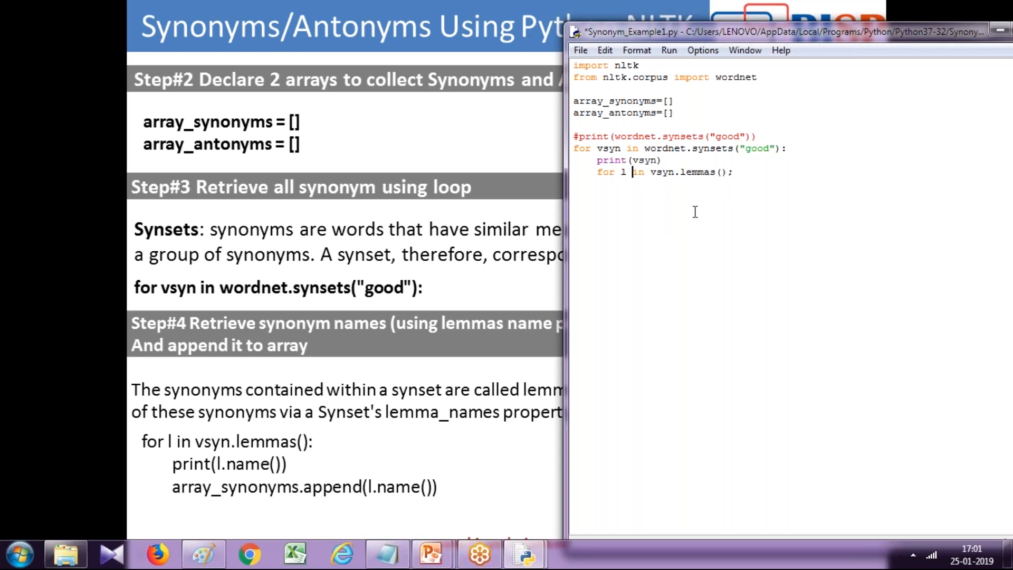
{"action": "key", "text": "backspace"}
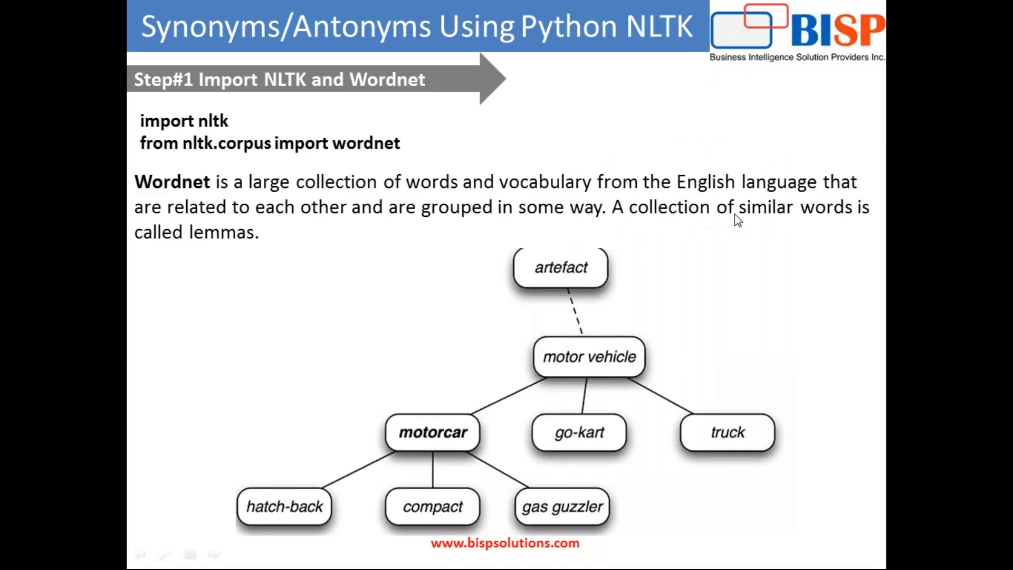
{"action": "mouse_move", "coordinate": [550, 307]}
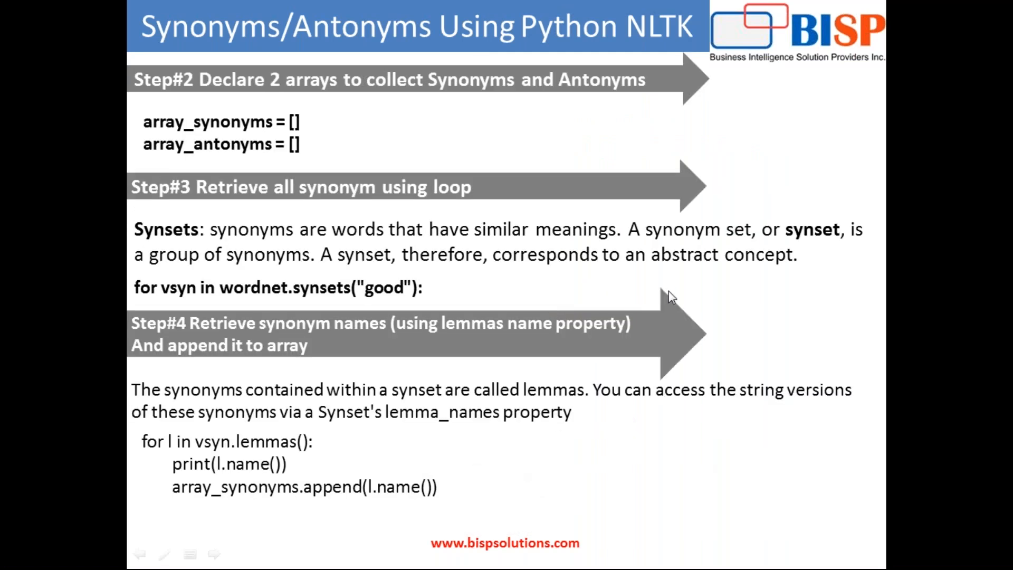
{"action": "left_click", "coordinate": [523, 554]}
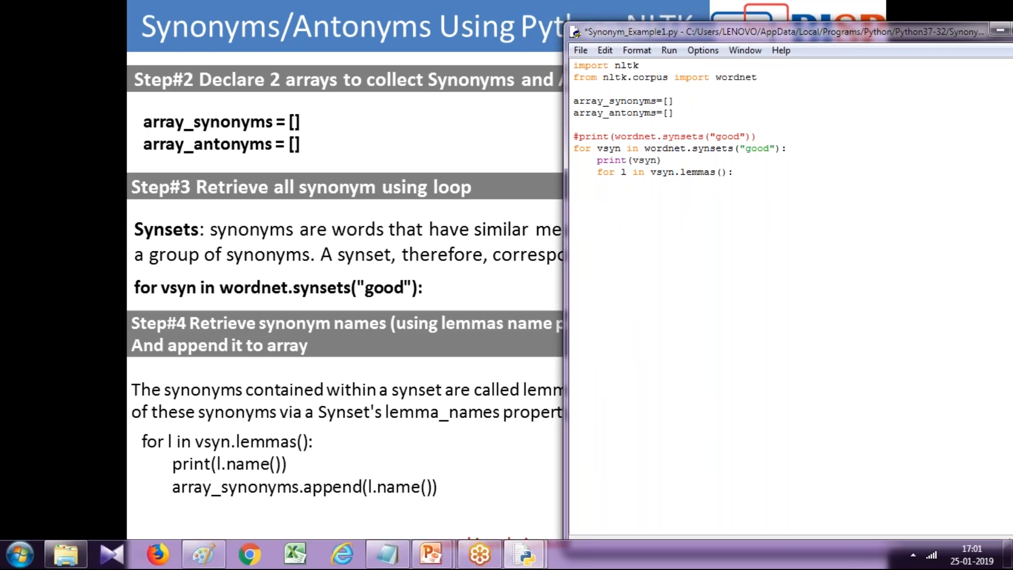
{"action": "type", "text": "print"}
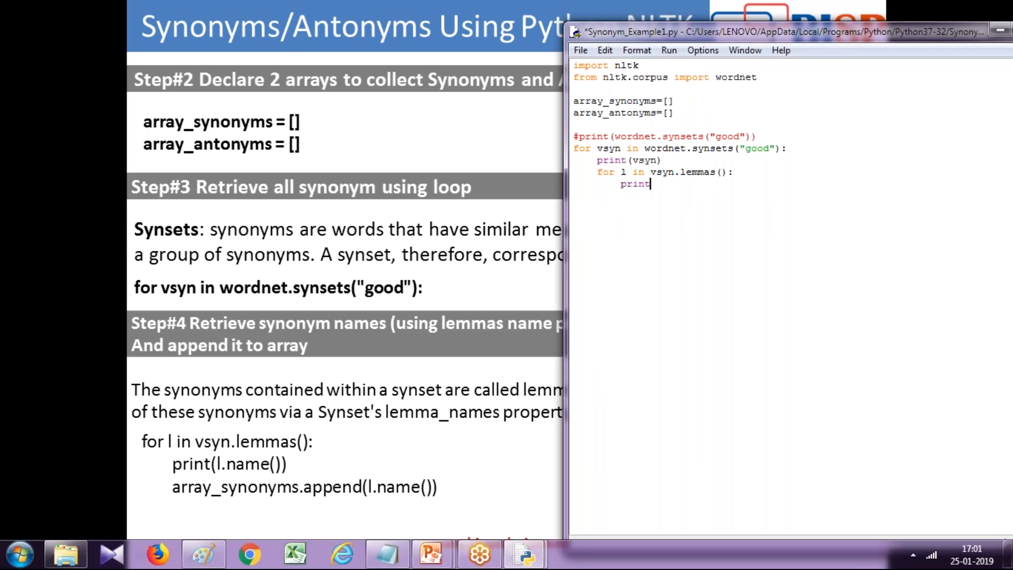
{"action": "type", "text": "(l.r"}
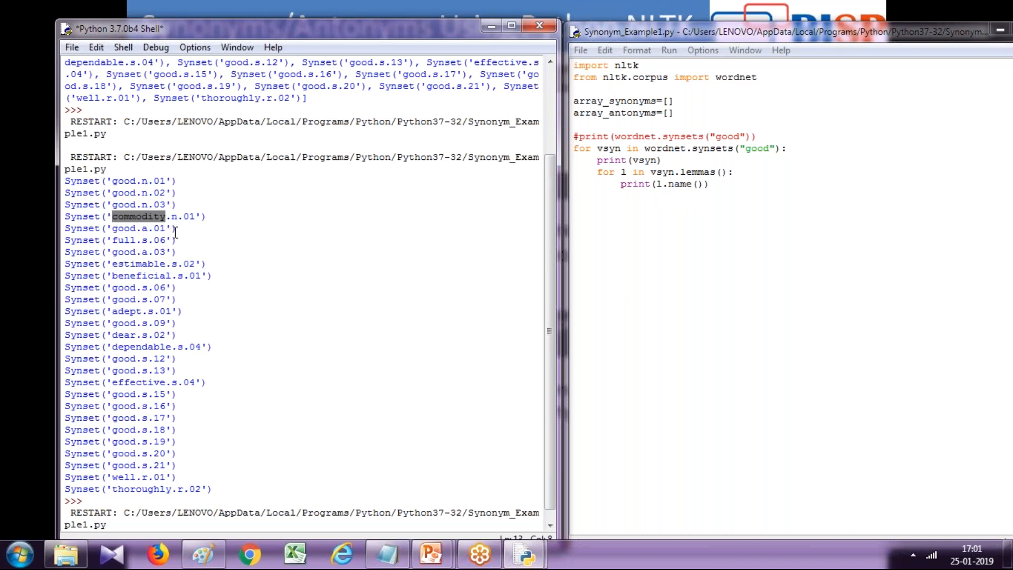
{"action": "mouse_move", "coordinate": [255, 396]}
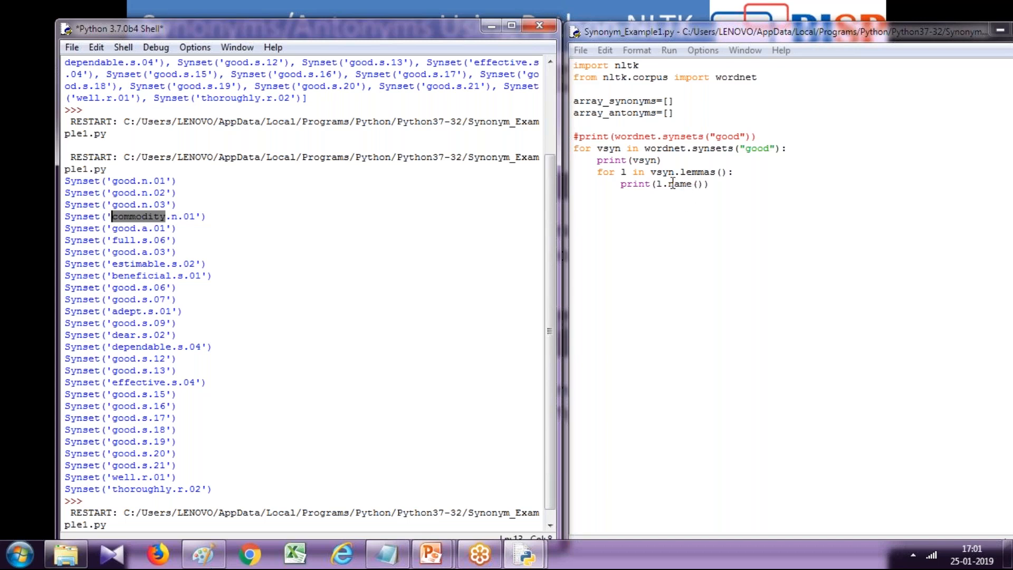
{"action": "mouse_move", "coordinate": [584, 304]}
{"action": "type", "text": "#"}
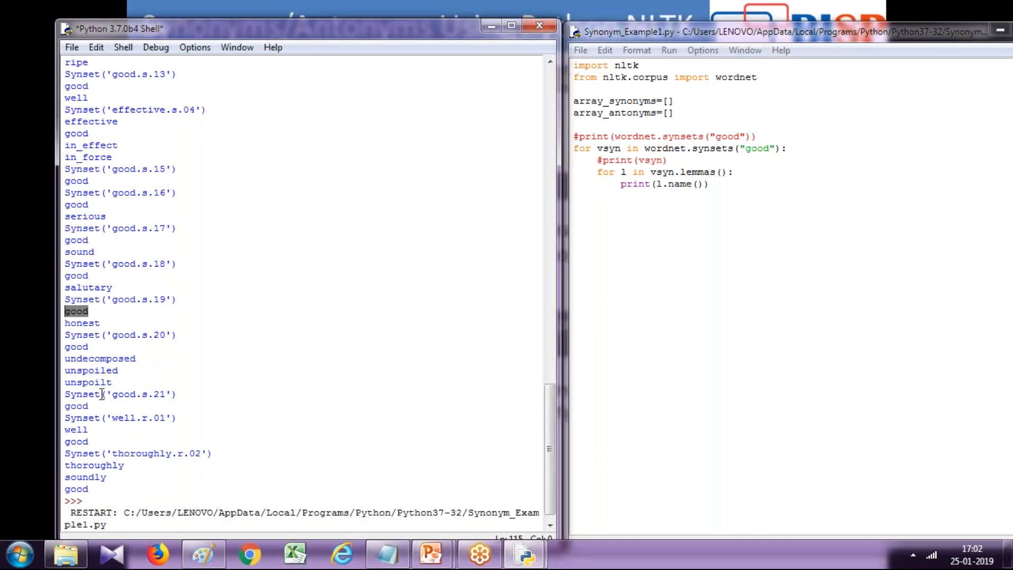
{"action": "mouse_move", "coordinate": [129, 362]}
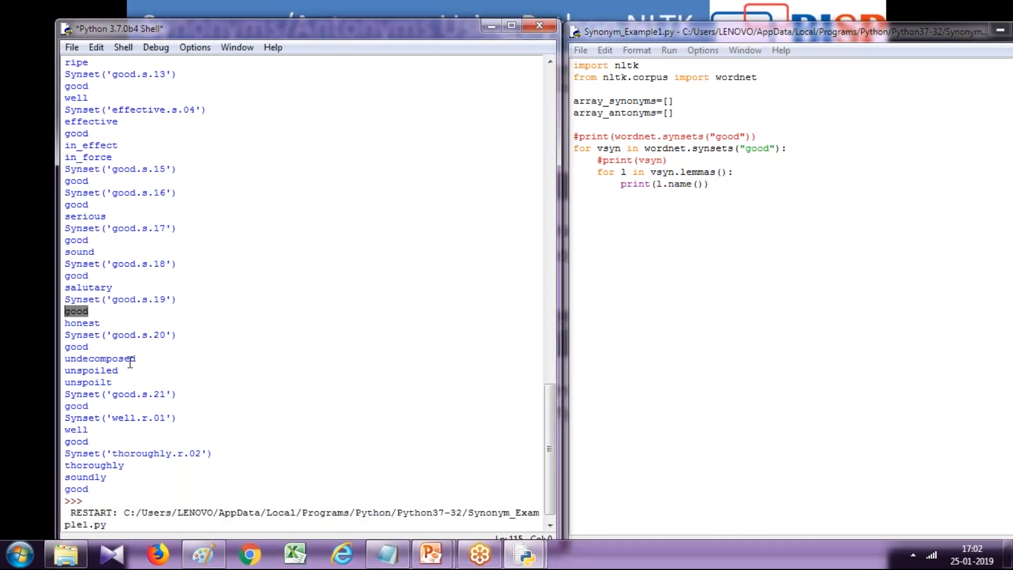
{"action": "mouse_move", "coordinate": [97, 359]}
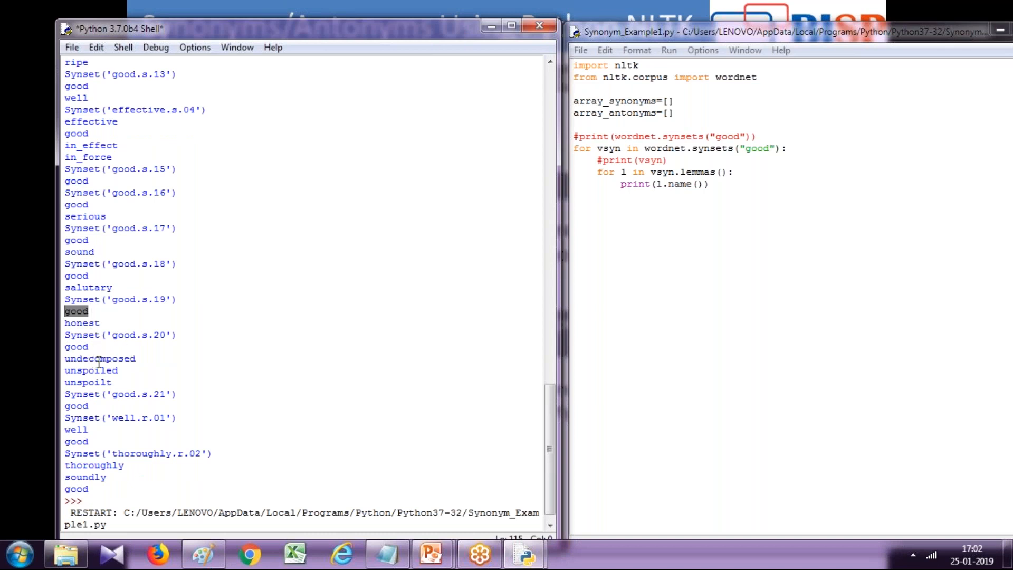
{"action": "mouse_move", "coordinate": [108, 370]}
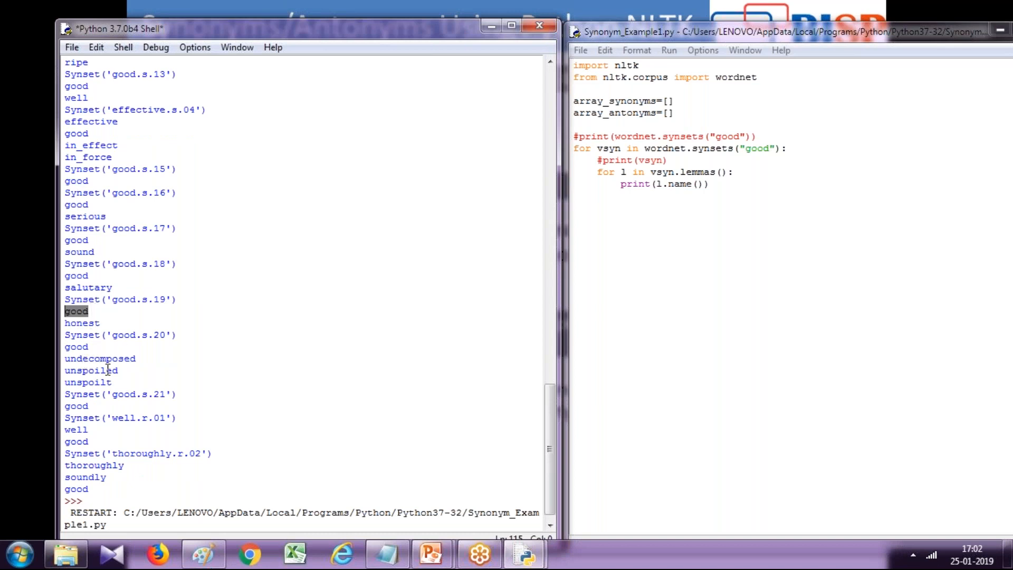
{"action": "mouse_move", "coordinate": [147, 374]}
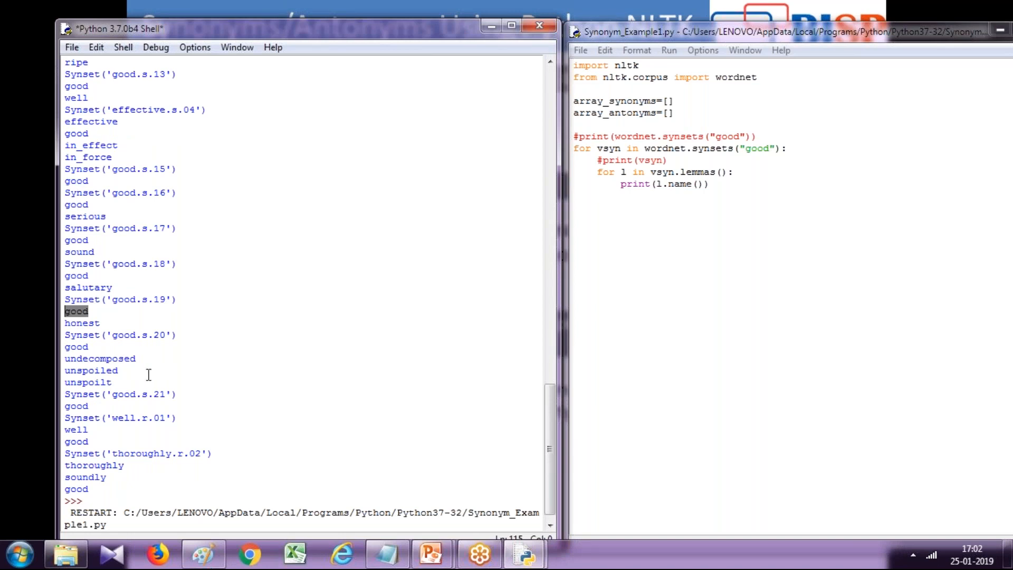
{"action": "mouse_move", "coordinate": [666, 355]}
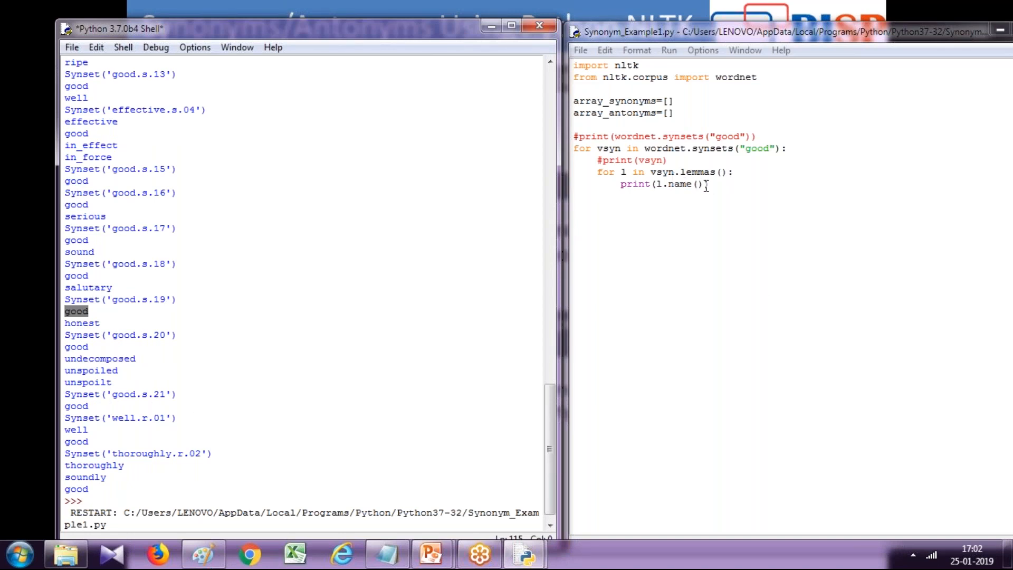
{"action": "mouse_move", "coordinate": [333, 471]}
{"action": "type", "text": ")"}
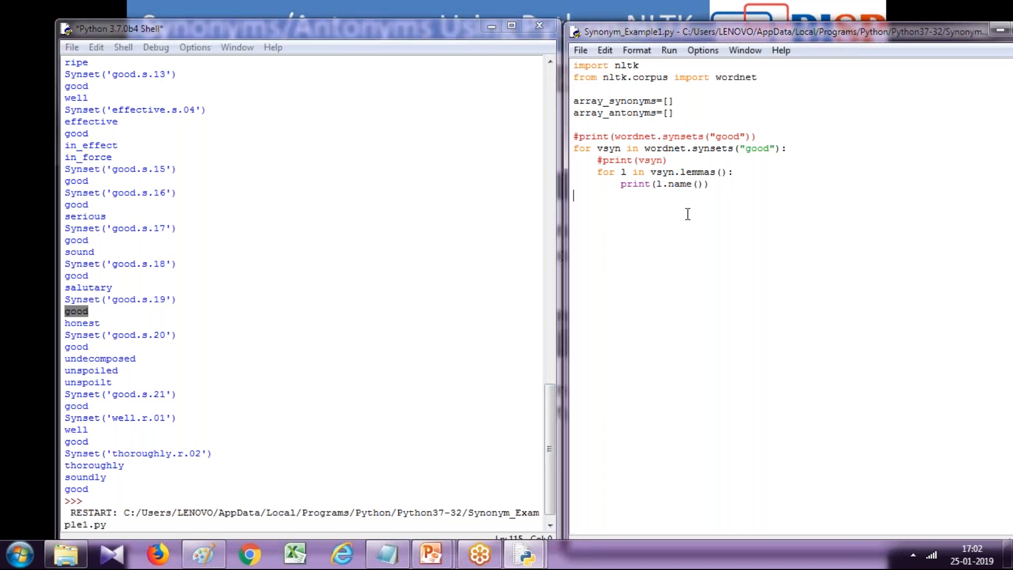
Replace print(l.name()) with array_synonyms.append(l.name()) in the inner loop.
{"action": "scroll", "scroll_direction": "down", "scroll_amount": 3}
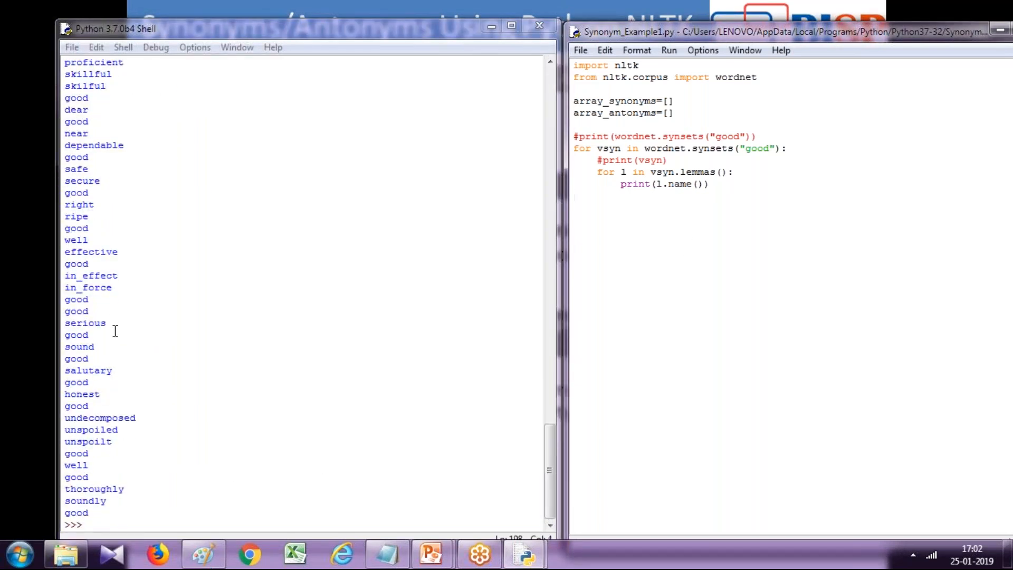
{"action": "left_click", "coordinate": [738, 194]}
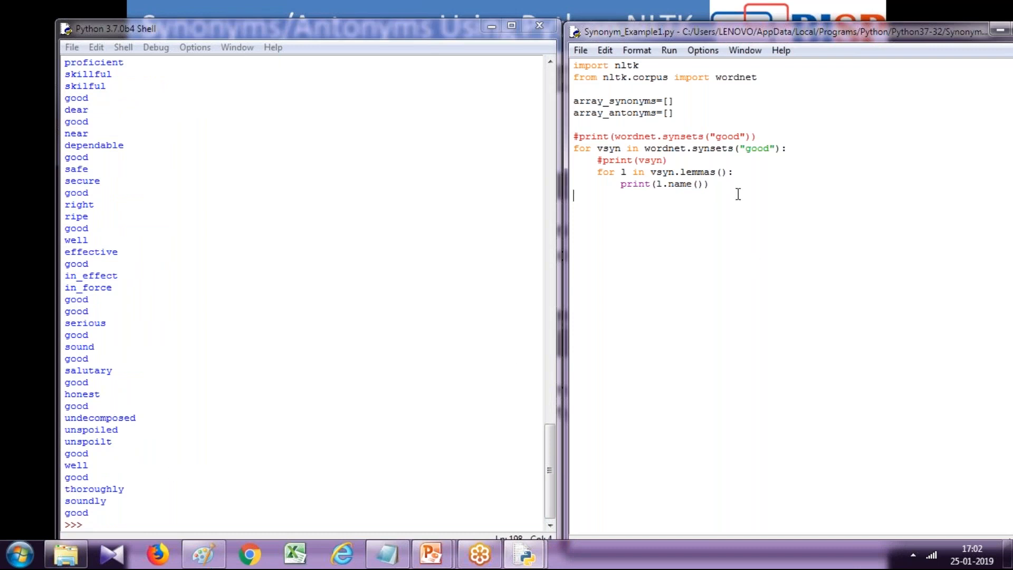
{"action": "double_click", "coordinate": [663, 184]}
{"action": "type", "text": "array_synonyms.a"}
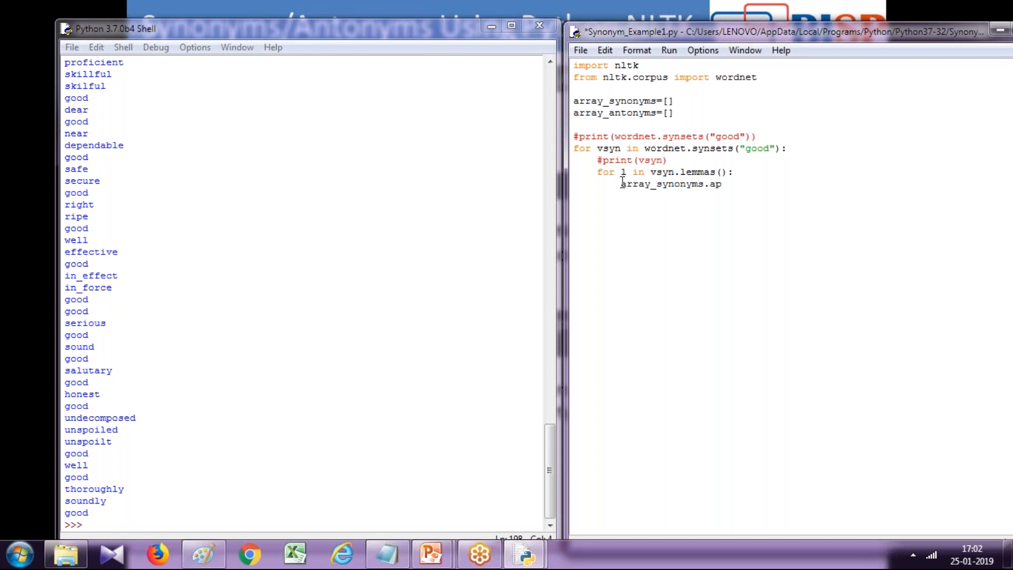
{"action": "type", "text": "pend"}
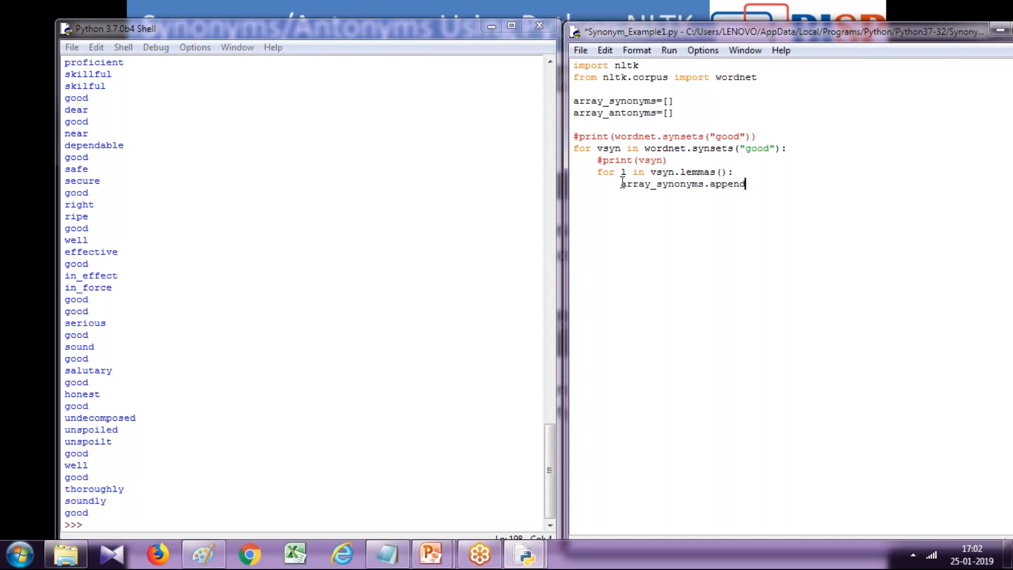
{"action": "type", "text": "(l."}
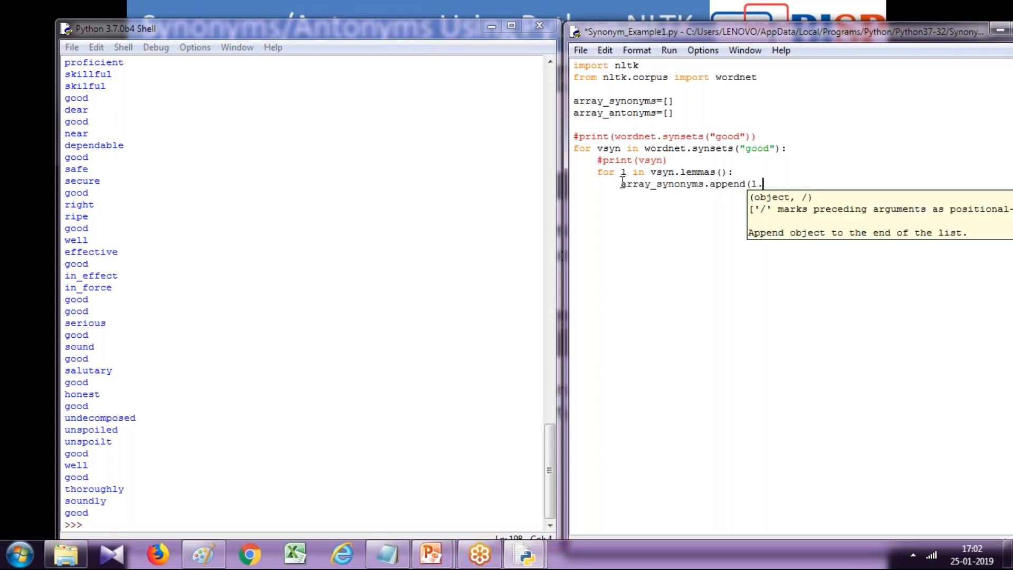
{"action": "type", "text": "le"}
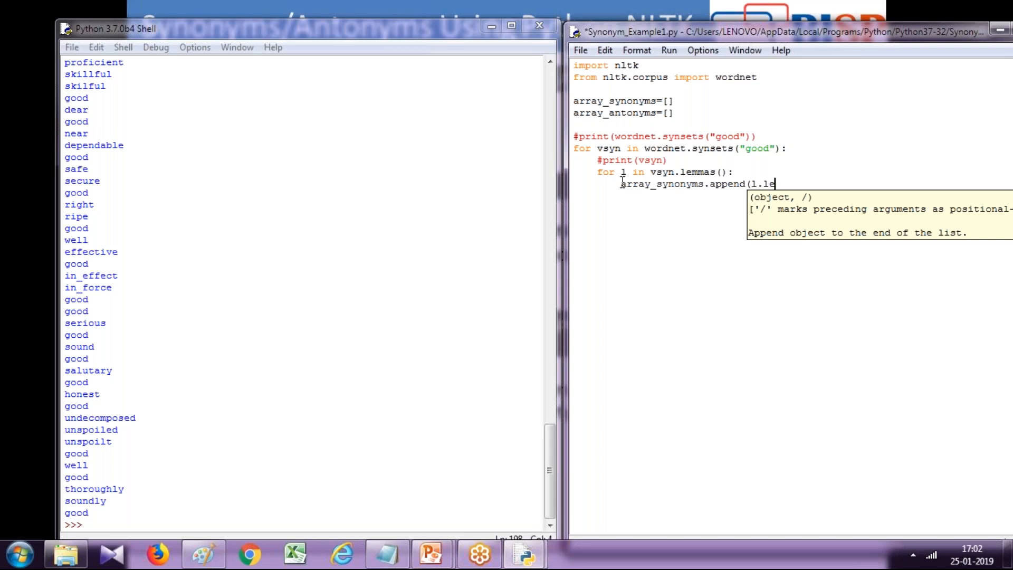
{"action": "type", "text": "nam"}
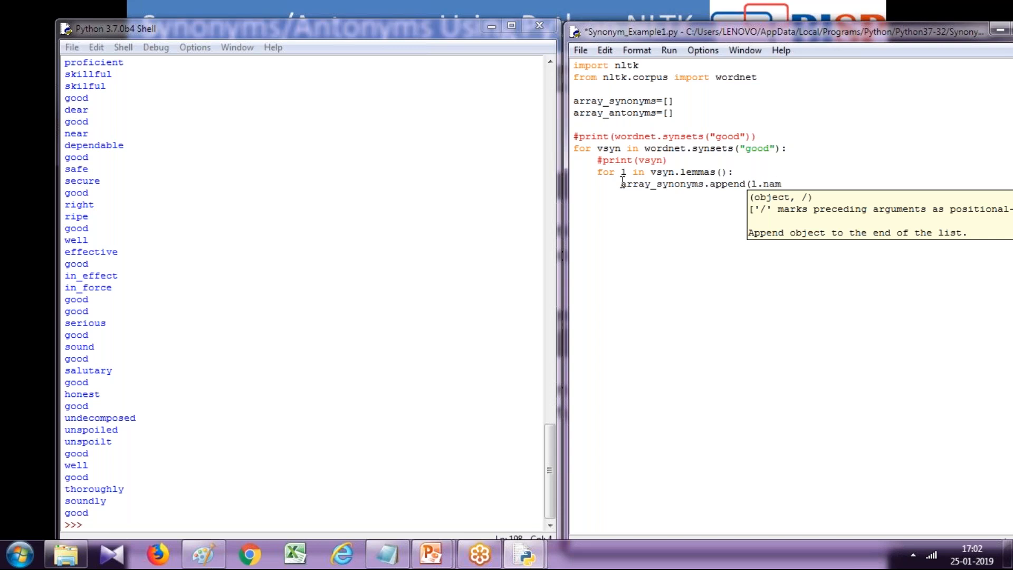
{"action": "type", "text": "e"}
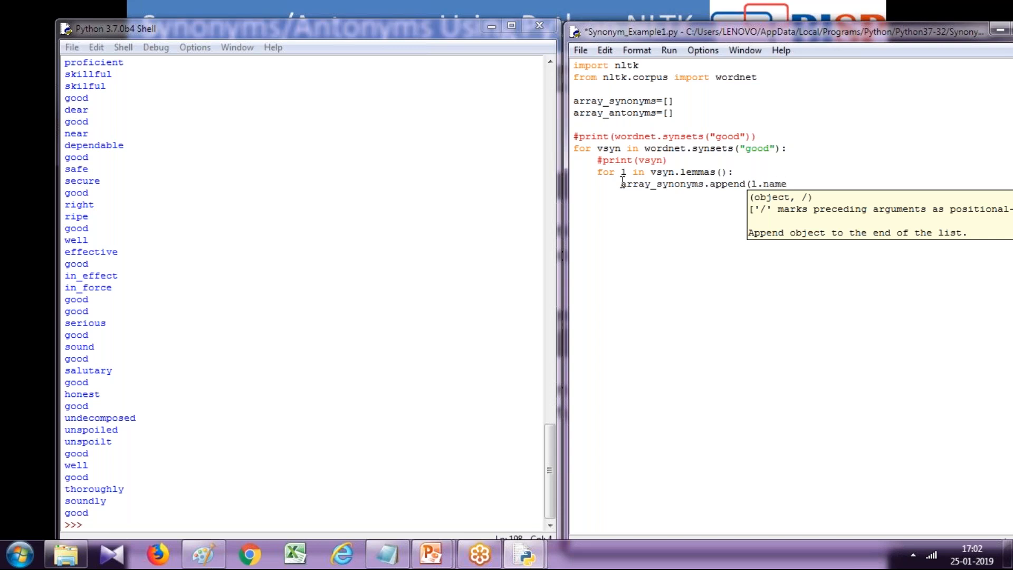
{"action": "type", "text": "()"}
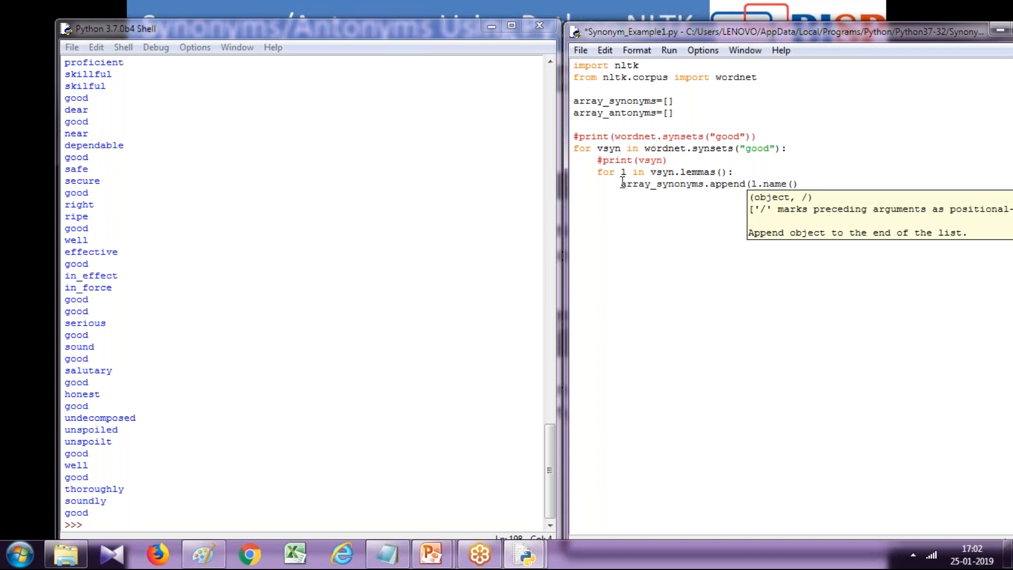
{"action": "type", "text": ")"}
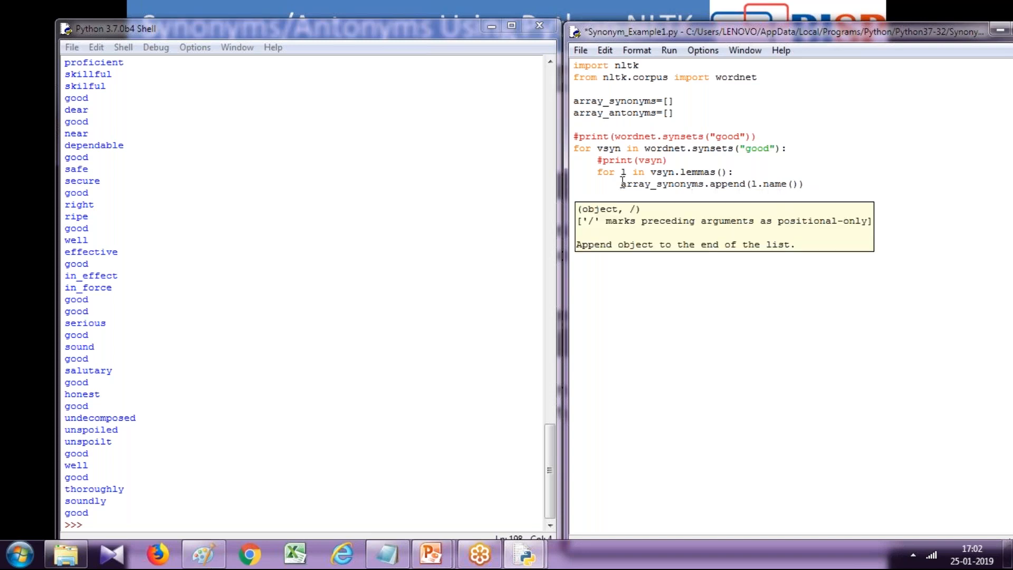
Add an 'if l.antonyms():' check inside the lemma loop.
{"action": "type", "text": "if"}
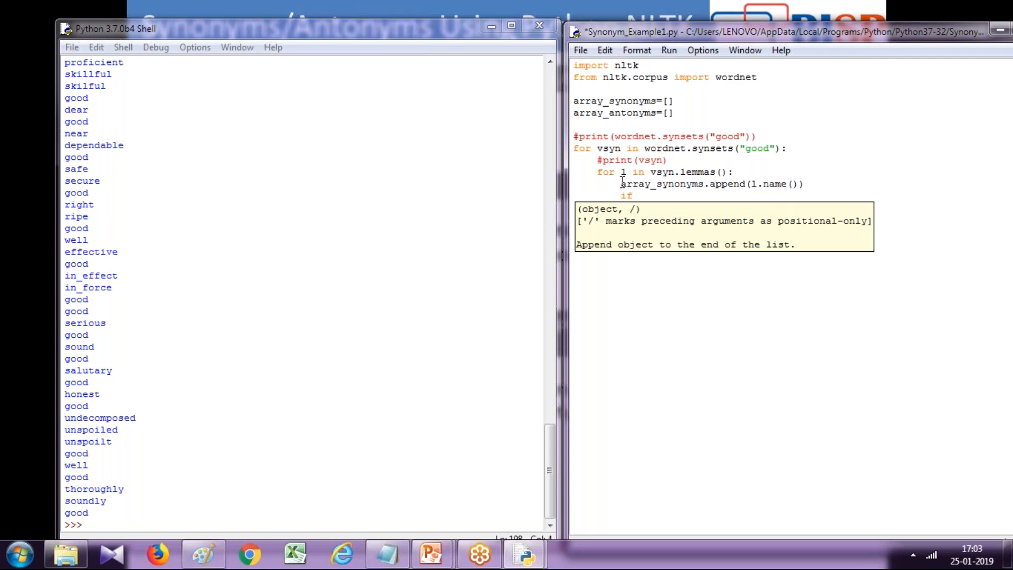
{"action": "type", "text": "l.antonym"}
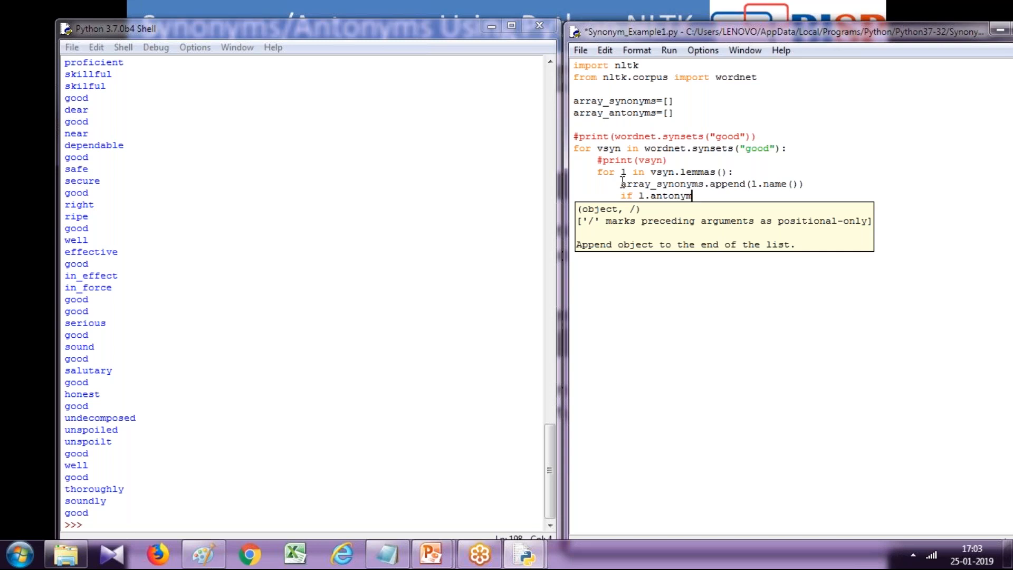
{"action": "type", "text": "s()"}
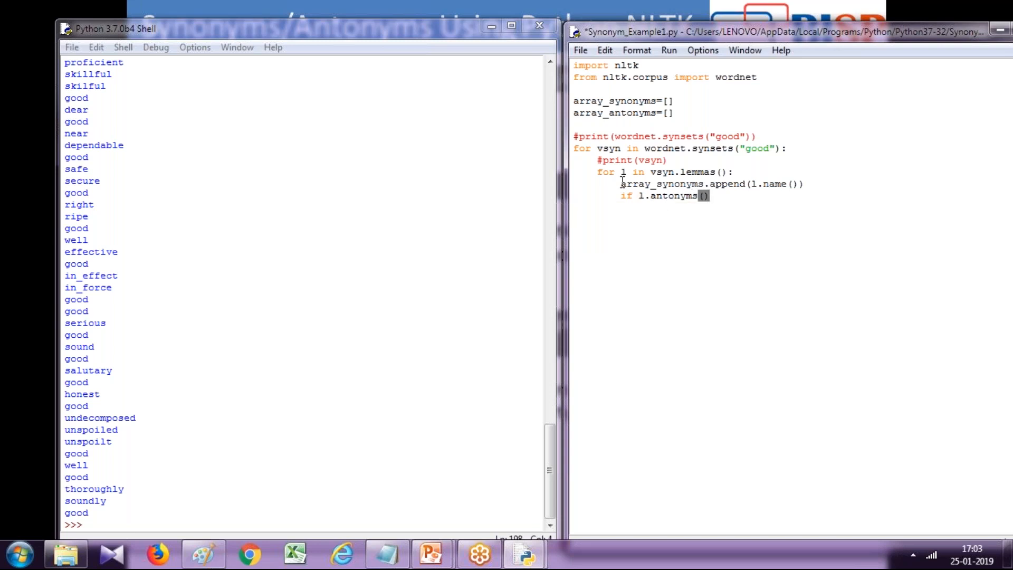
{"action": "type", "text": ":"}
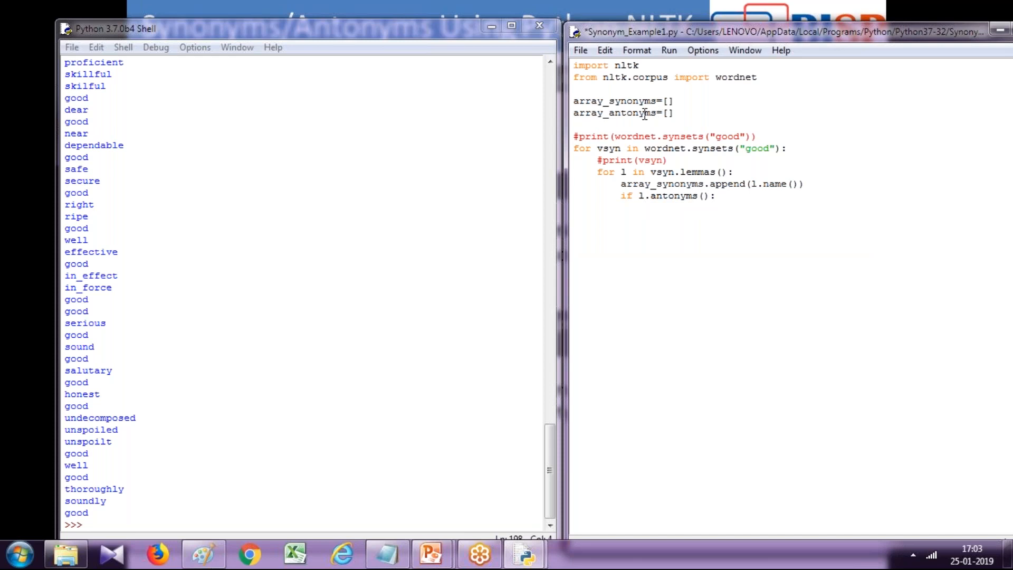
Inside the if, append l.antonyms()[0].name() to array_antonyms.
{"action": "double_click", "coordinate": [614, 113]}
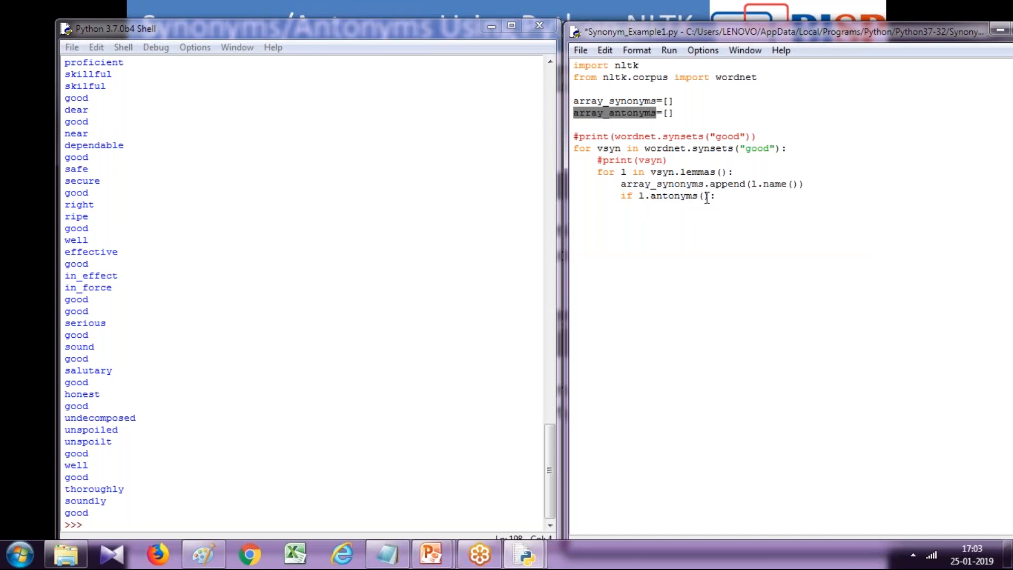
{"action": "type", "text": "array_antonyms"}
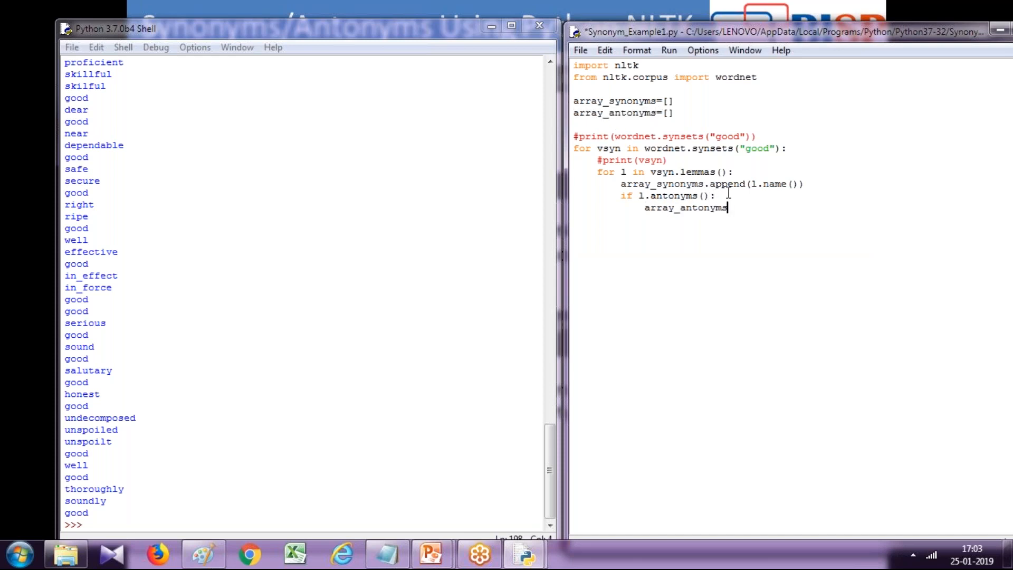
{"action": "type", "text": ".appe"}
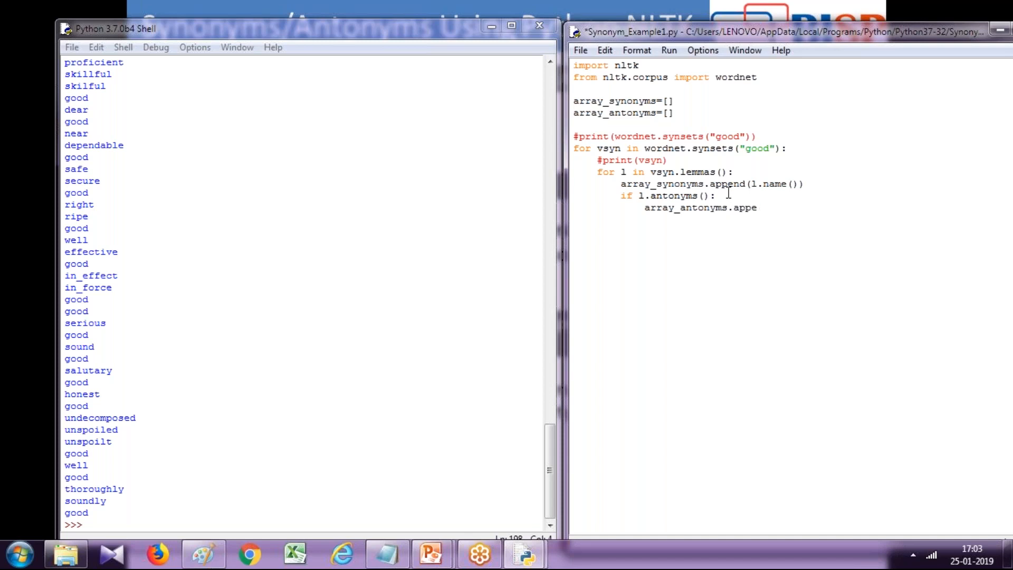
{"action": "type", "text": "("}
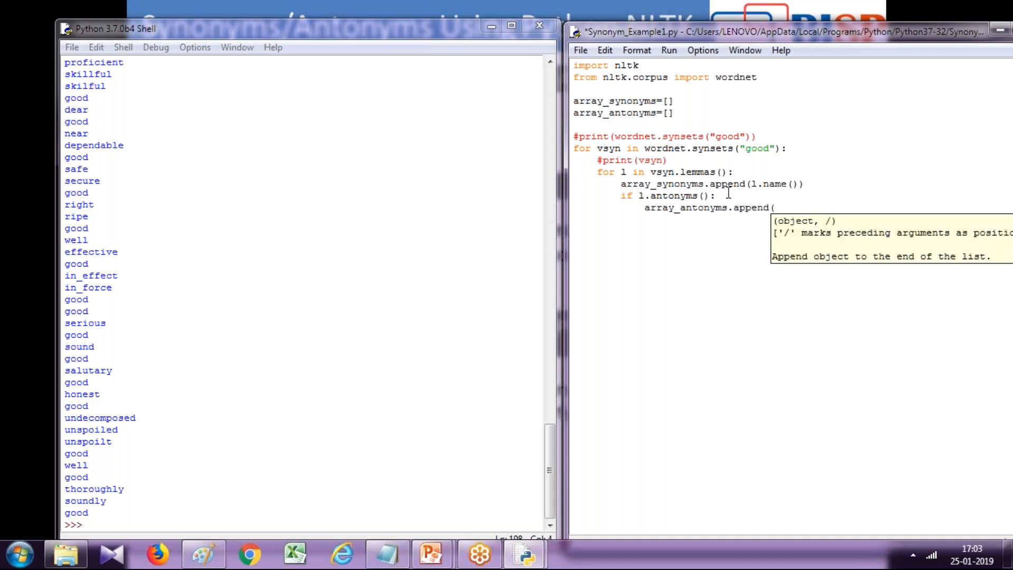
{"action": "type", "text": "l"}
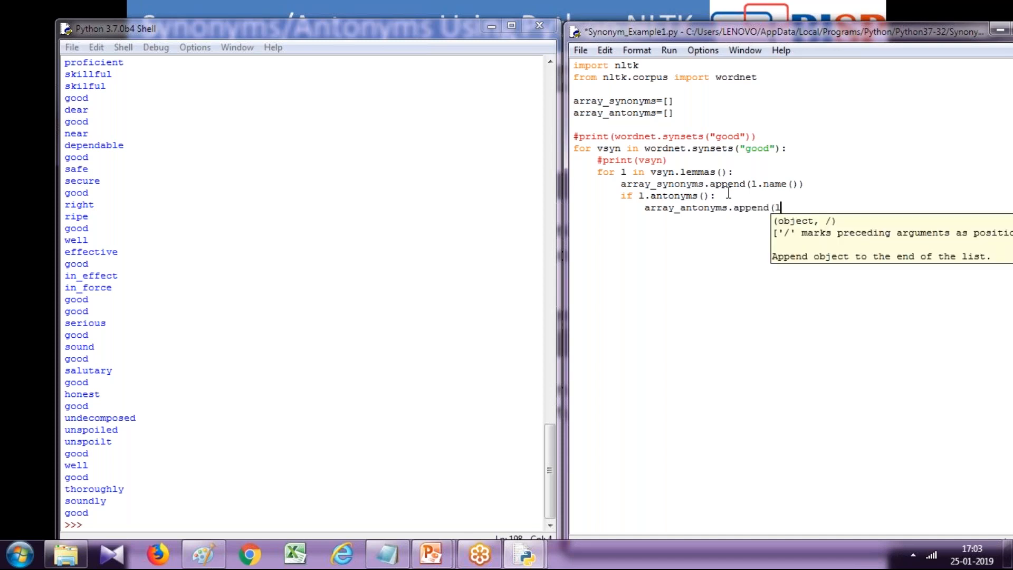
{"action": "type", "text": "l.ant"}
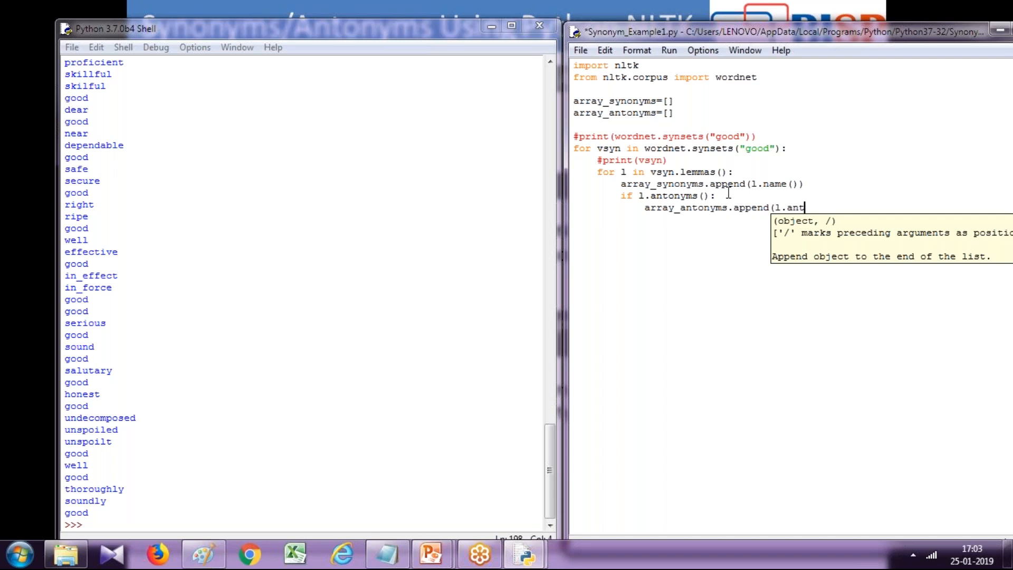
{"action": "type", "text": "onym"}
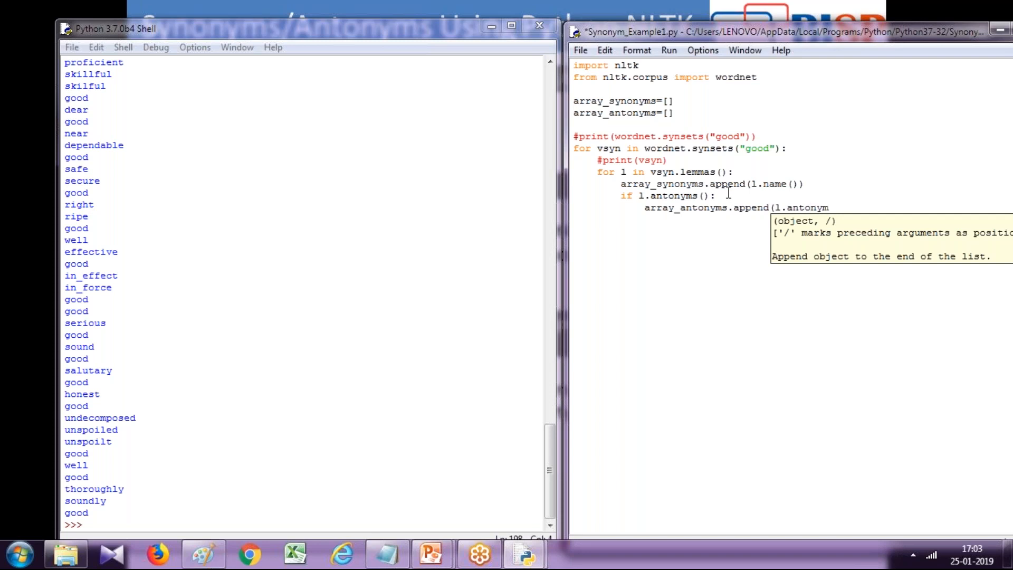
{"action": "type", "text": "()"}
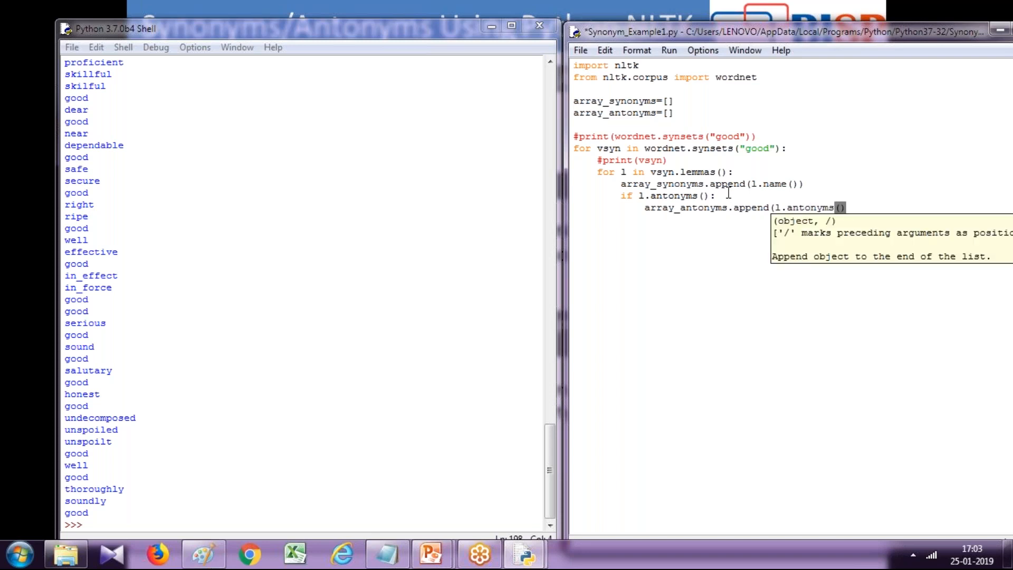
{"action": "type", "text": "["}
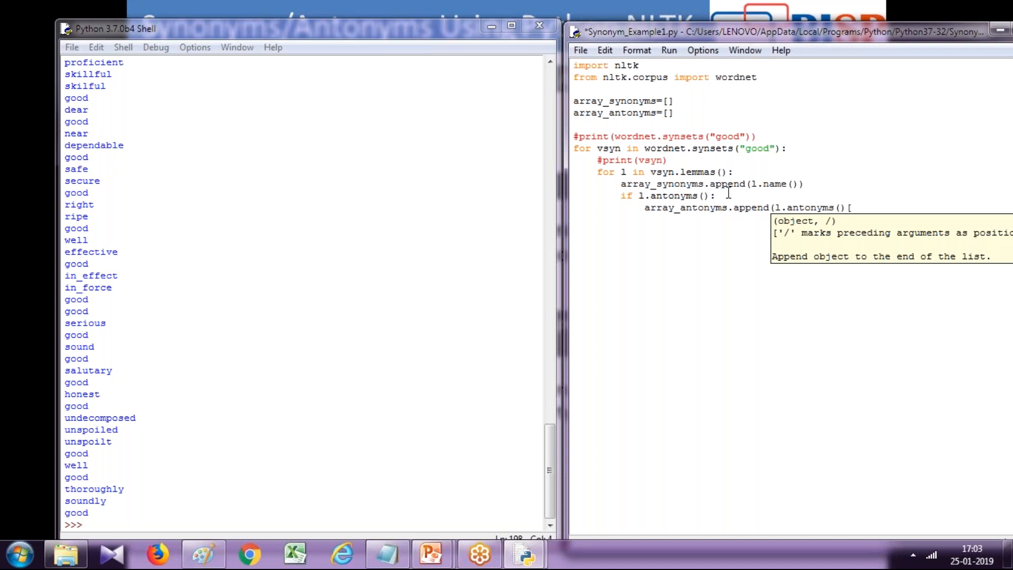
{"action": "type", "text": "0"}
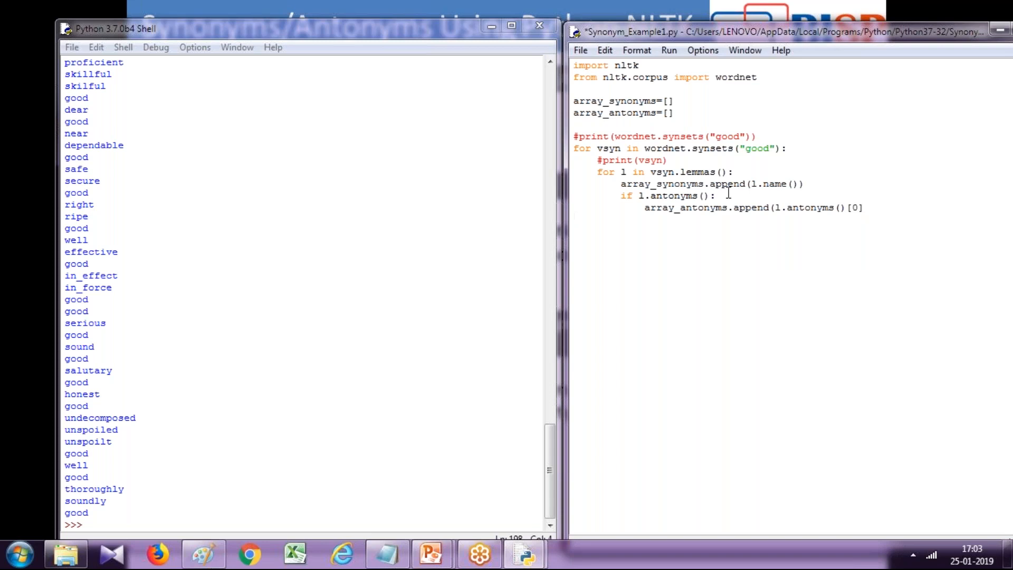
{"action": "type", "text": ".name("}
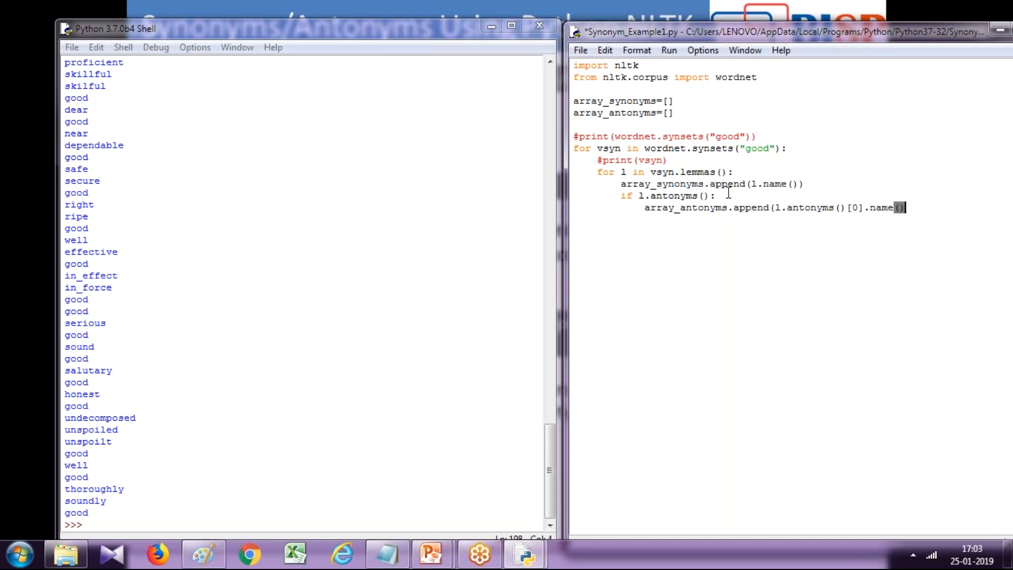
Above the append, add print(l.antonyms()) reusing the antonyms call from the line below.
{"action": "left_click", "coordinate": [716, 197]}
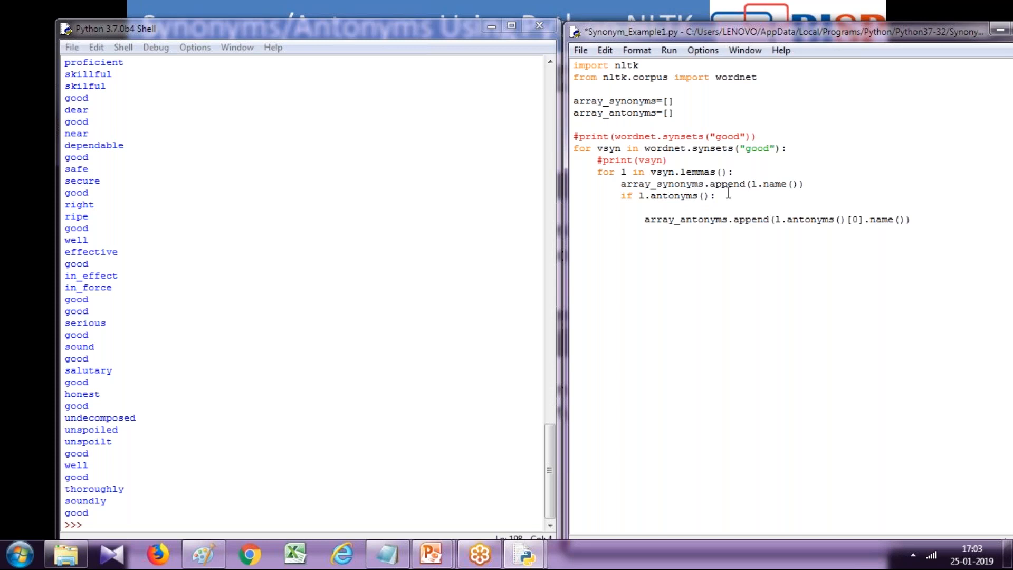
{"action": "type", "text": "pi"}
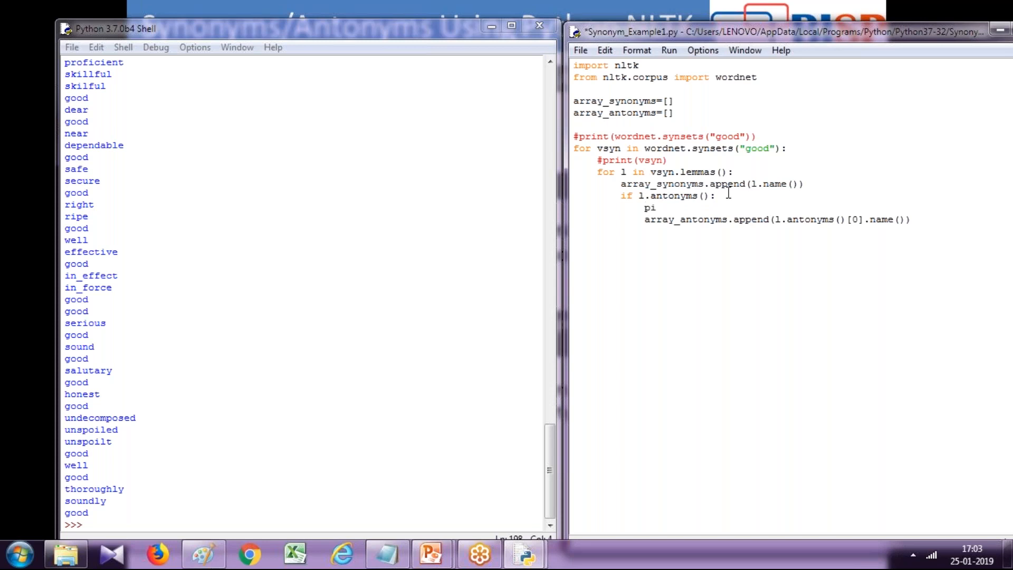
{"action": "type", "text": "r"}
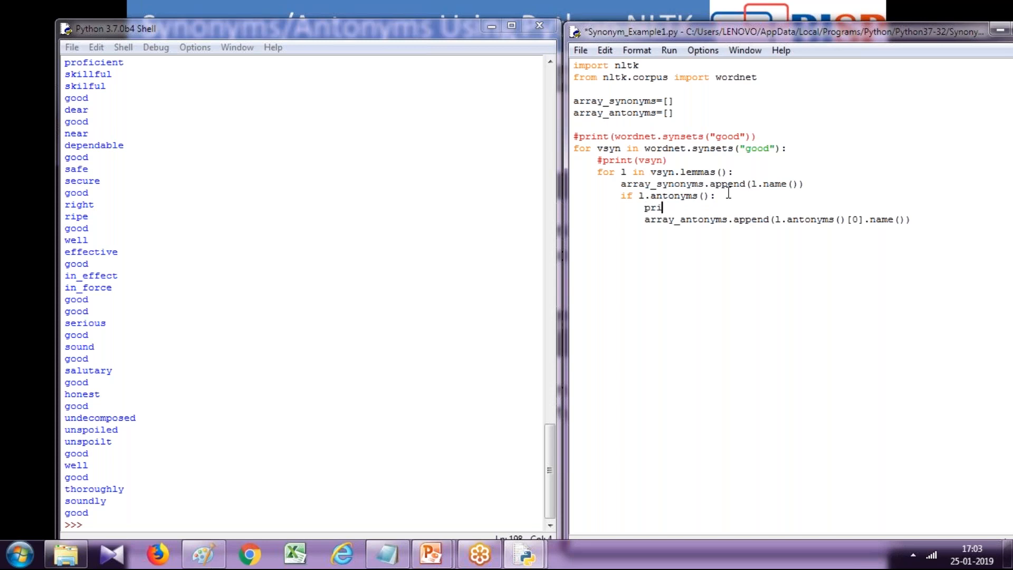
{"action": "type", "text": "nt("}
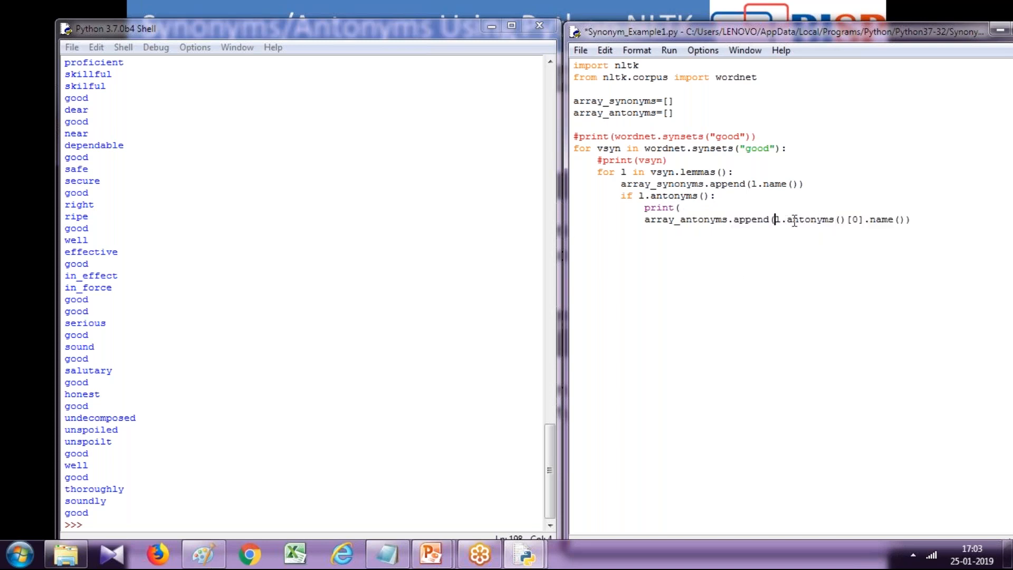
{"action": "double_click", "coordinate": [807, 219]}
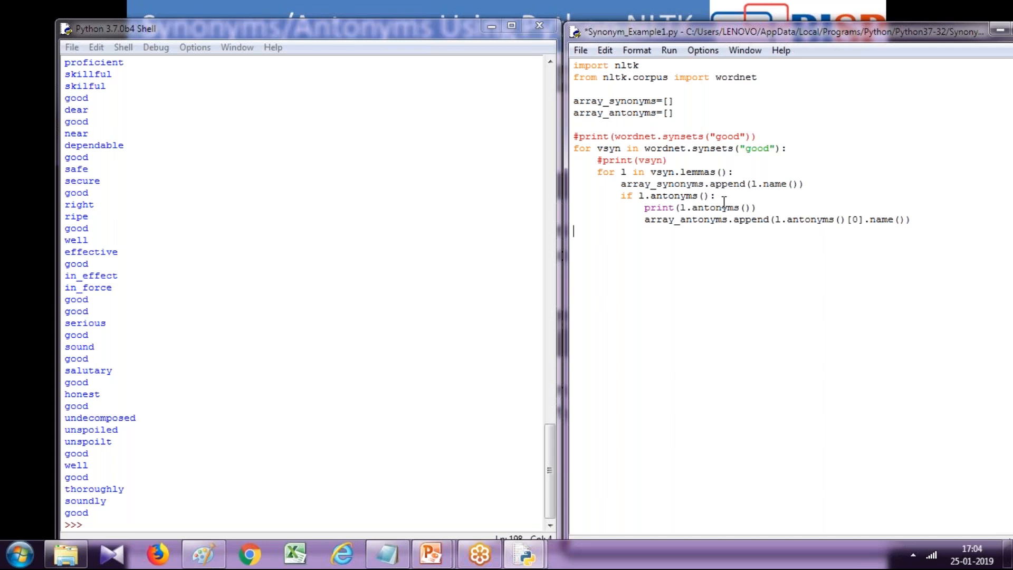
Save and run so the shell lists antonym lemmas like evil, bad and ill.
{"action": "key", "text": "ctrl+s"}
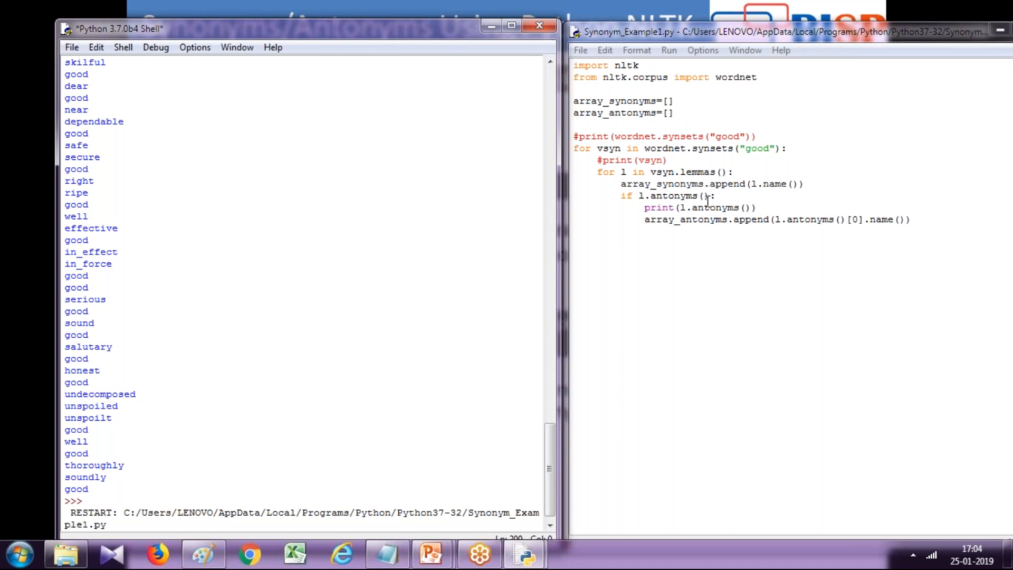
{"action": "mouse_move", "coordinate": [699, 186]}
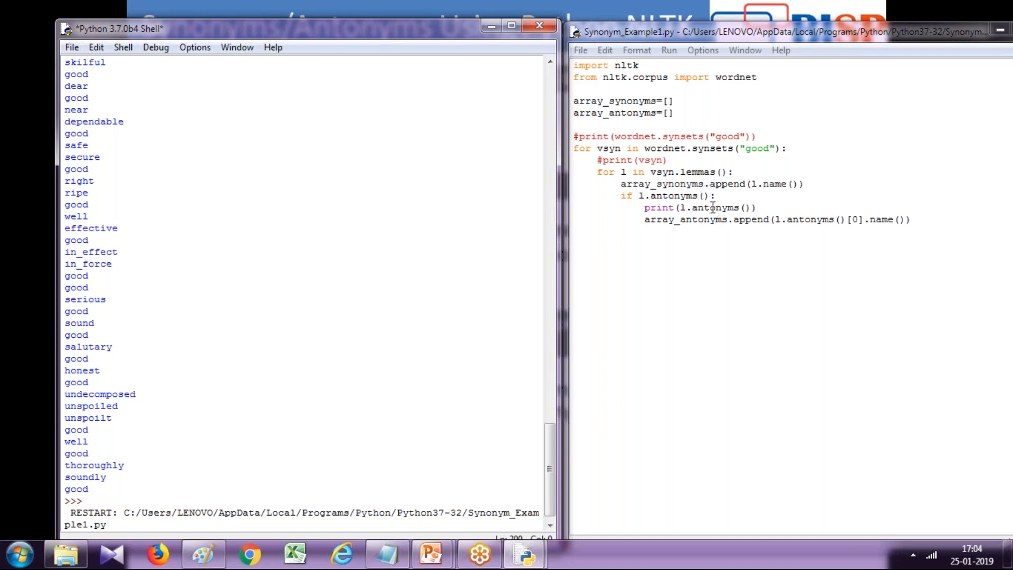
{"action": "mouse_move", "coordinate": [896, 220]}
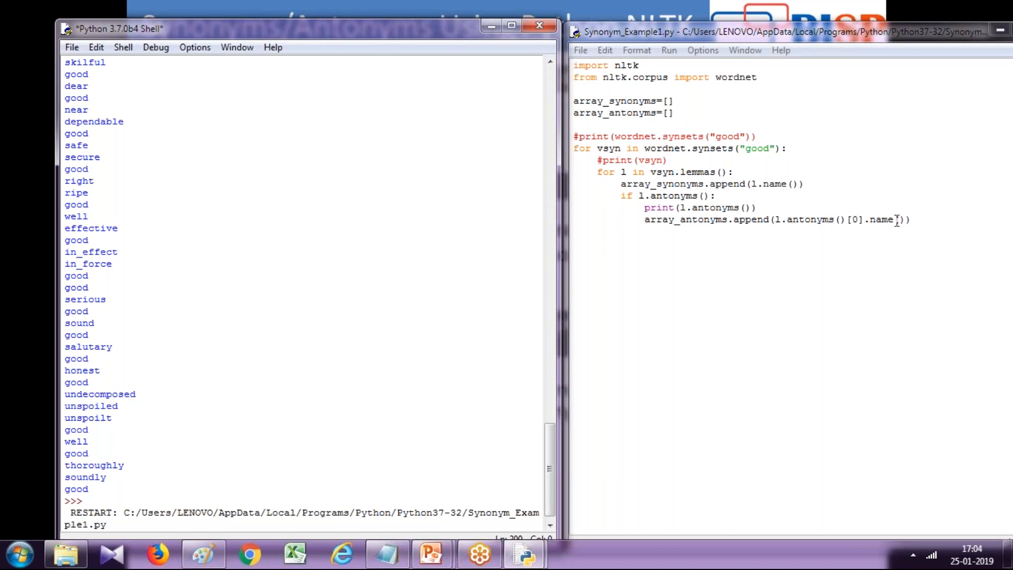
{"action": "mouse_move", "coordinate": [688, 228]}
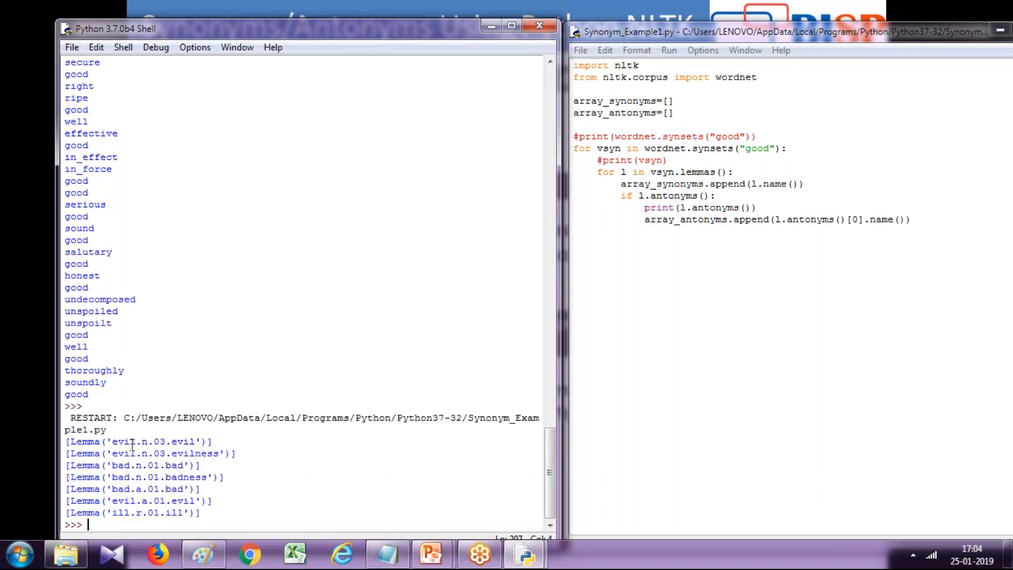
{"action": "double_click", "coordinate": [123, 441]}
{"action": "type", "text": "#"}
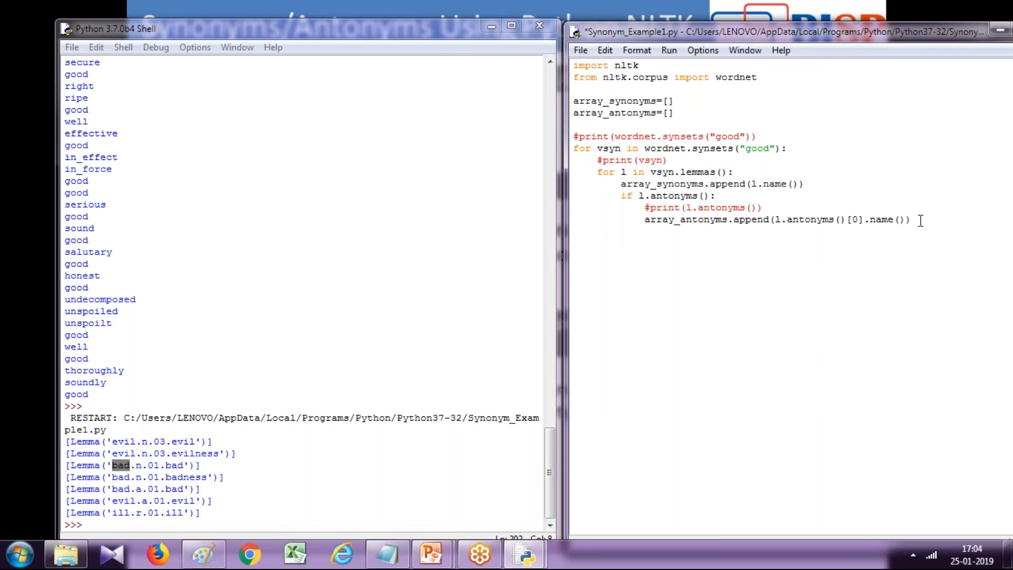
Add the line print(set(array_synonyms)) at the end of the script.
{"action": "type", "text": "print("}
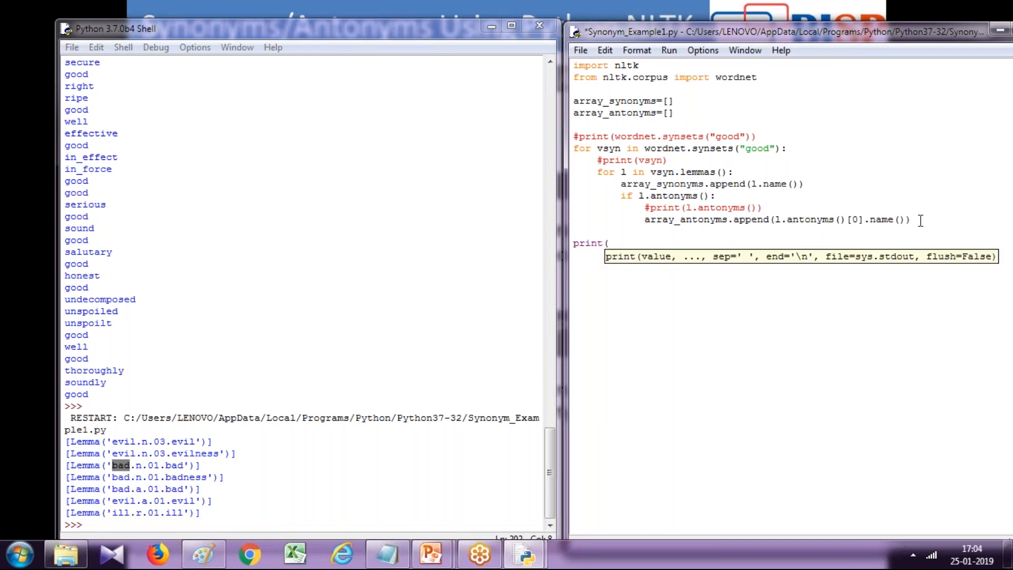
{"action": "type", "text": "set("}
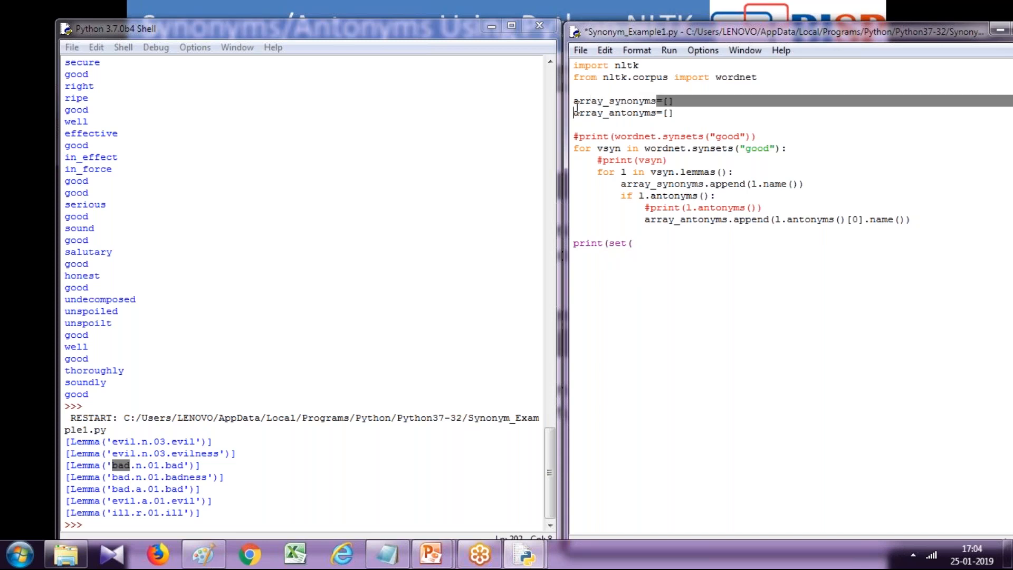
{"action": "double_click", "coordinate": [614, 101]}
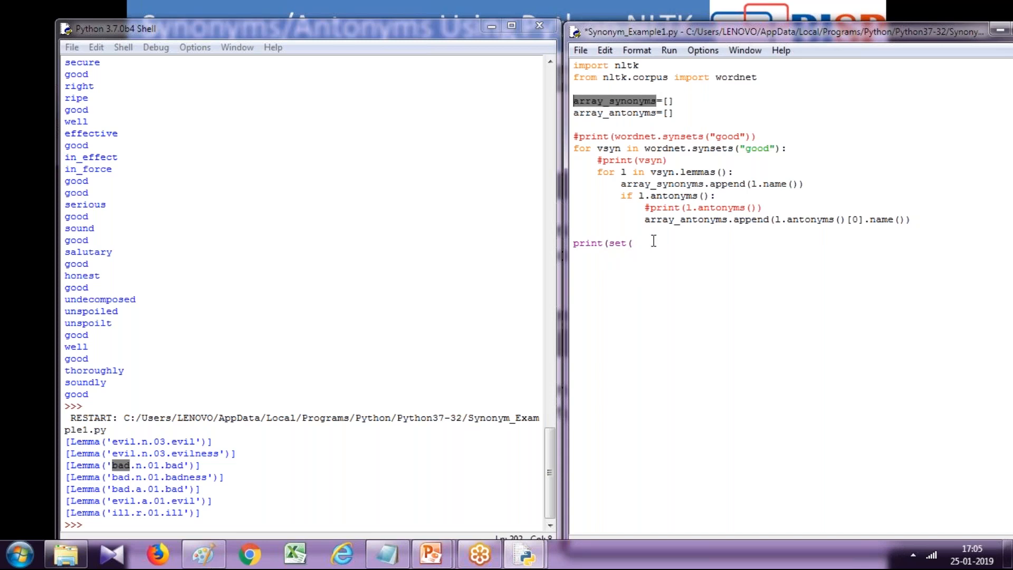
{"action": "type", "text": "array_synonyms"}
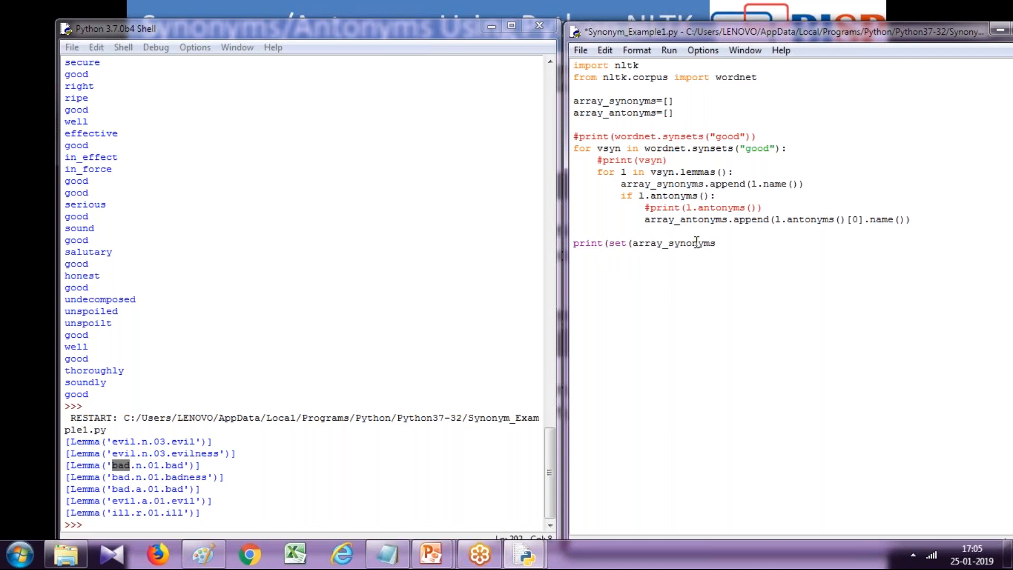
{"action": "type", "text": "))"}
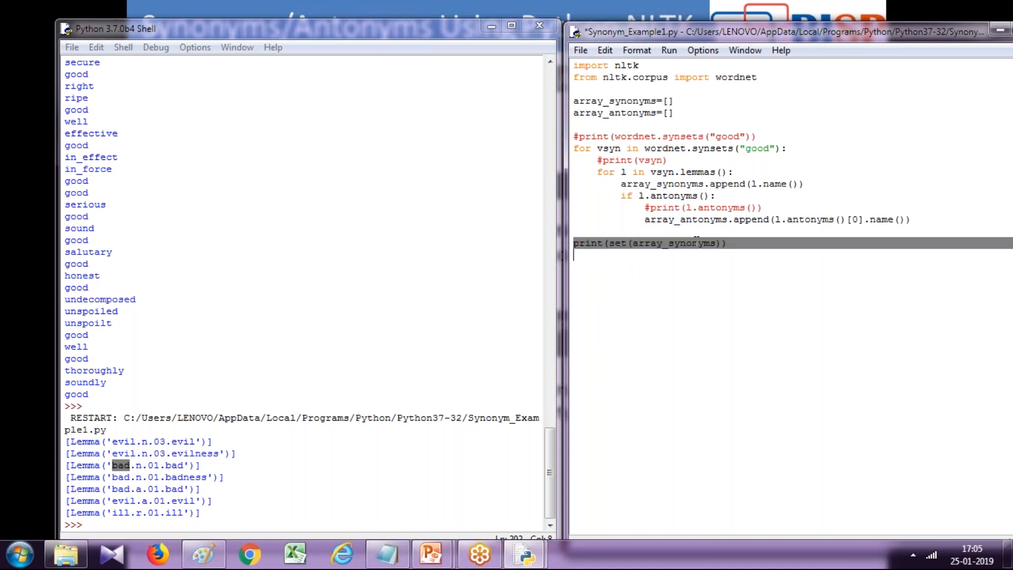
Duplicate it as print(set(array_antonyms)), then save and rerun to show both sets.
{"action": "type", "text": "print(set(array_synonyms))"}
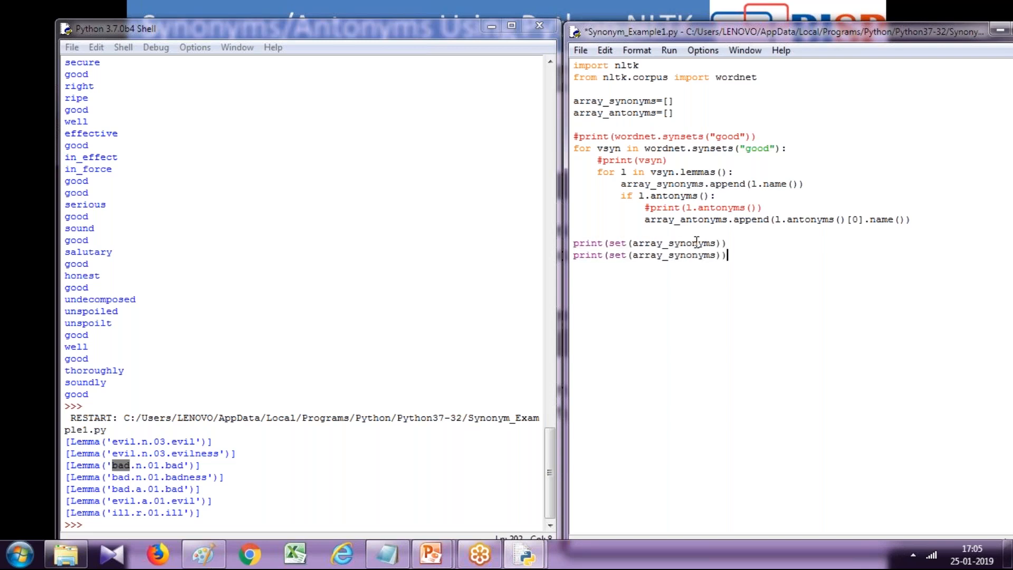
{"action": "left_click", "coordinate": [661, 255]}
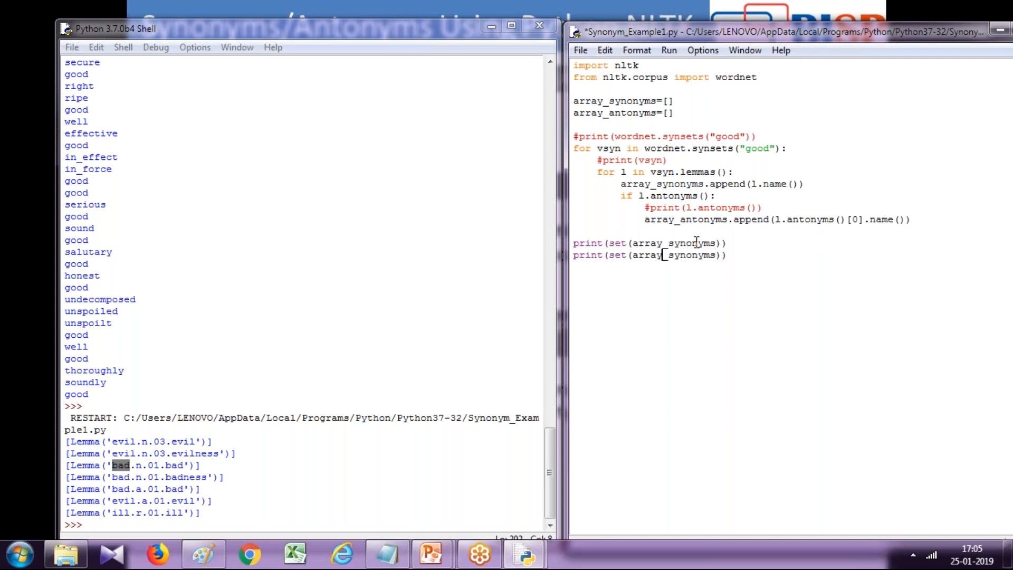
{"action": "double_click", "coordinate": [683, 255]}
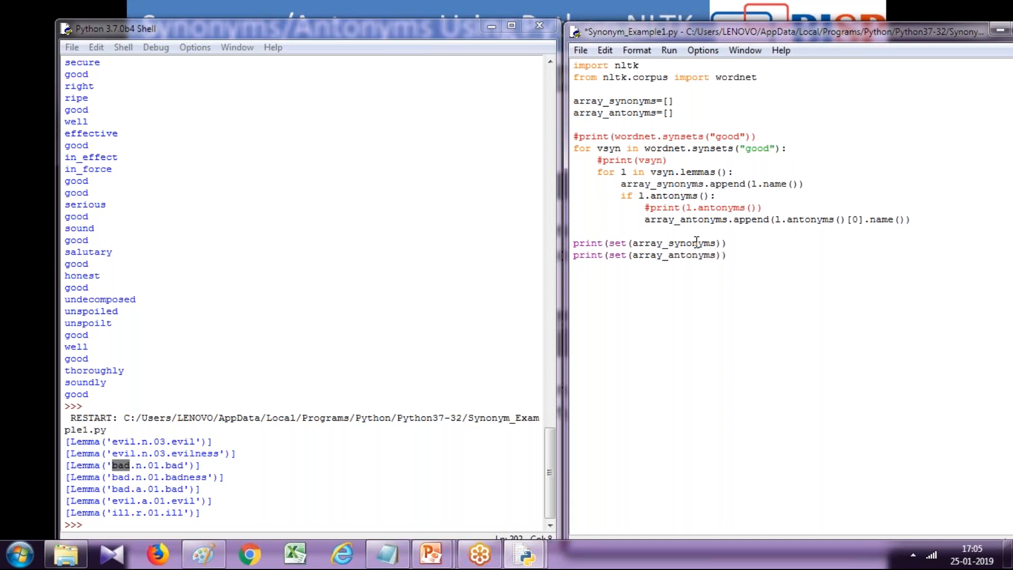
{"action": "key", "text": "ctrl+s"}
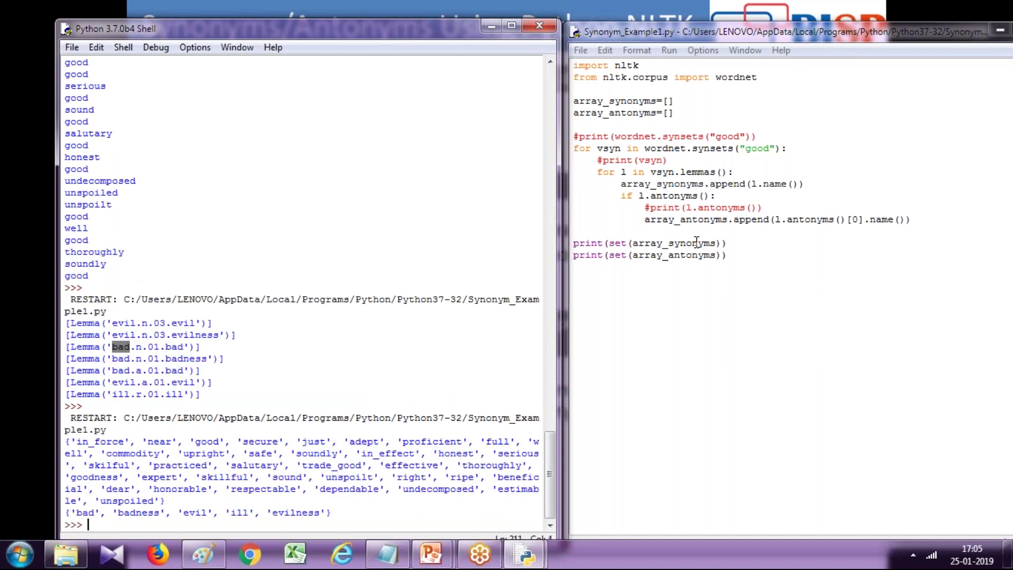
{"action": "mouse_move", "coordinate": [469, 341]}
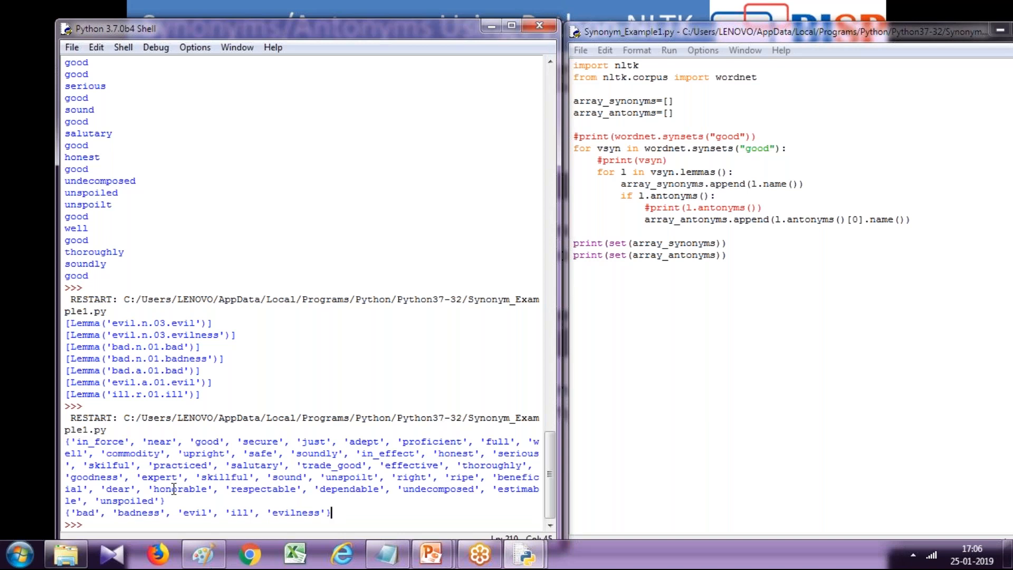
{"action": "mouse_move", "coordinate": [261, 70]}
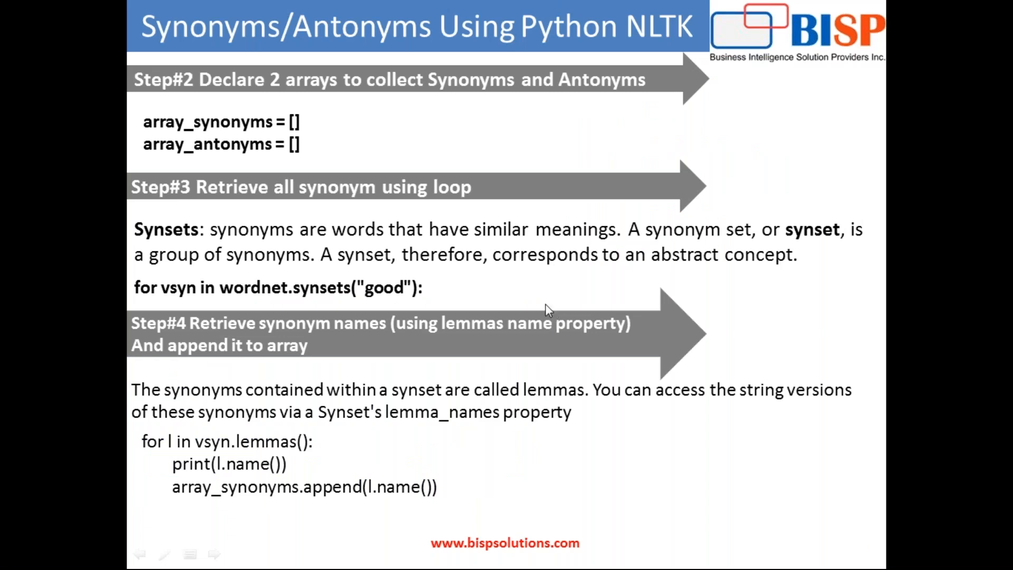
{"action": "mouse_move", "coordinate": [572, 294]}
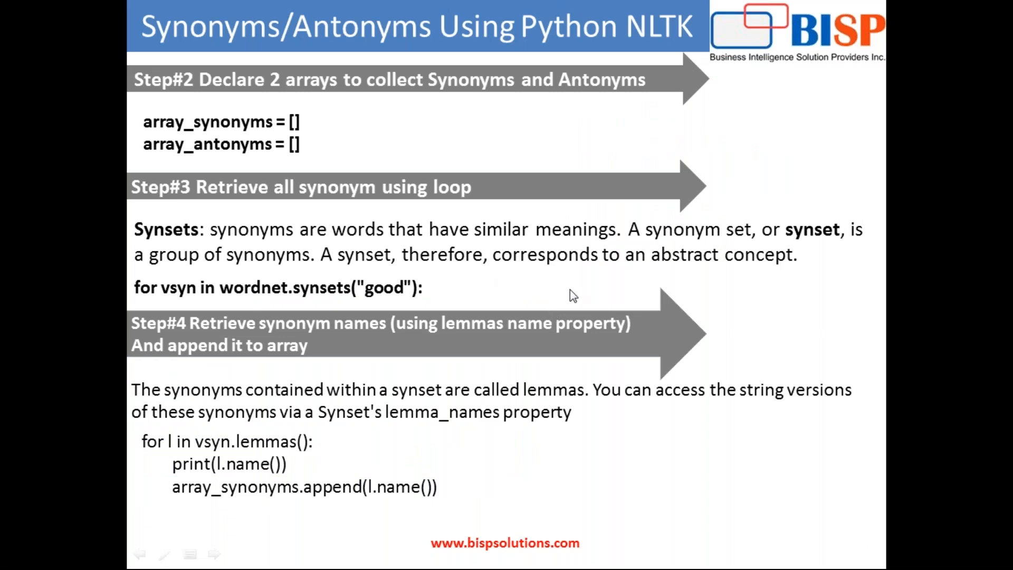
{"action": "mouse_move", "coordinate": [615, 285]}
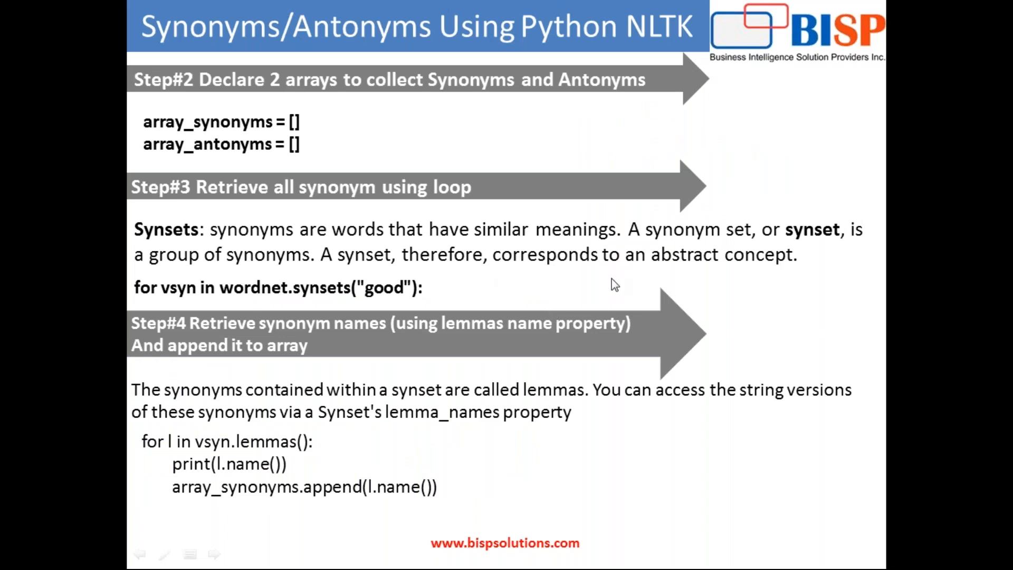